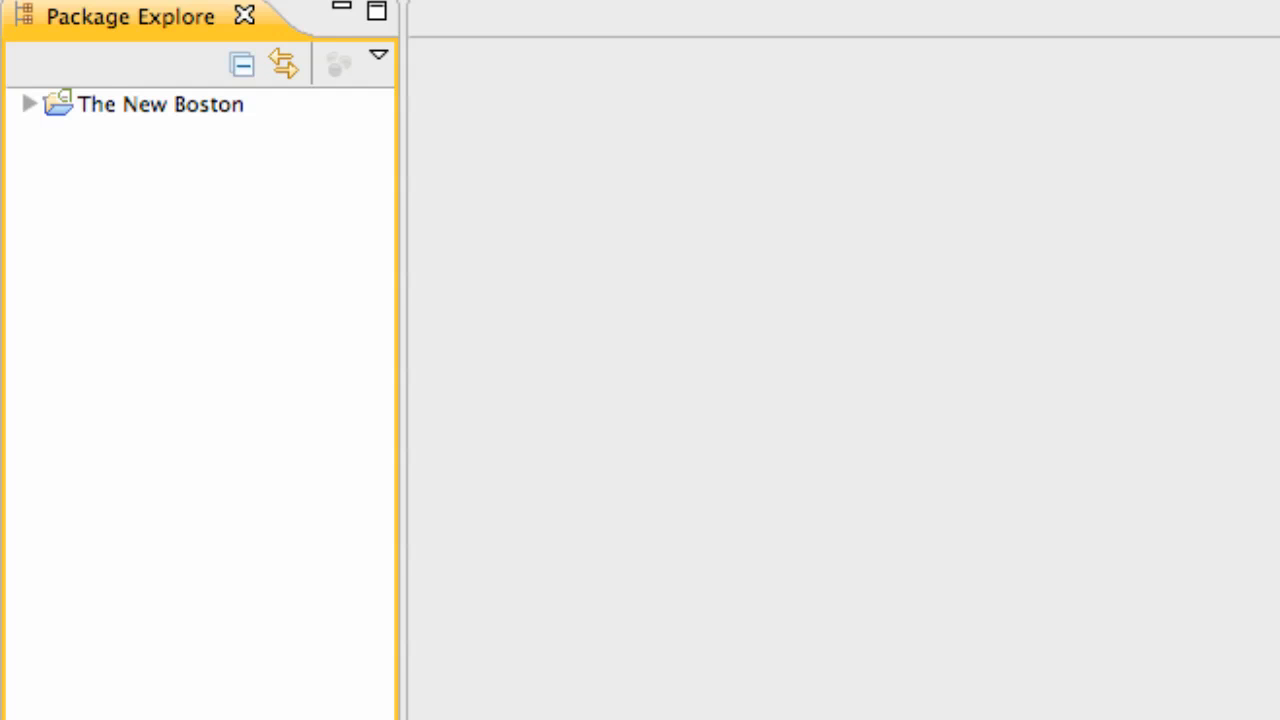
Step: Expand The New Boston project and collapse its src folder, leaving src, gen, assets, res and manifest listed
click(28, 104)
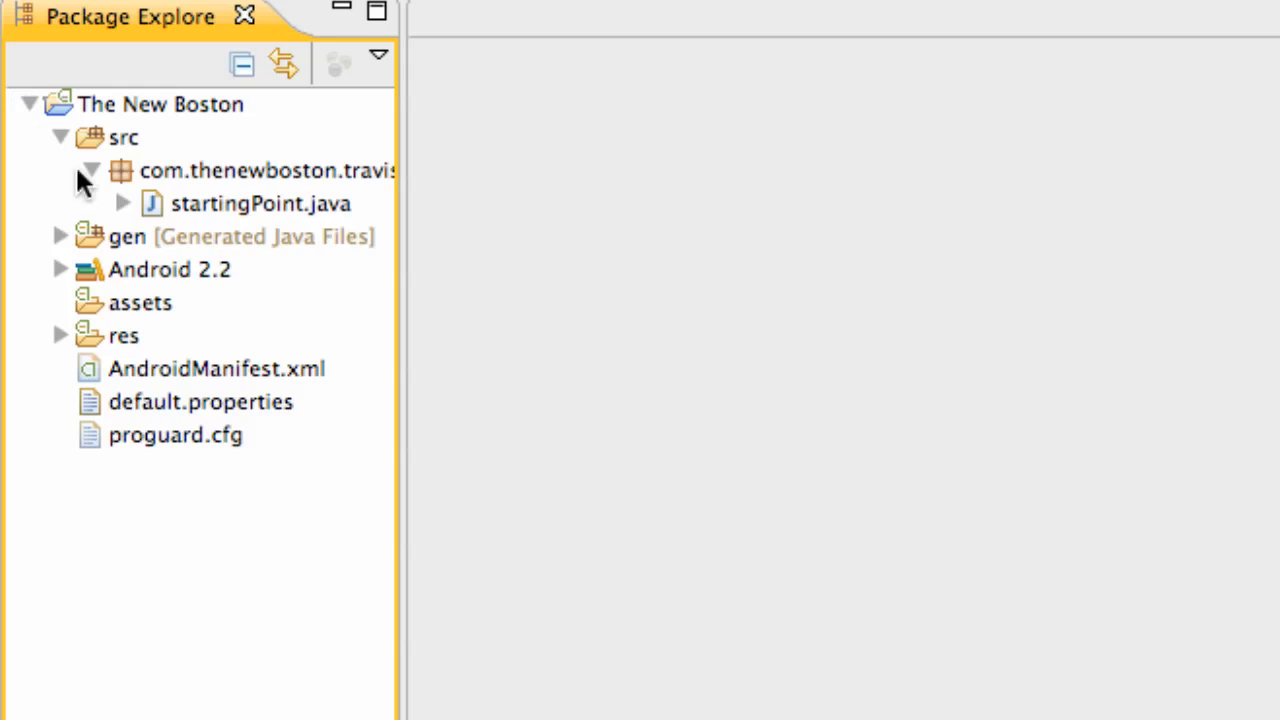
mouse_move(96, 184)
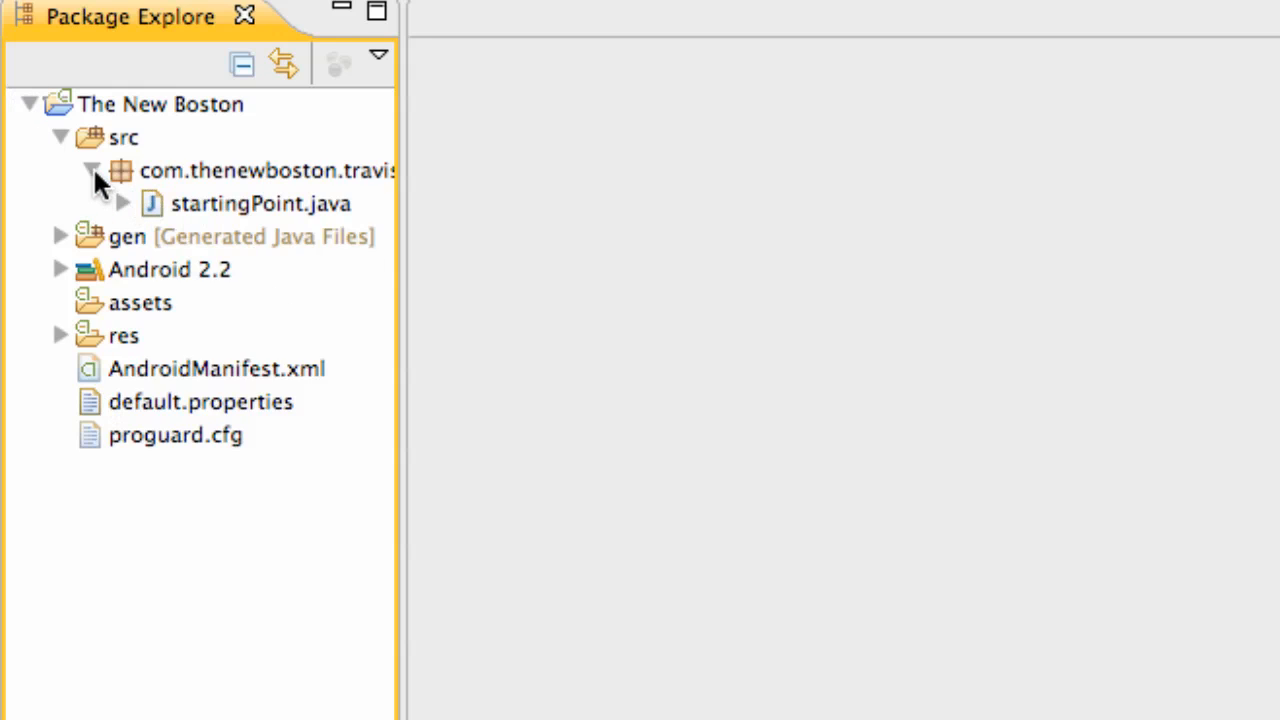
click(60, 136)
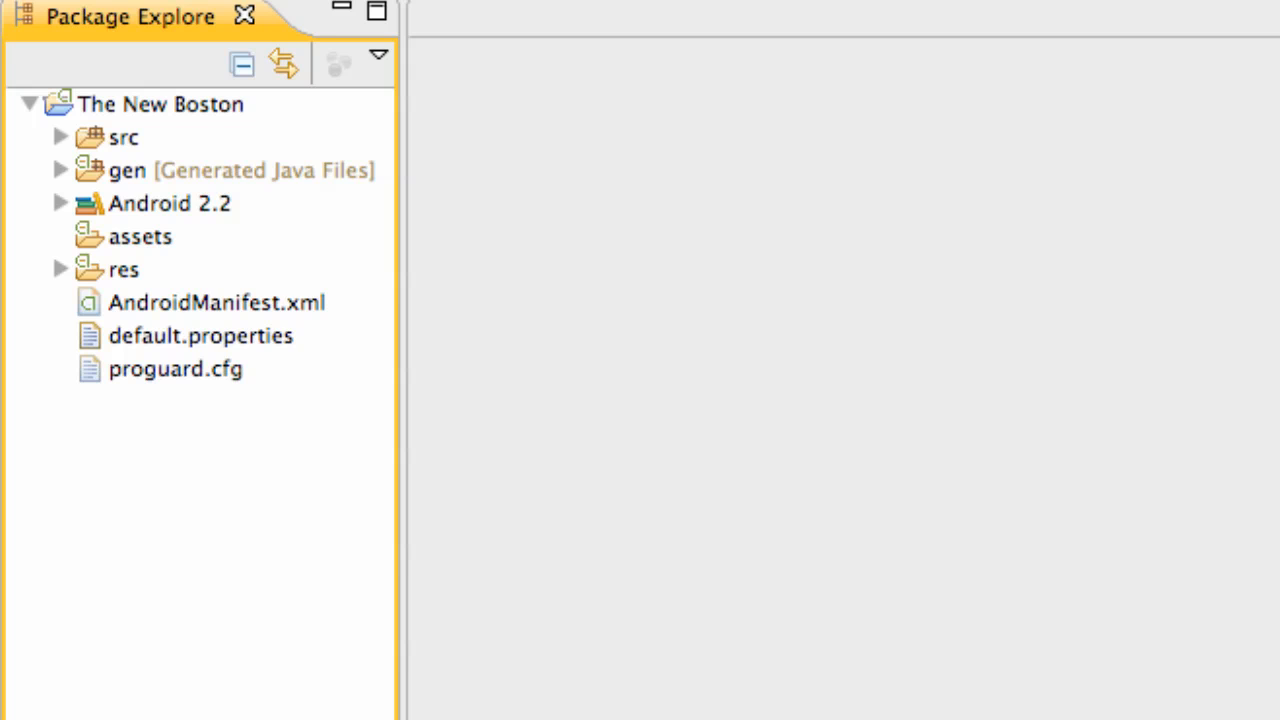
Step: Start the droidX virtual device from the Android SDK and AVD Manager
click(182, 24)
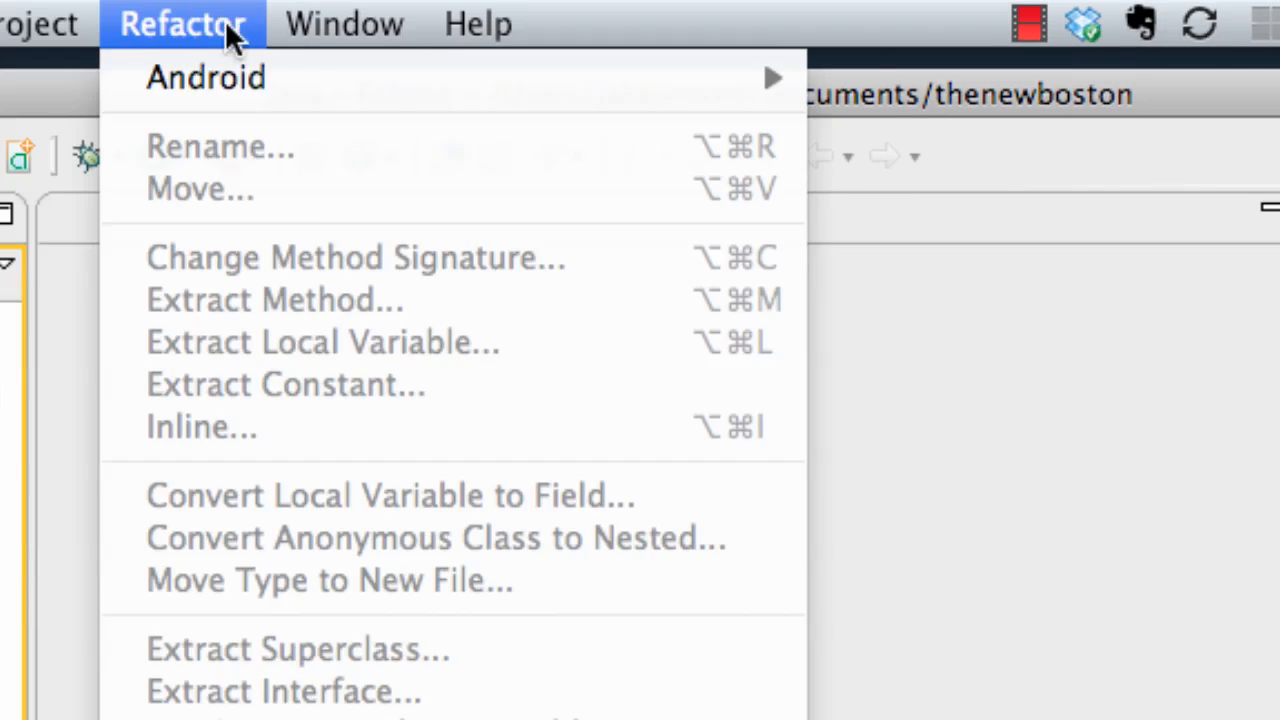
click(344, 24)
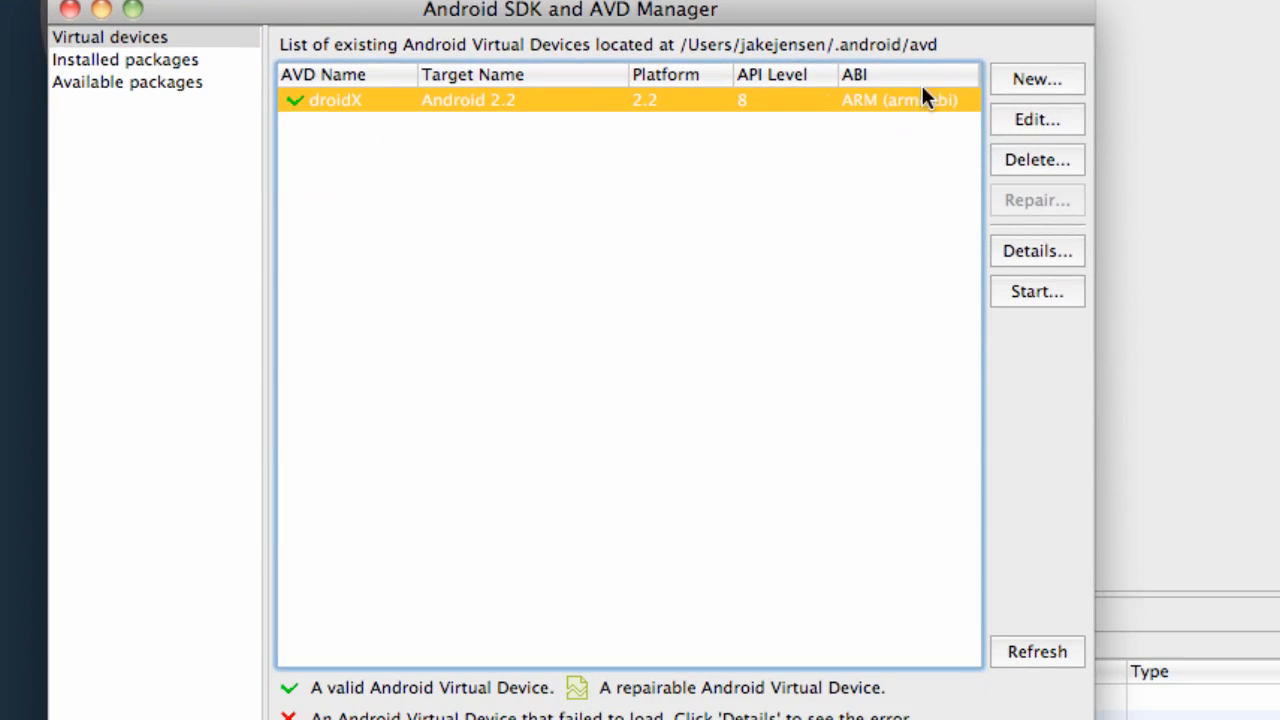
mouse_move(816, 252)
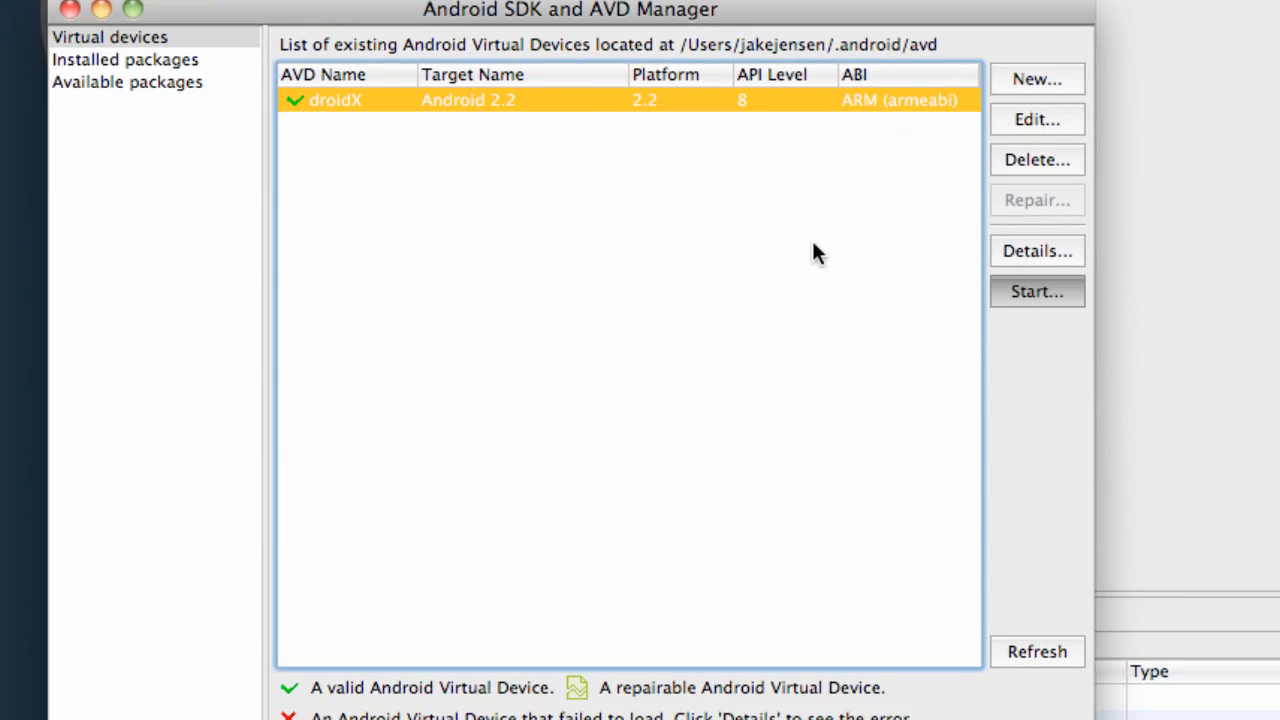
click(1036, 292)
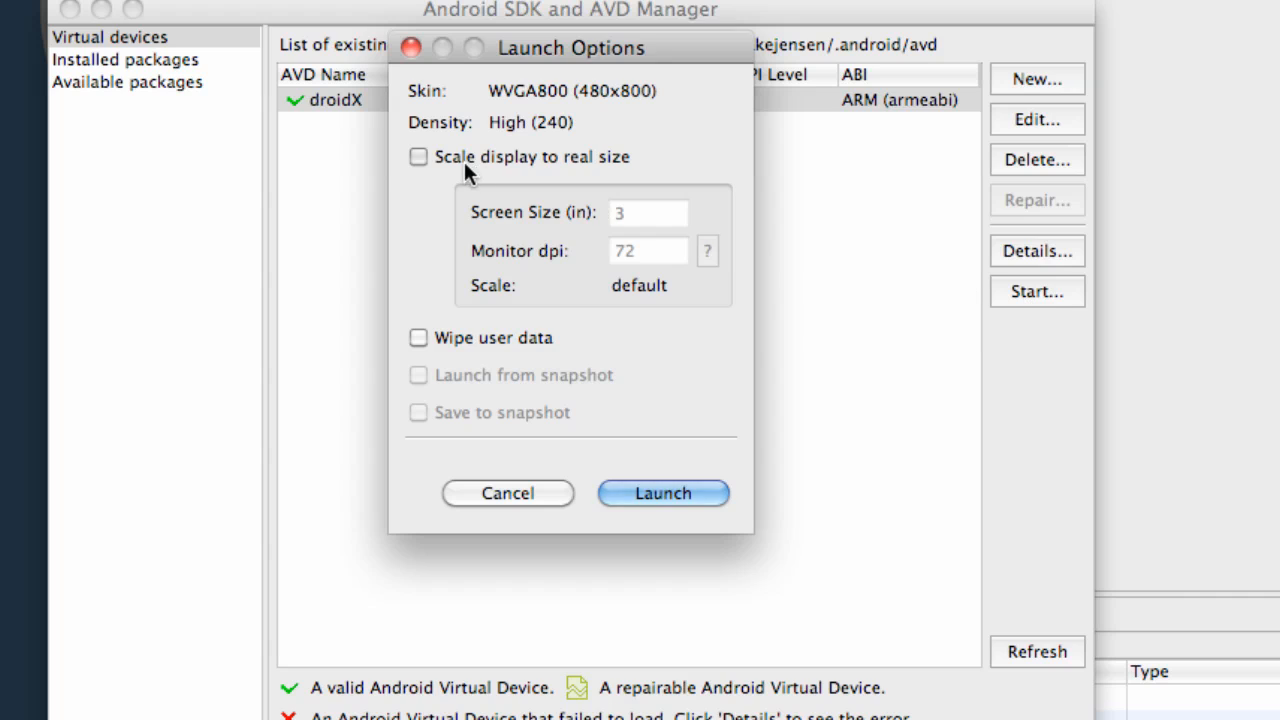
Step: Launch the emulator scaled to real size with a 6-inch screen
click(418, 156)
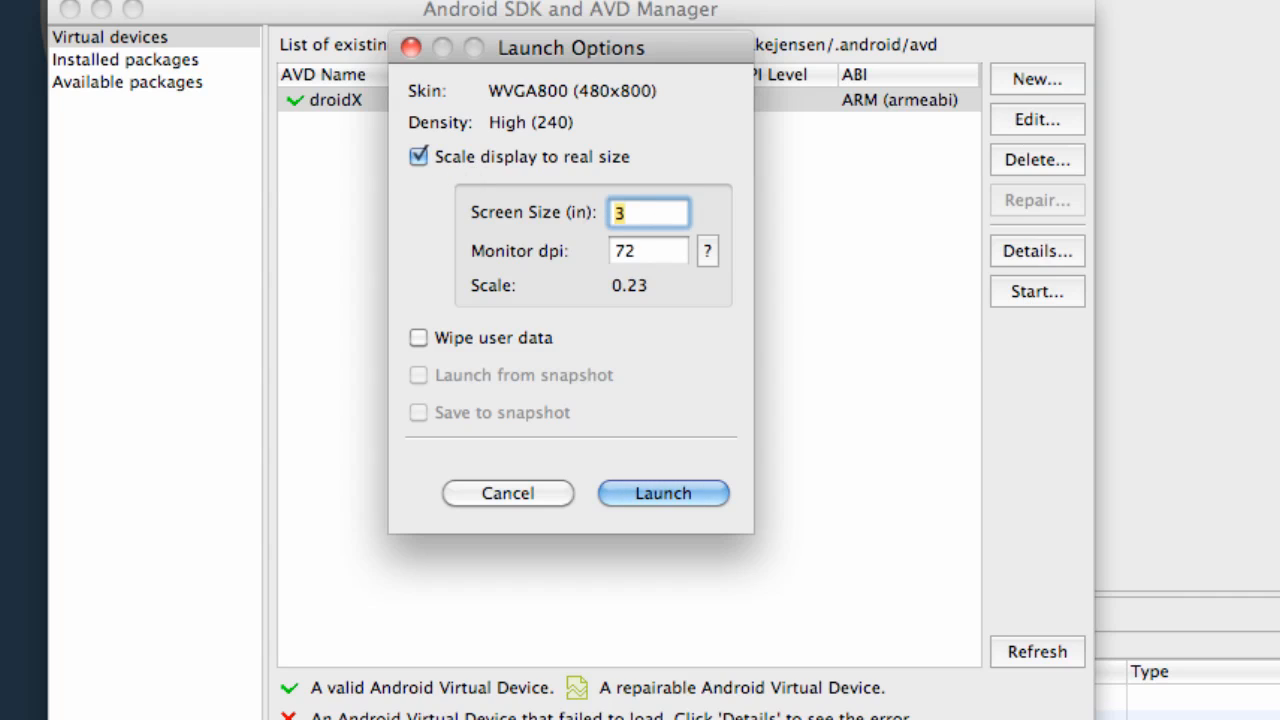
text(6)
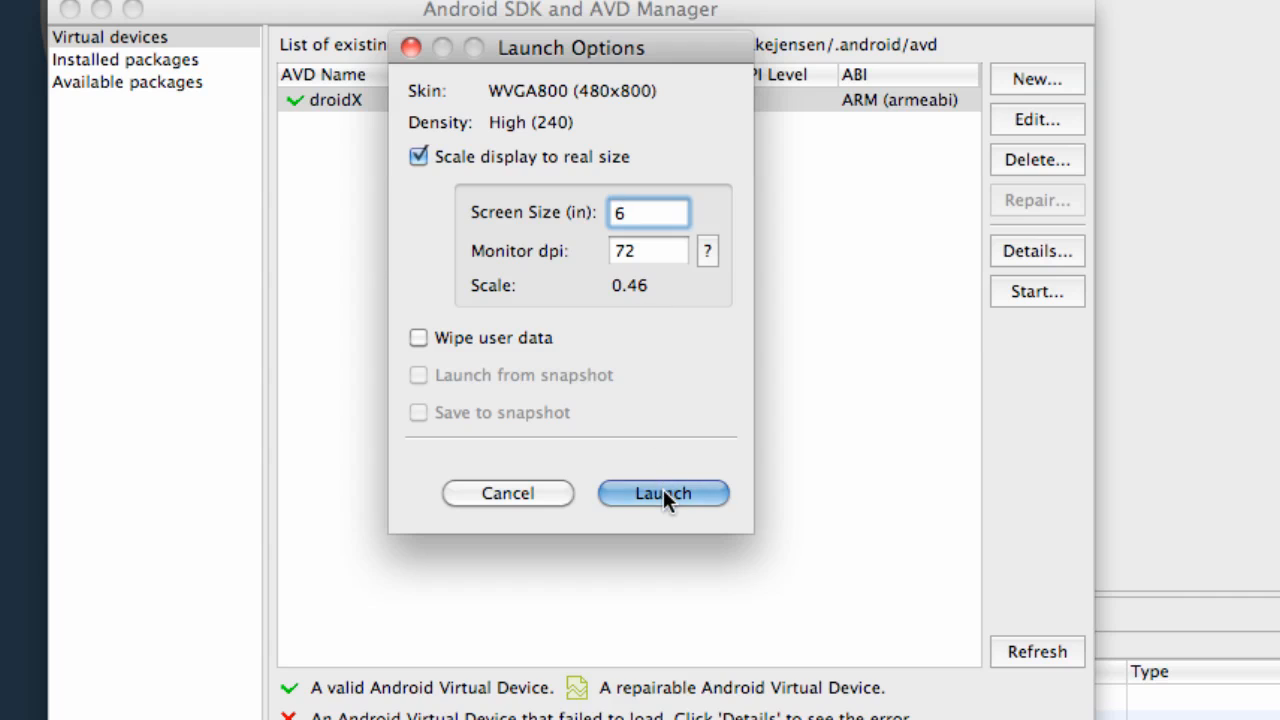
click(662, 492)
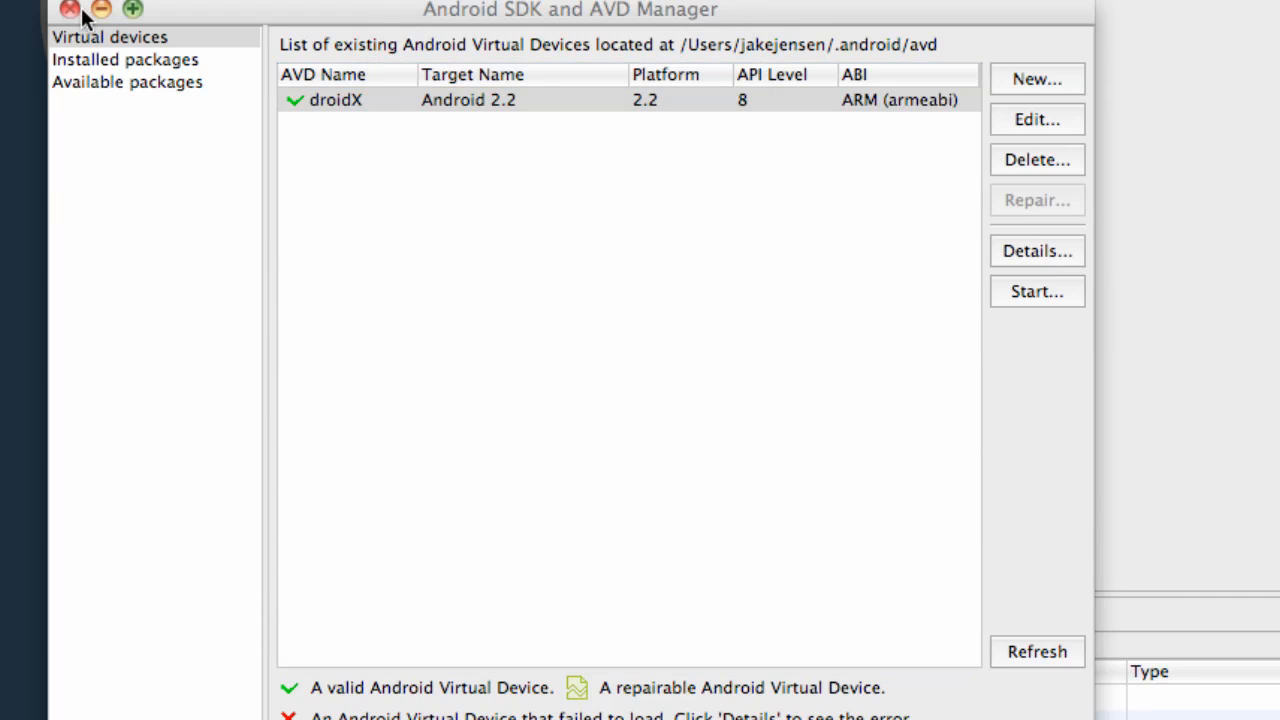
Step: Close the AVD Manager window and return to Eclipse
click(1036, 292)
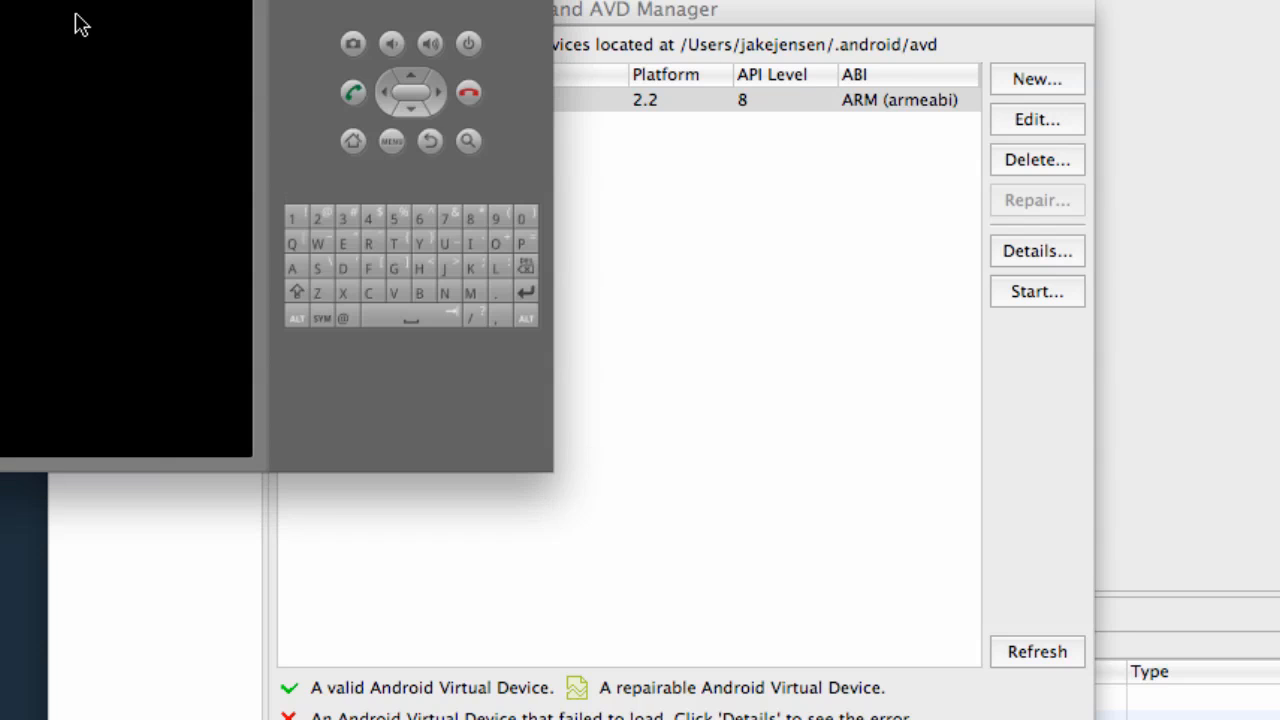
click(70, 8)
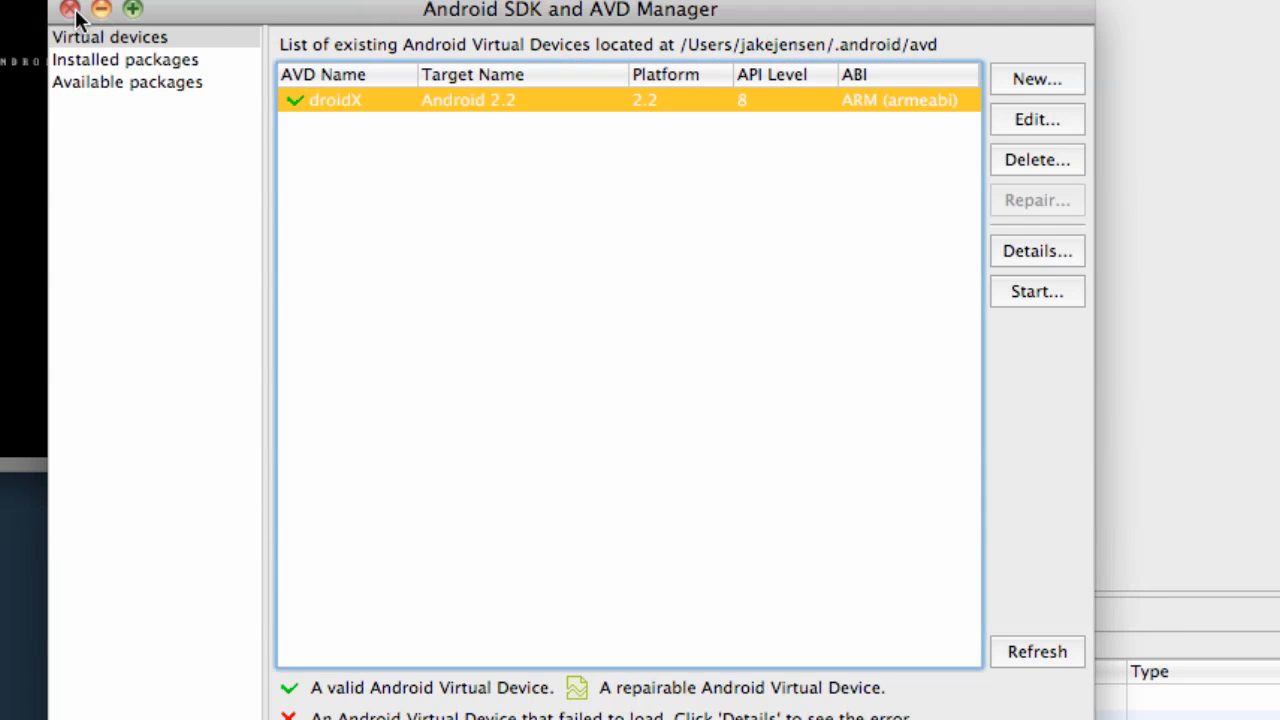
click(70, 8)
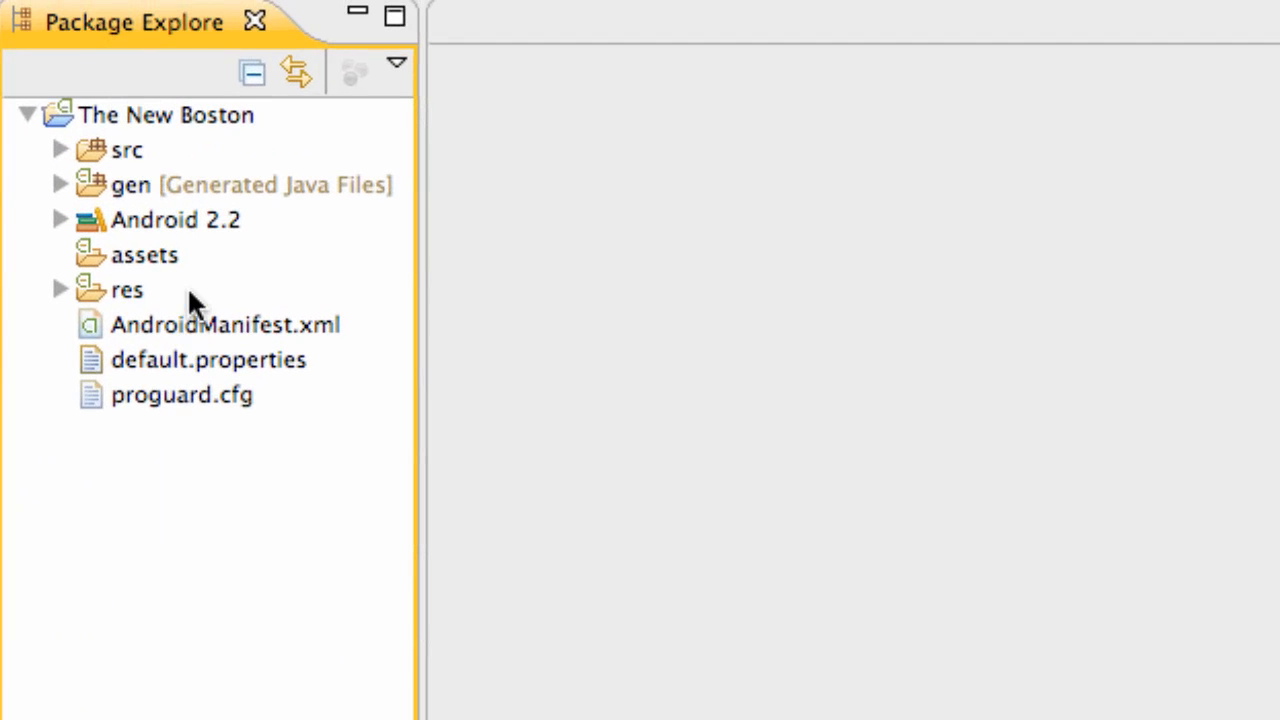
mouse_move(160, 236)
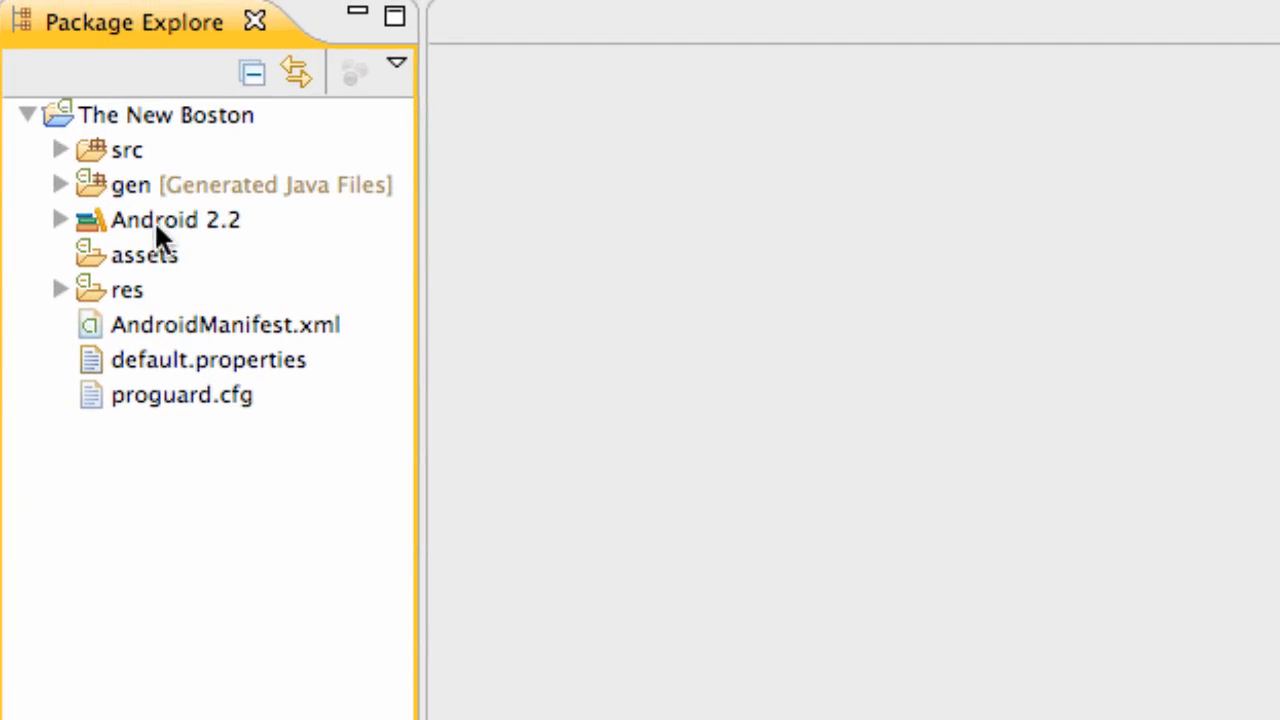
mouse_move(120, 228)
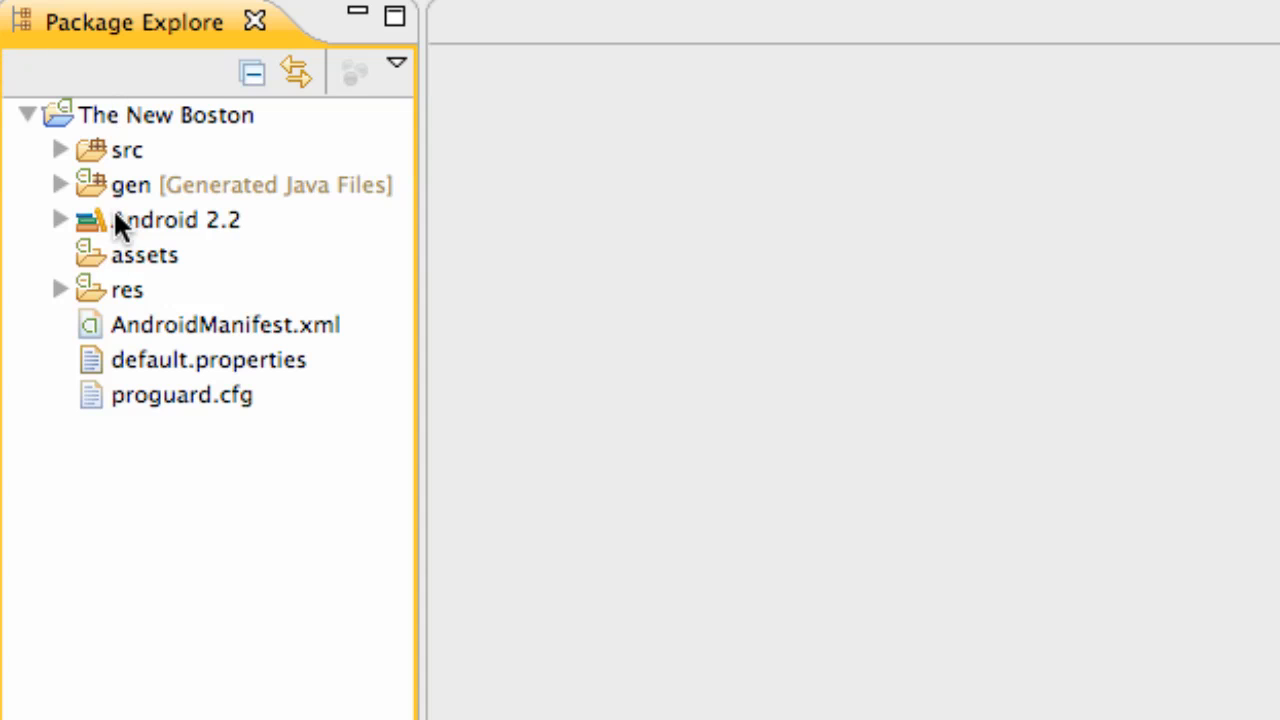
mouse_move(120, 164)
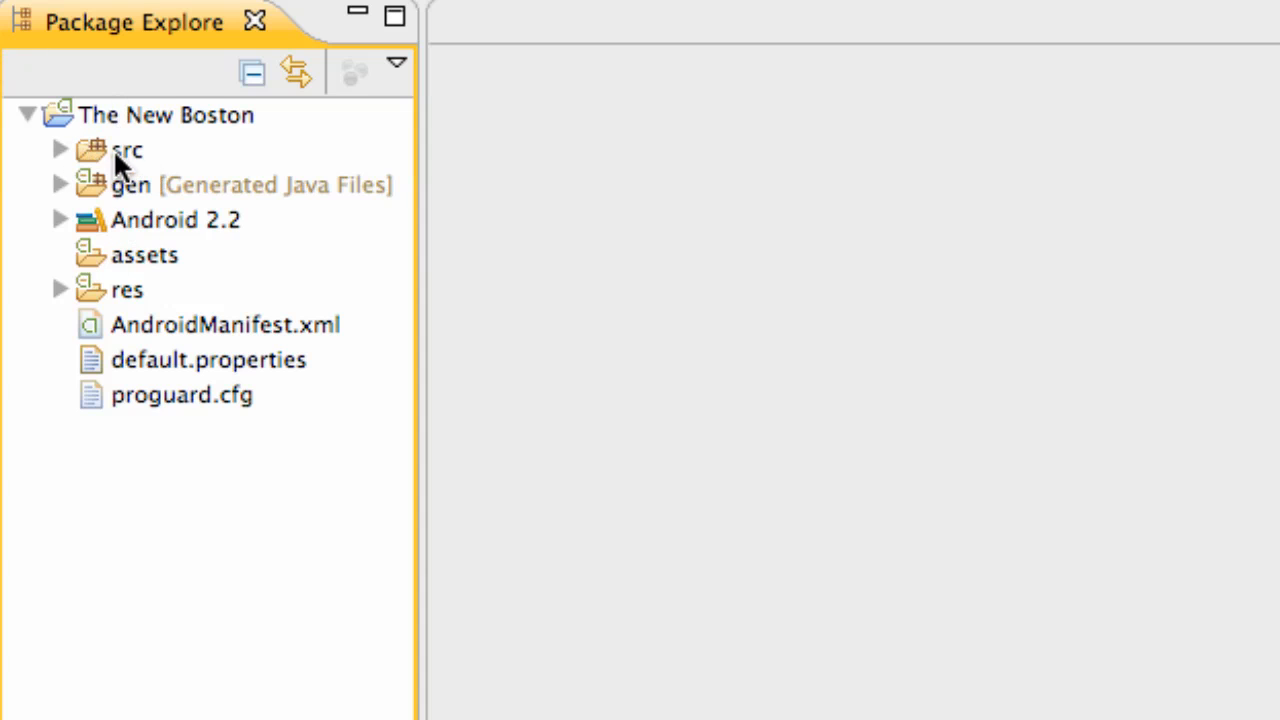
mouse_move(116, 184)
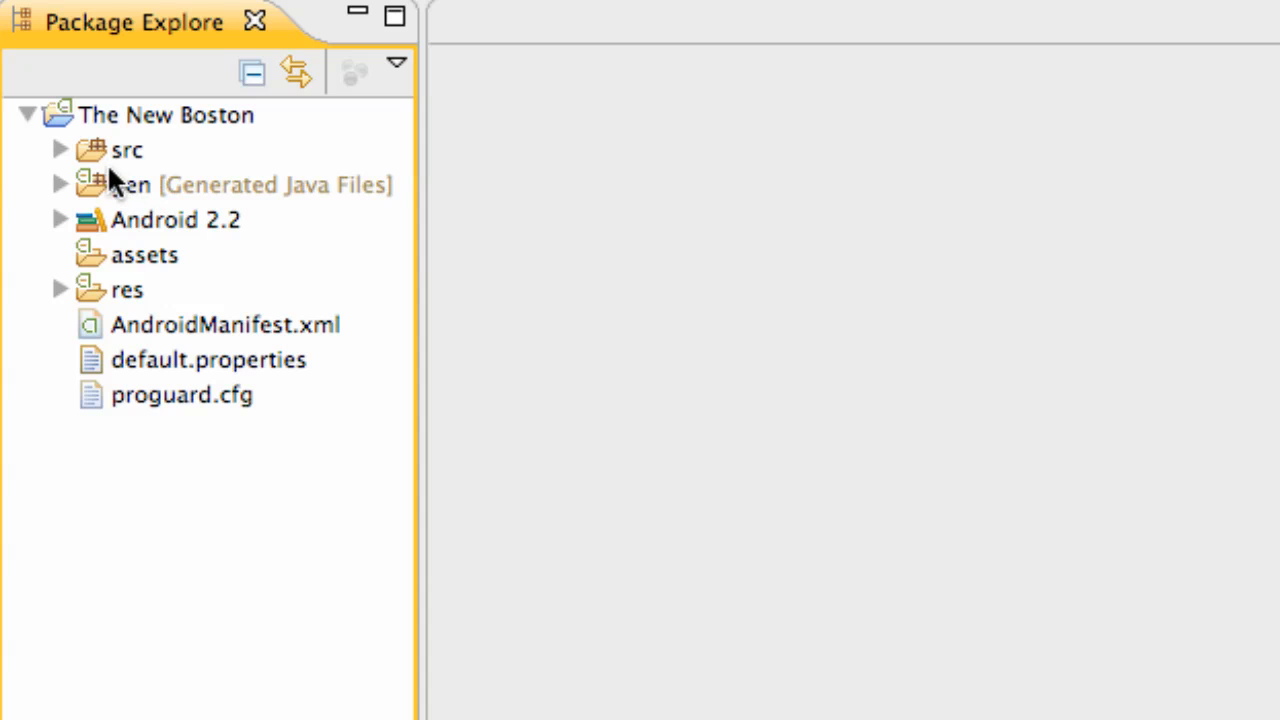
Step: Expand src and the com.thenewboston.travis package to list startingPoint.java
click(60, 148)
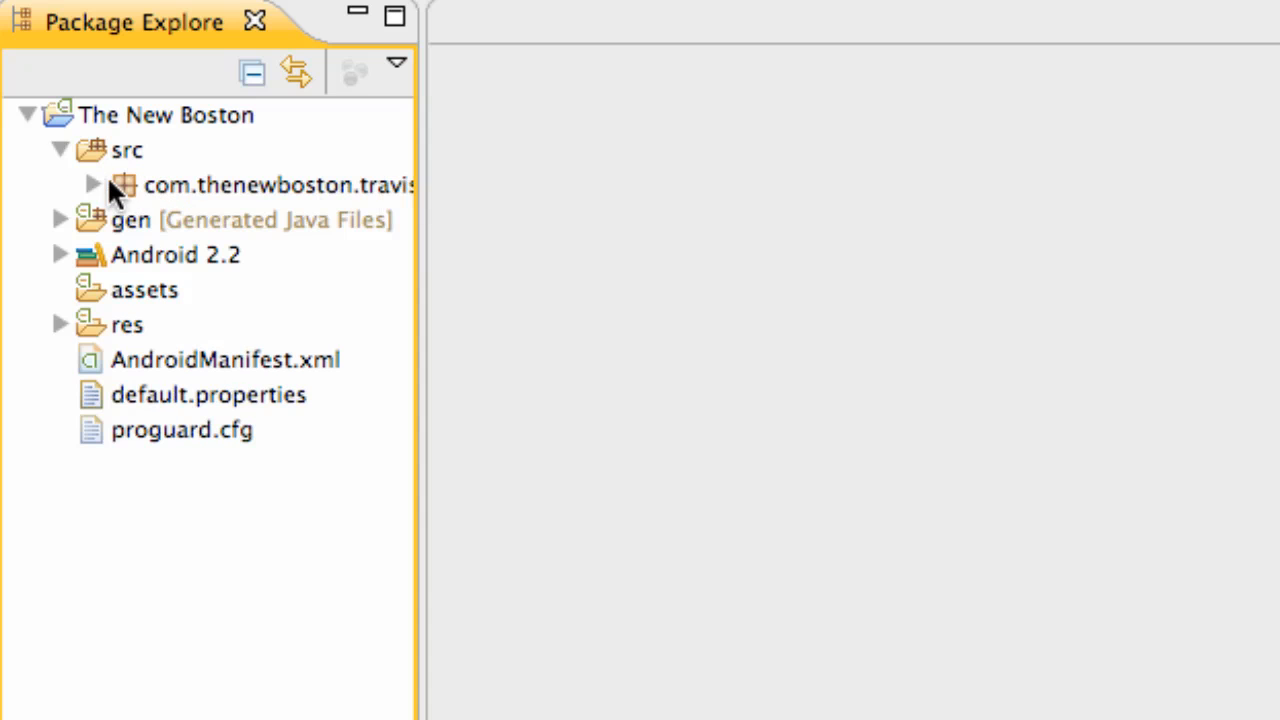
mouse_move(100, 200)
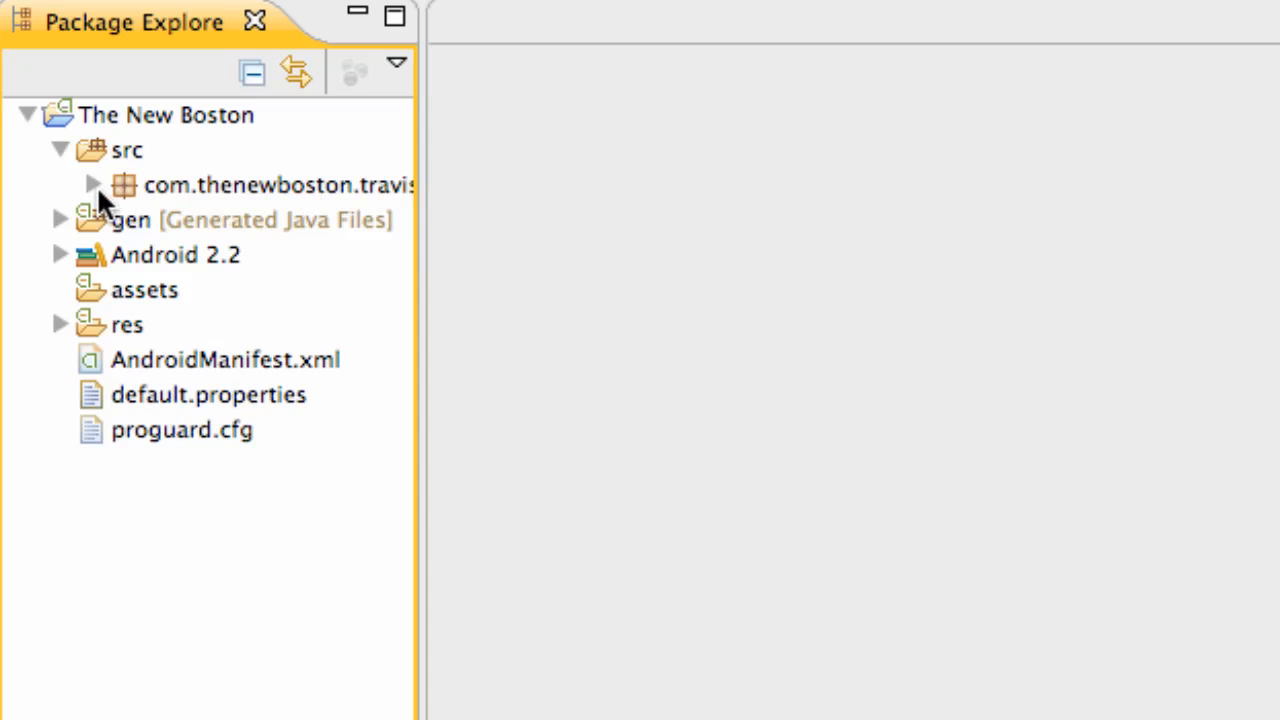
drag(420, 180, 476, 180)
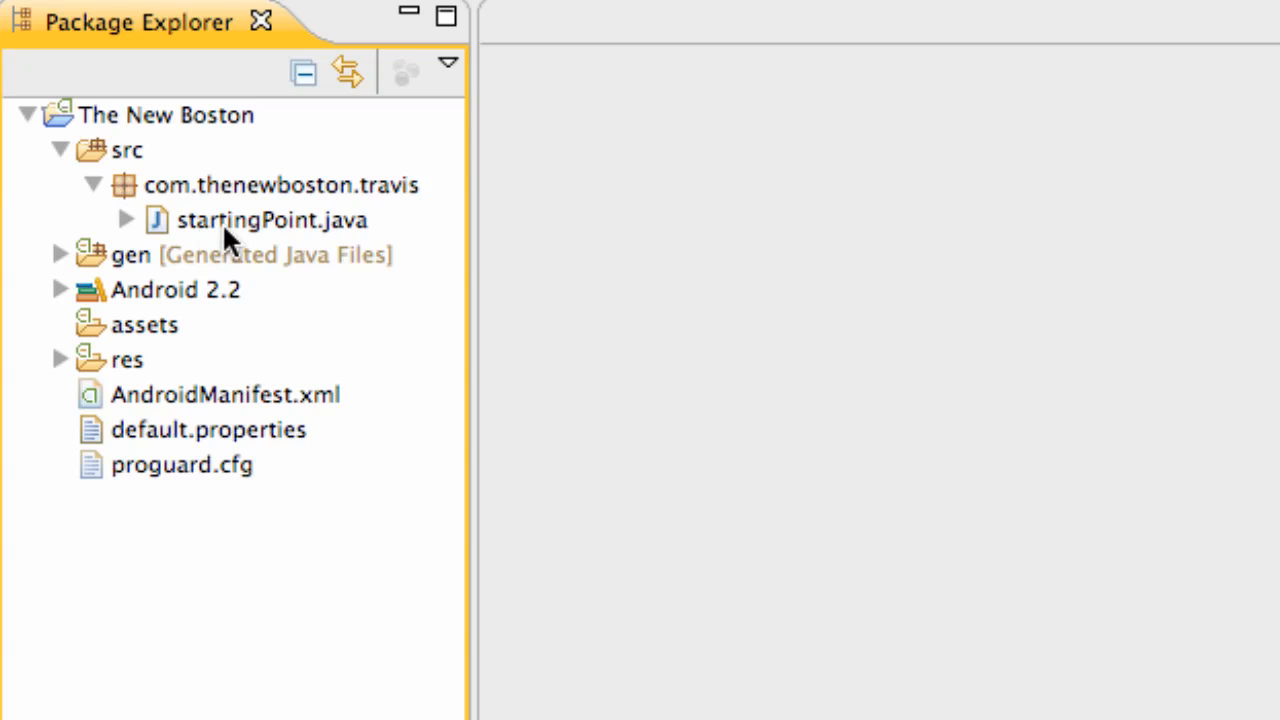
mouse_move(196, 224)
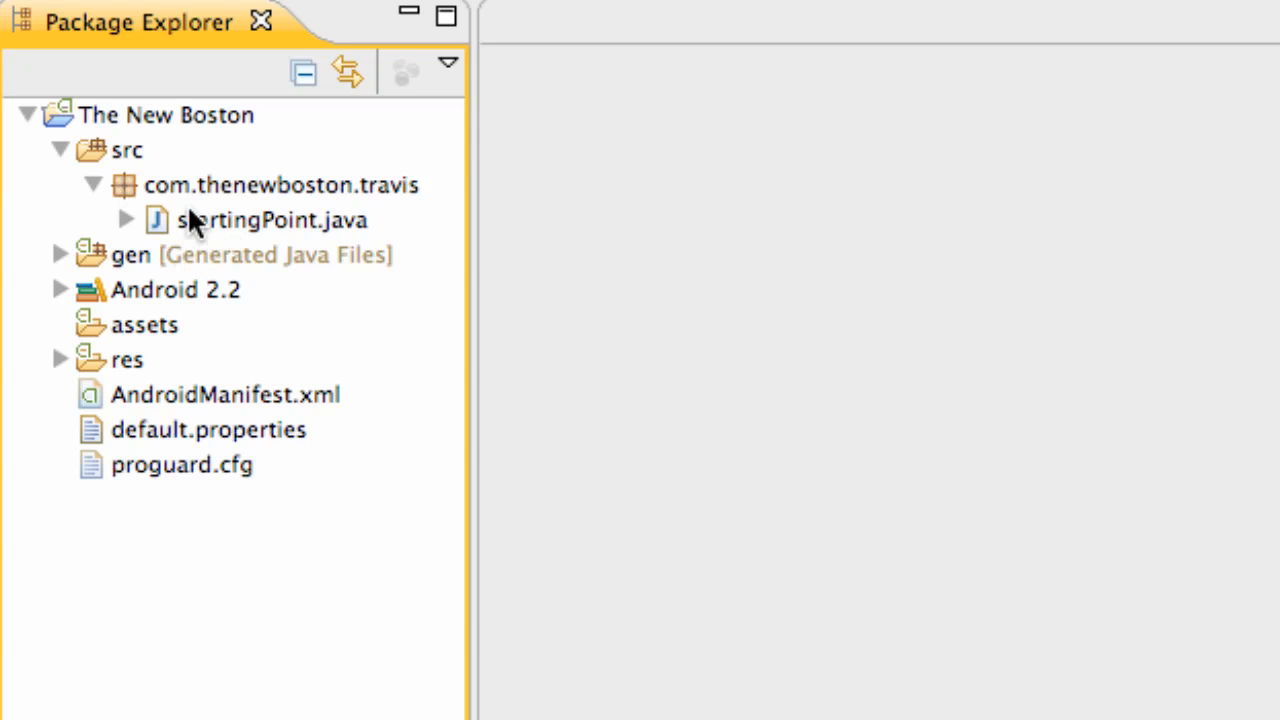
mouse_move(230, 236)
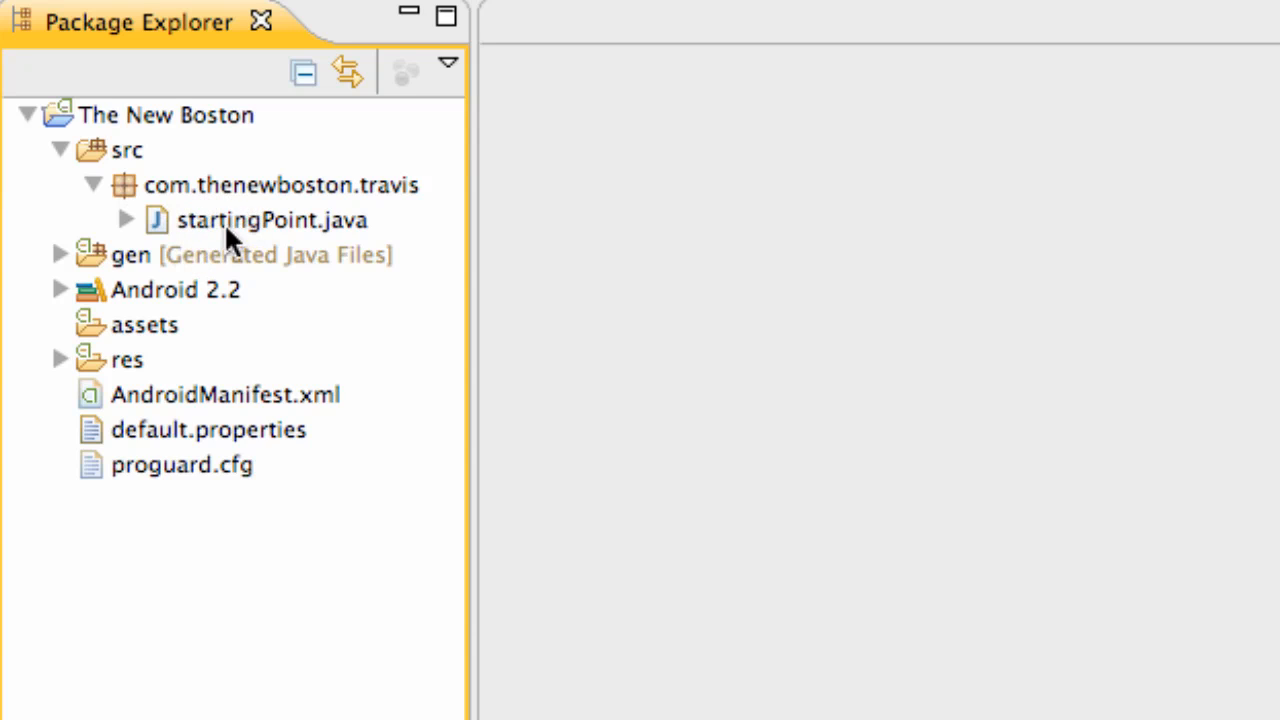
mouse_move(190, 340)
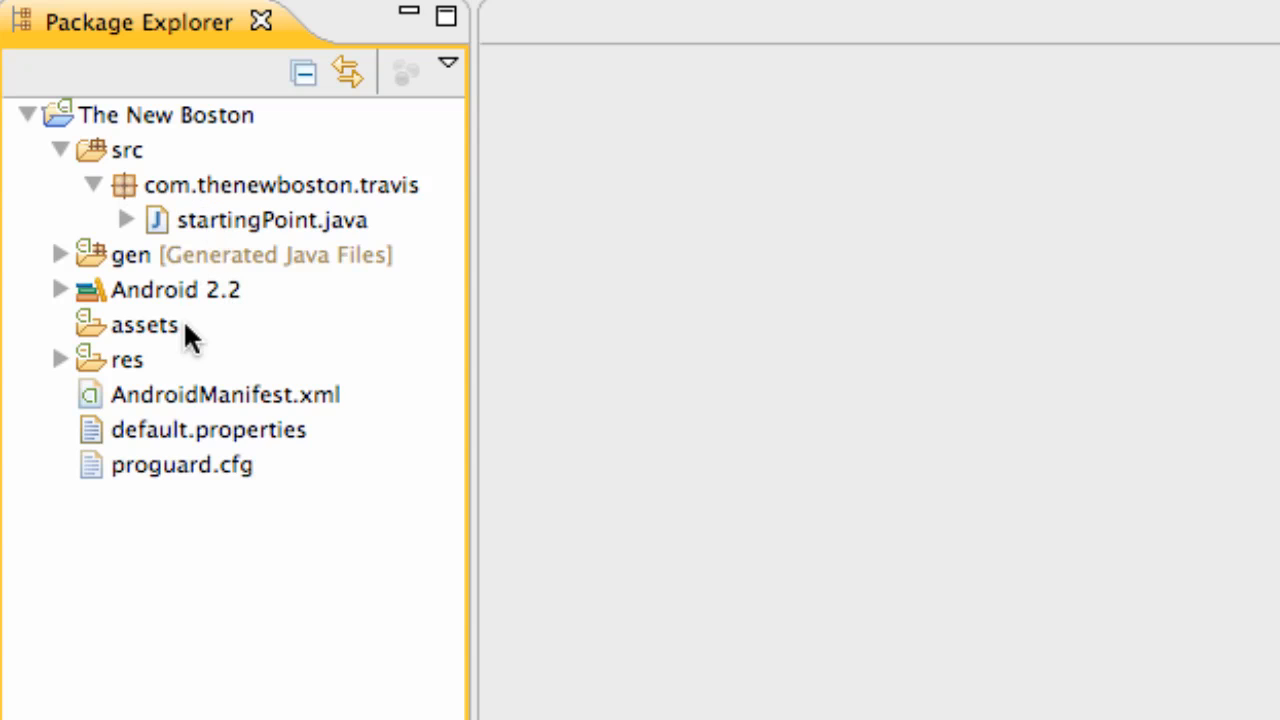
mouse_move(164, 228)
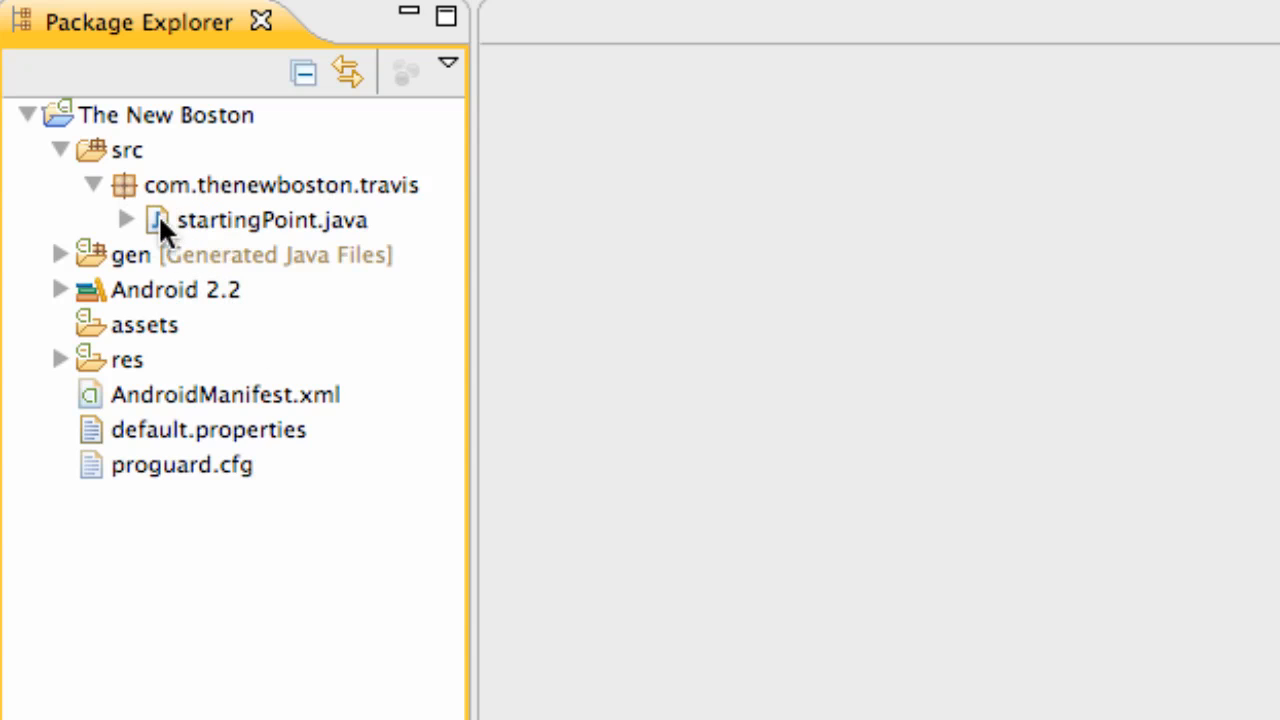
mouse_move(264, 160)
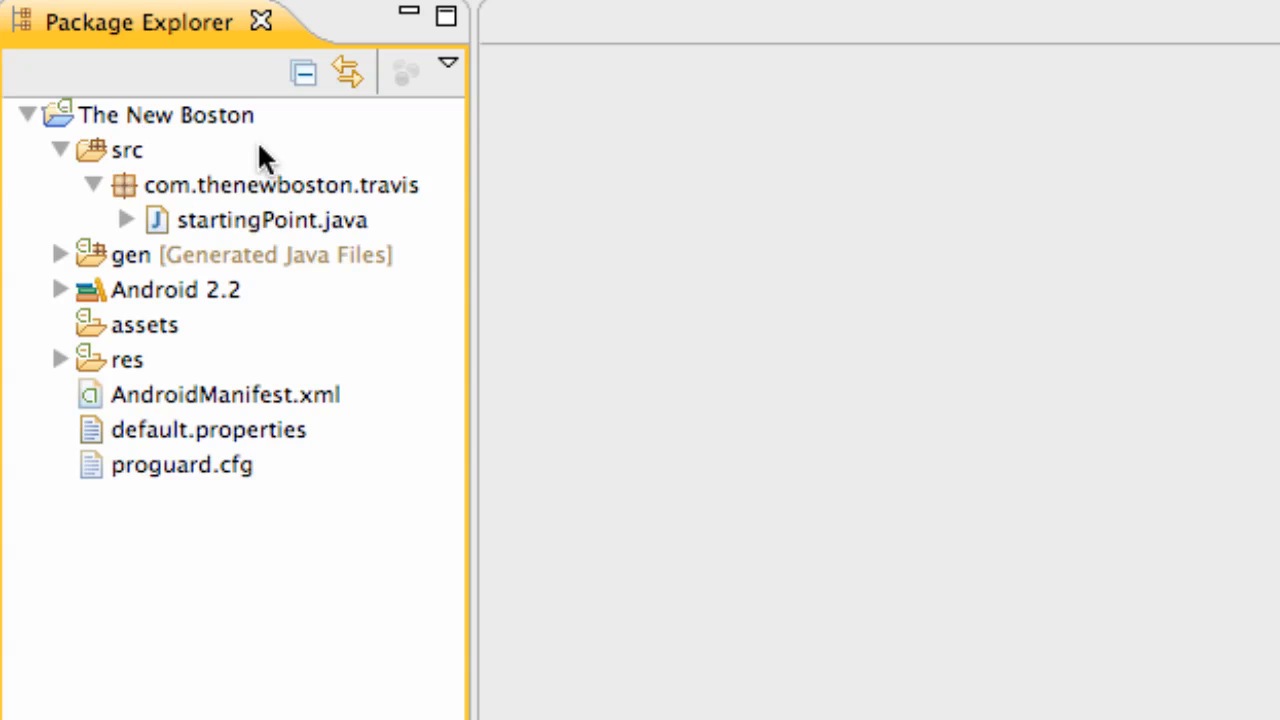
mouse_move(304, 224)
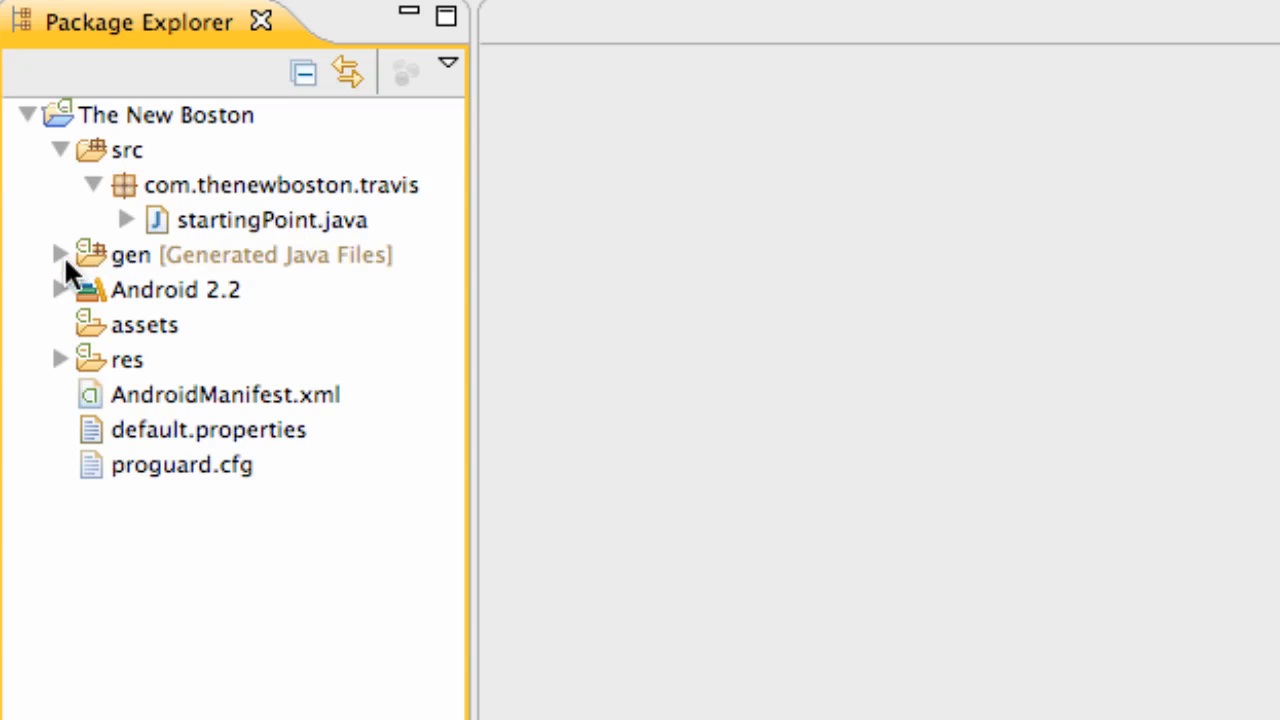
Step: Expand gen, view R.java's generated resource IDs in the editor, then close it
click(60, 254)
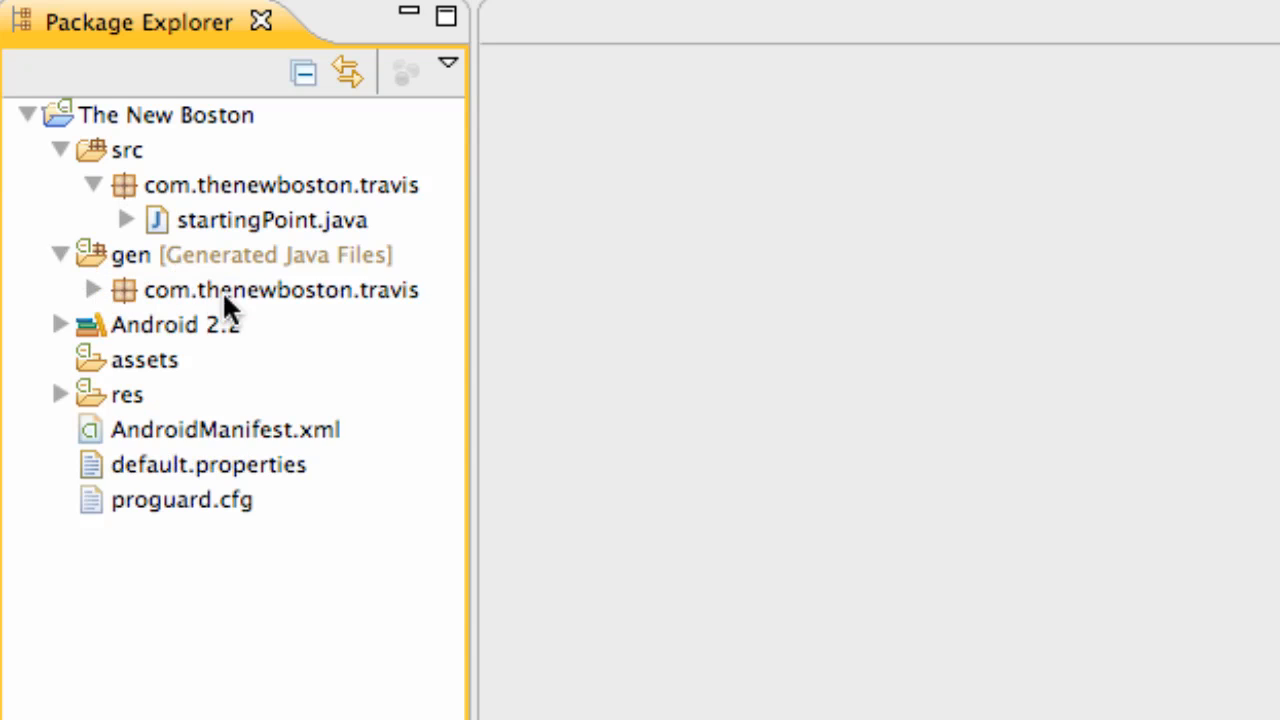
click(92, 290)
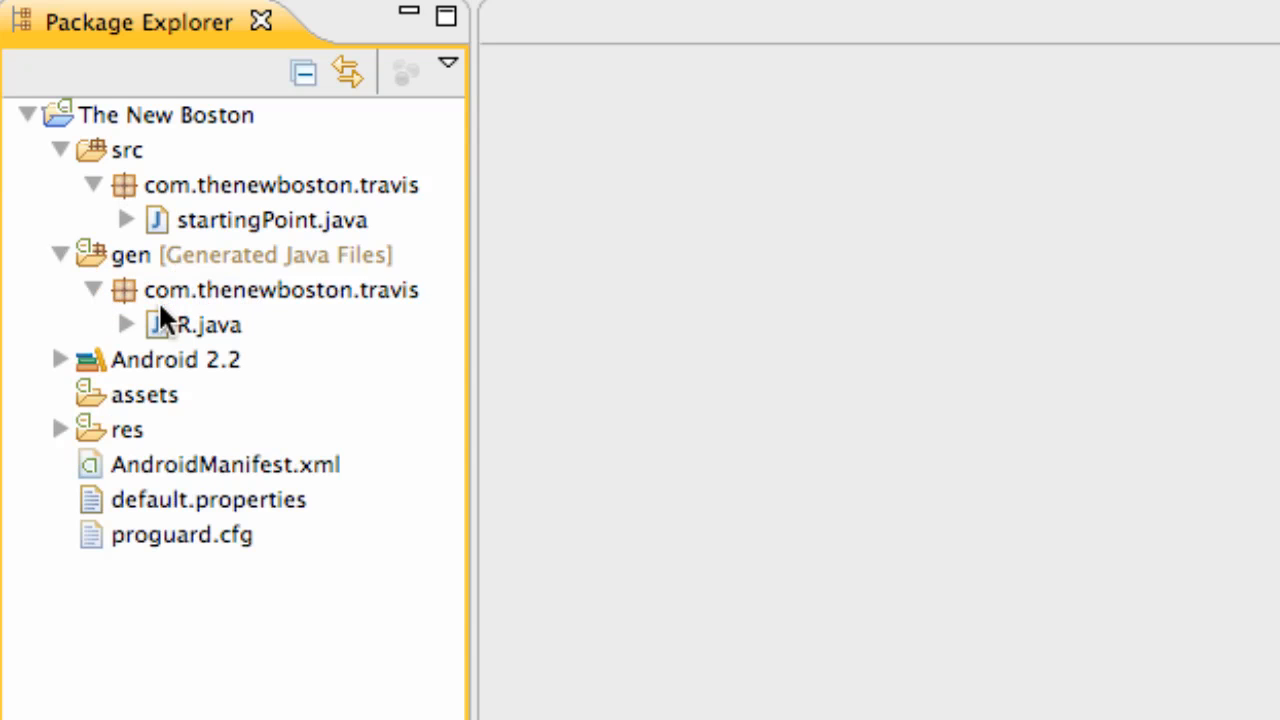
mouse_move(204, 344)
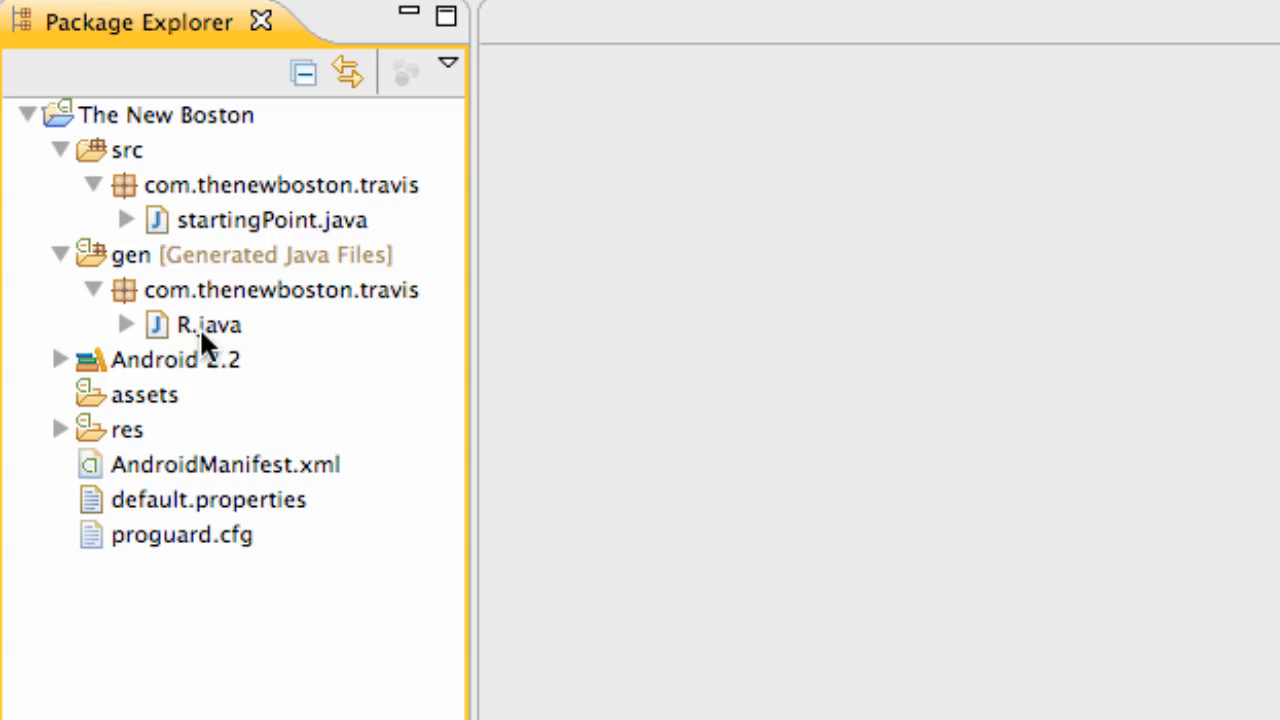
click(208, 324)
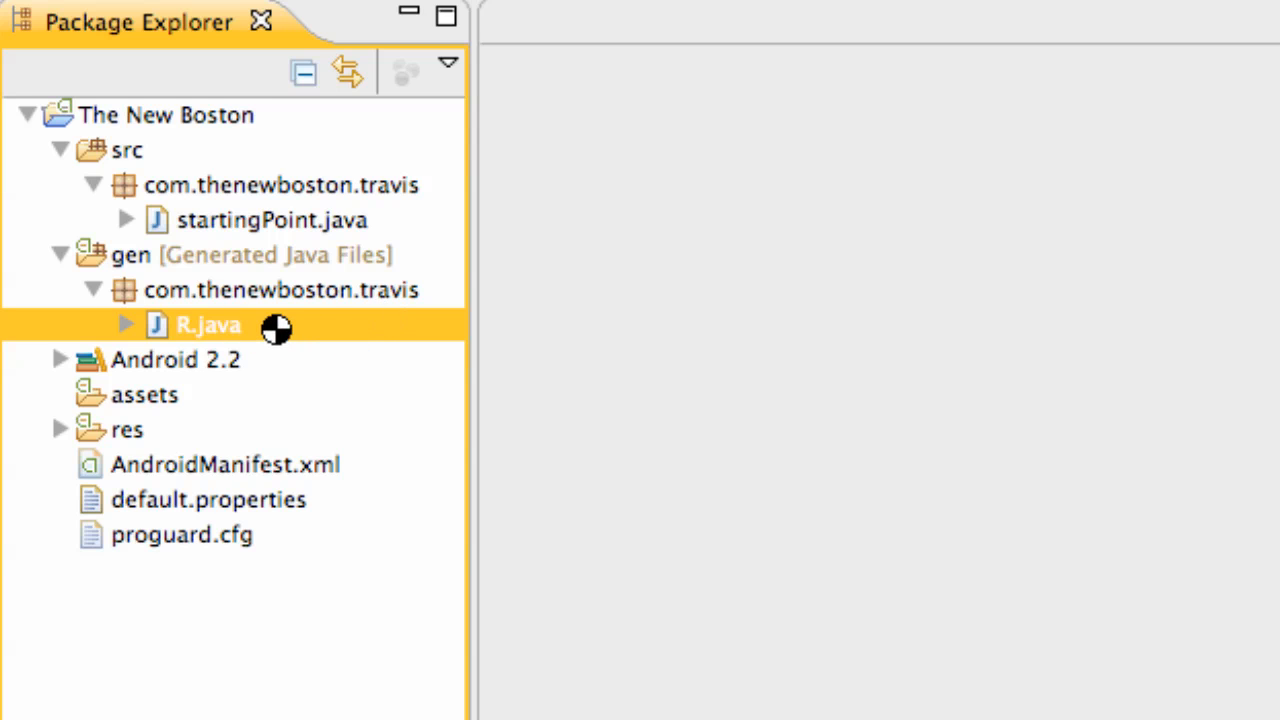
double_click(208, 324)
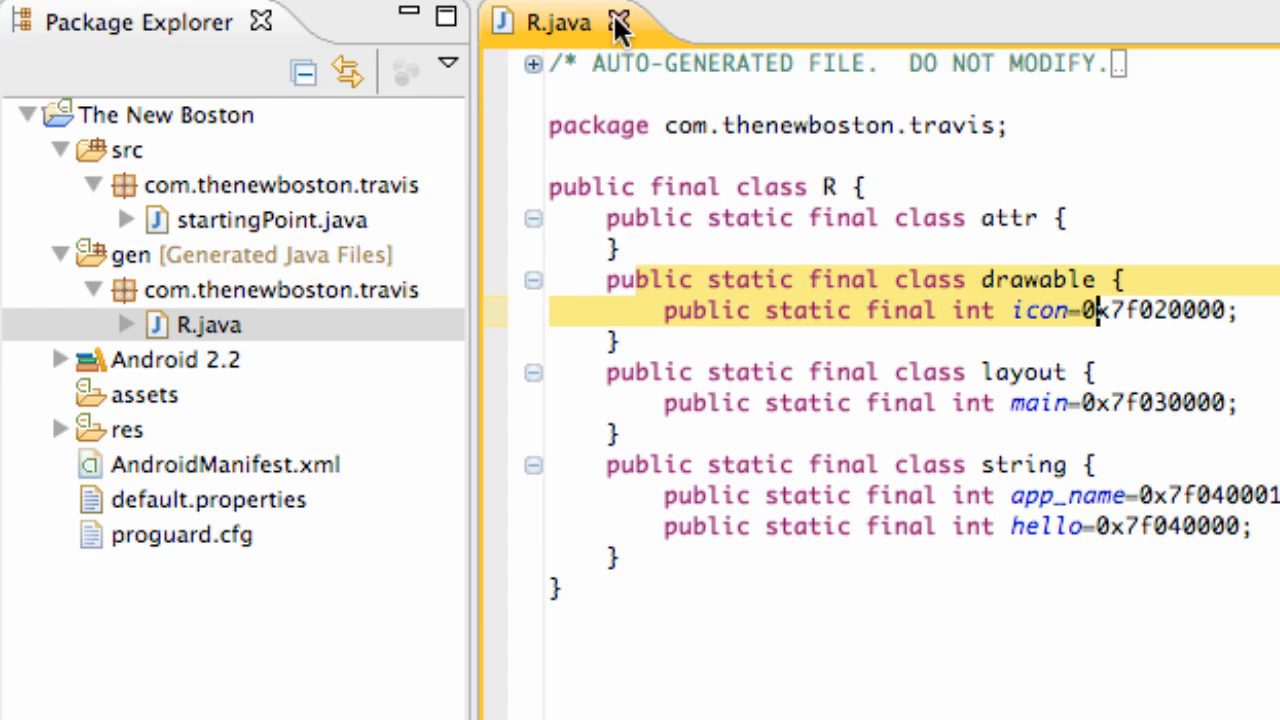
click(618, 22)
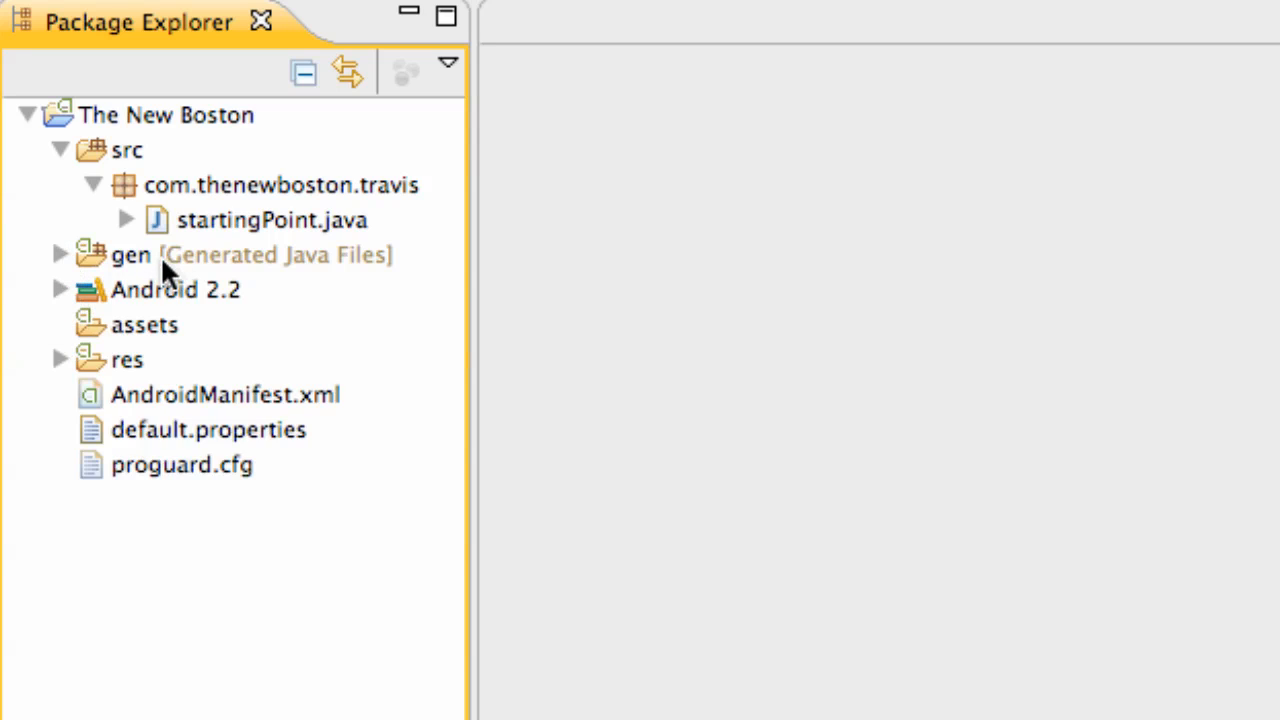
mouse_move(184, 304)
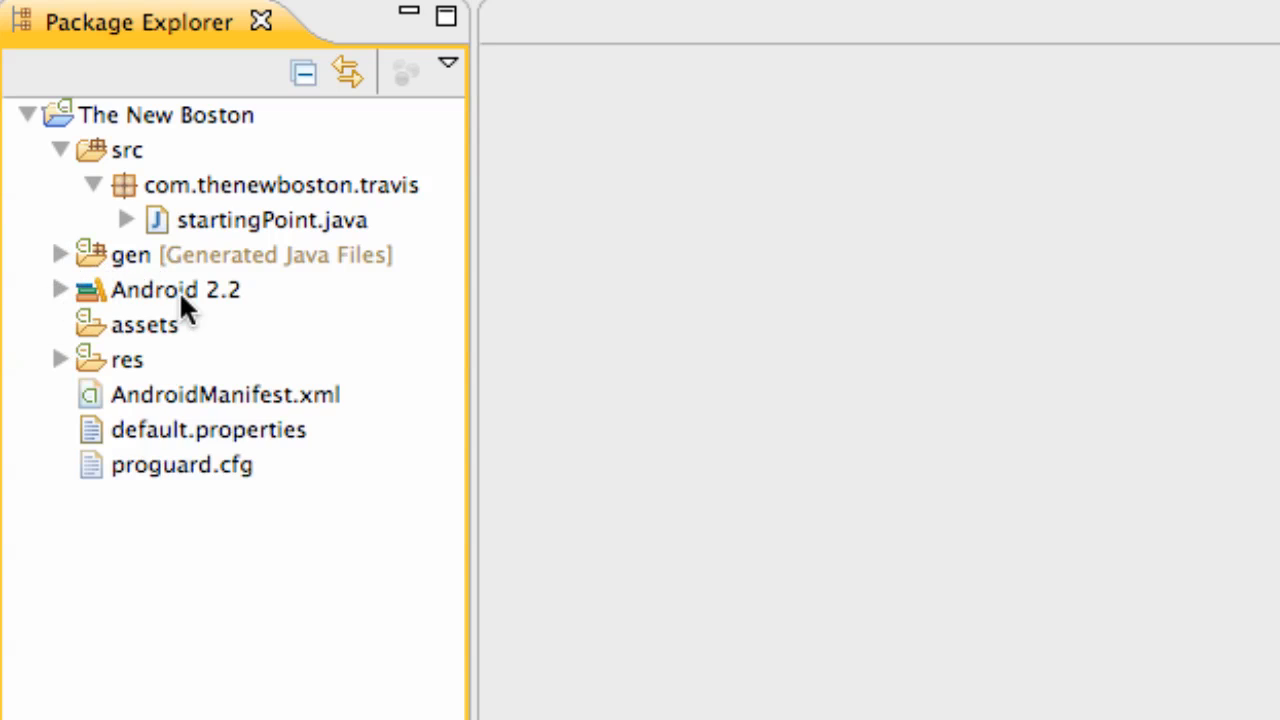
mouse_move(290, 280)
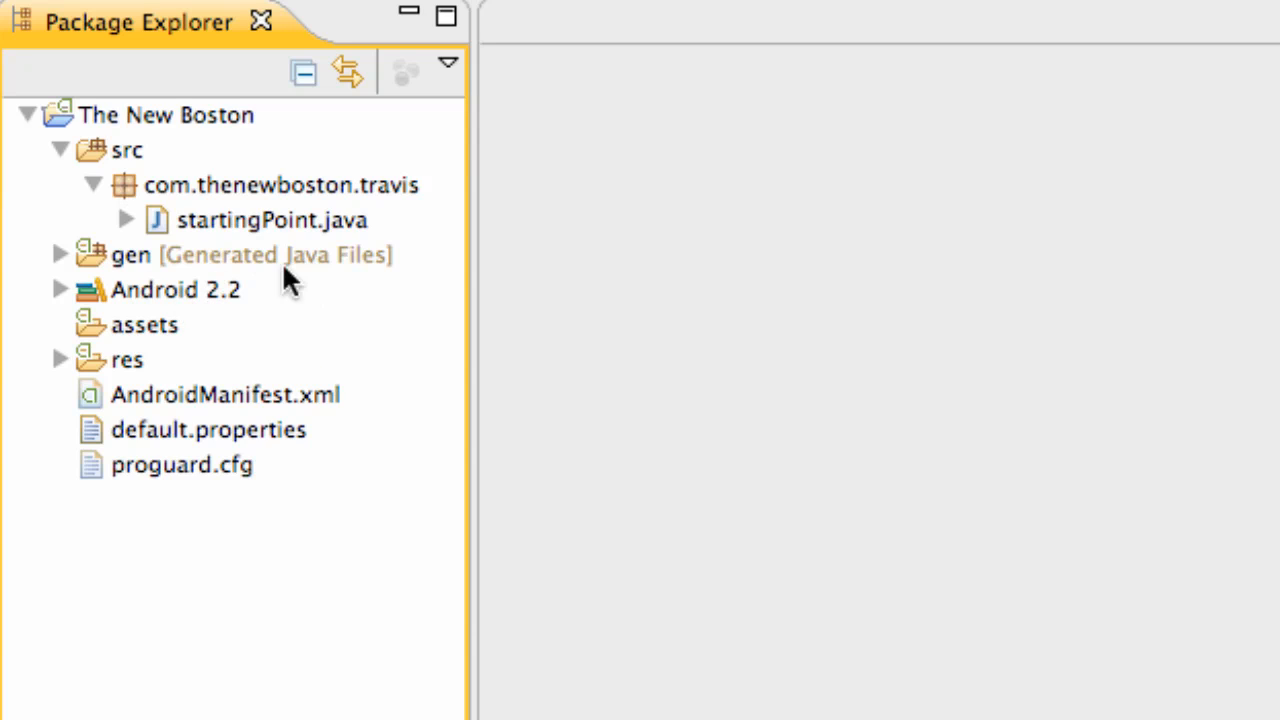
mouse_move(160, 276)
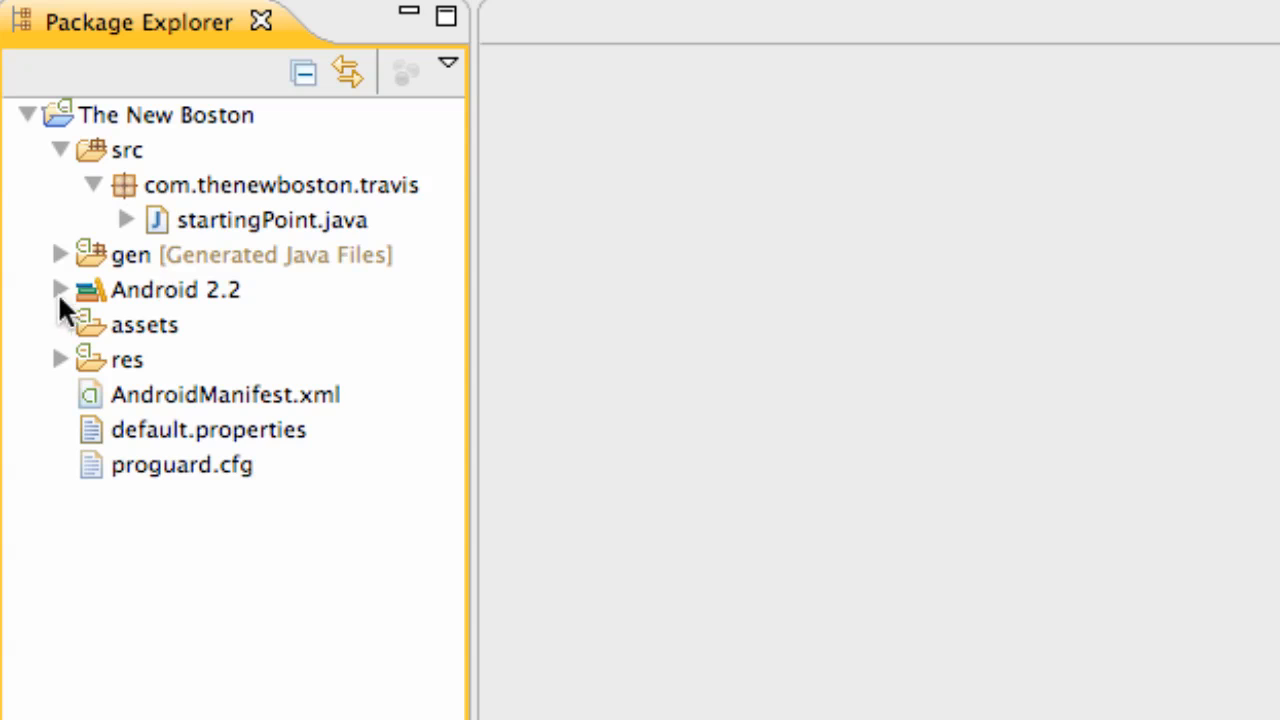
Step: Expand Android 2.2 and android.jar to list the packages inside
click(60, 288)
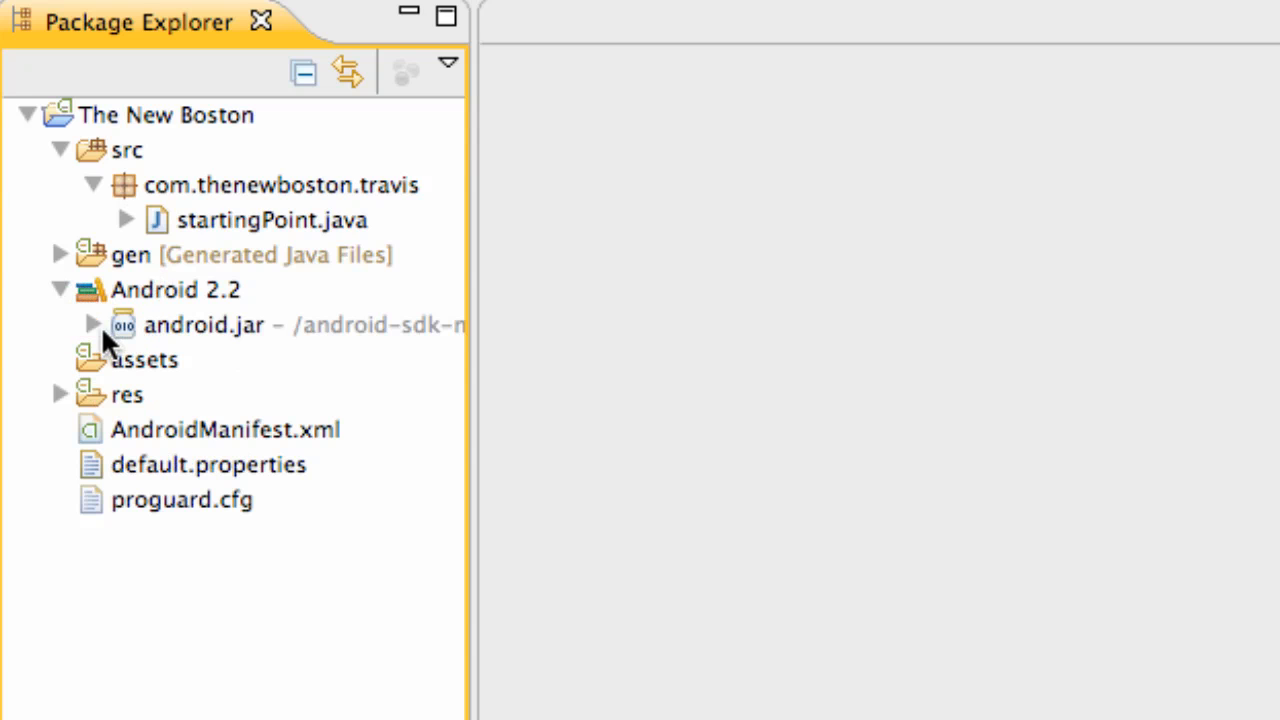
mouse_move(216, 350)
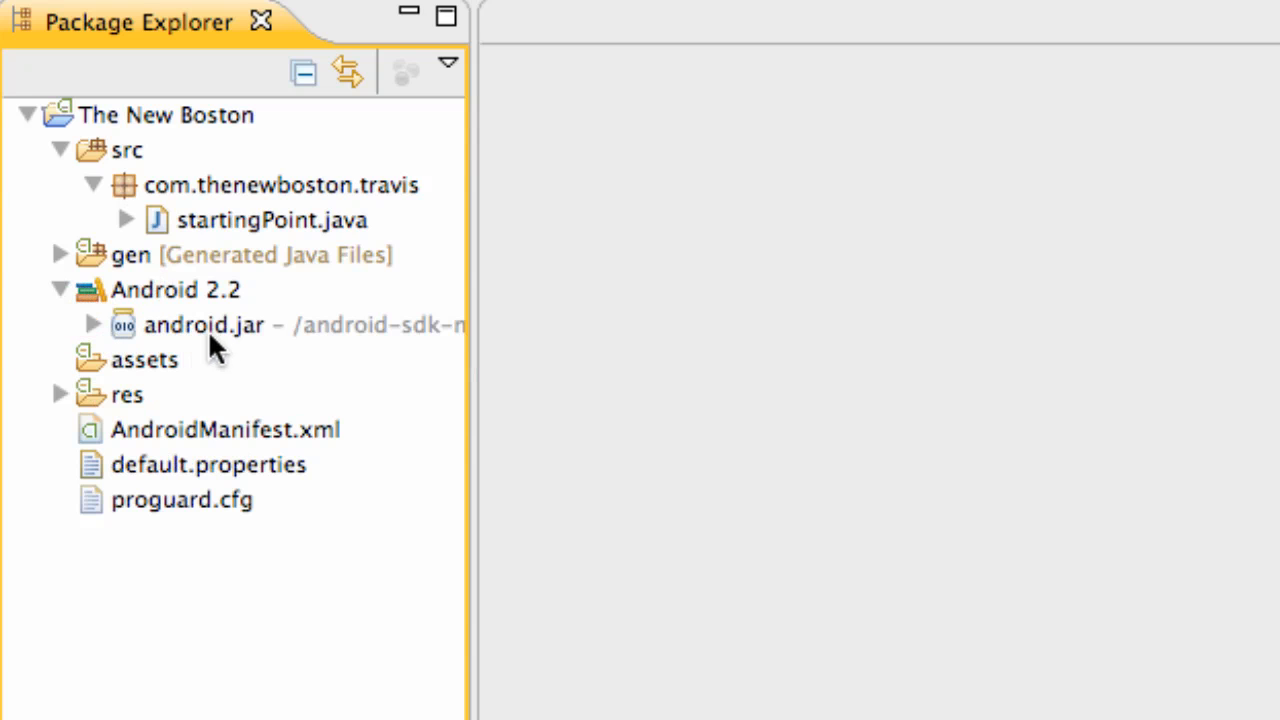
mouse_move(176, 340)
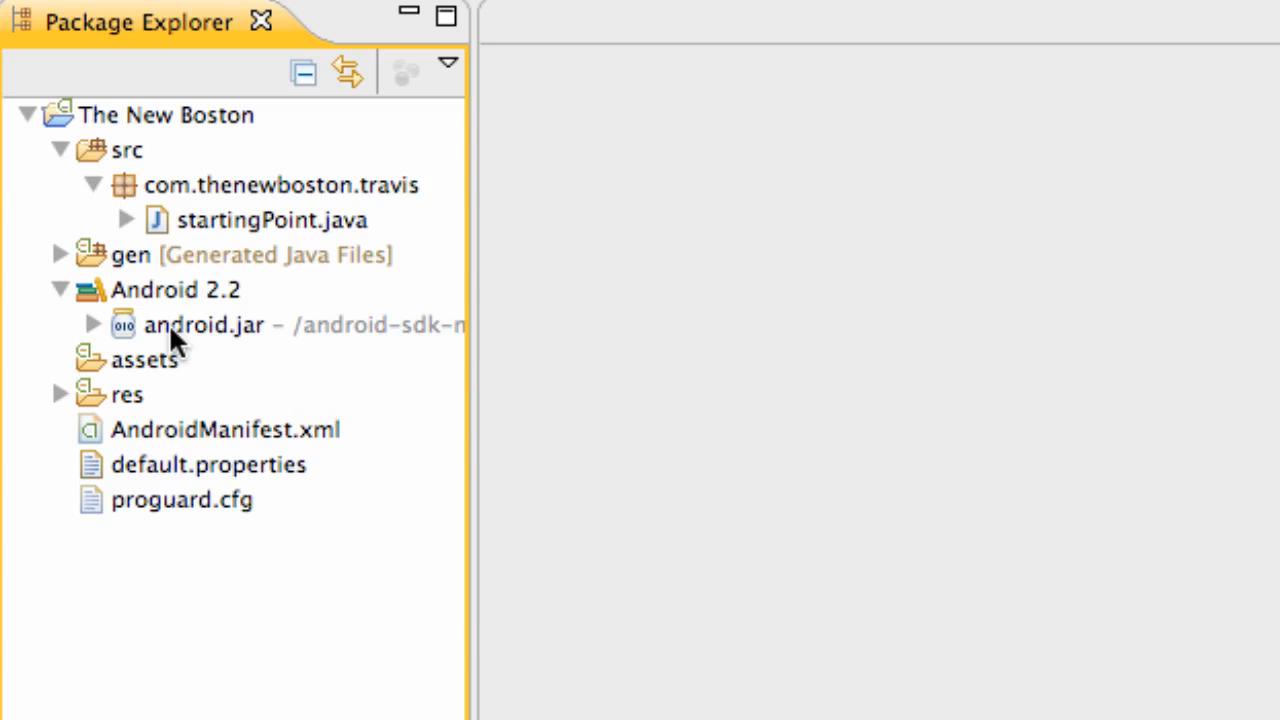
click(92, 324)
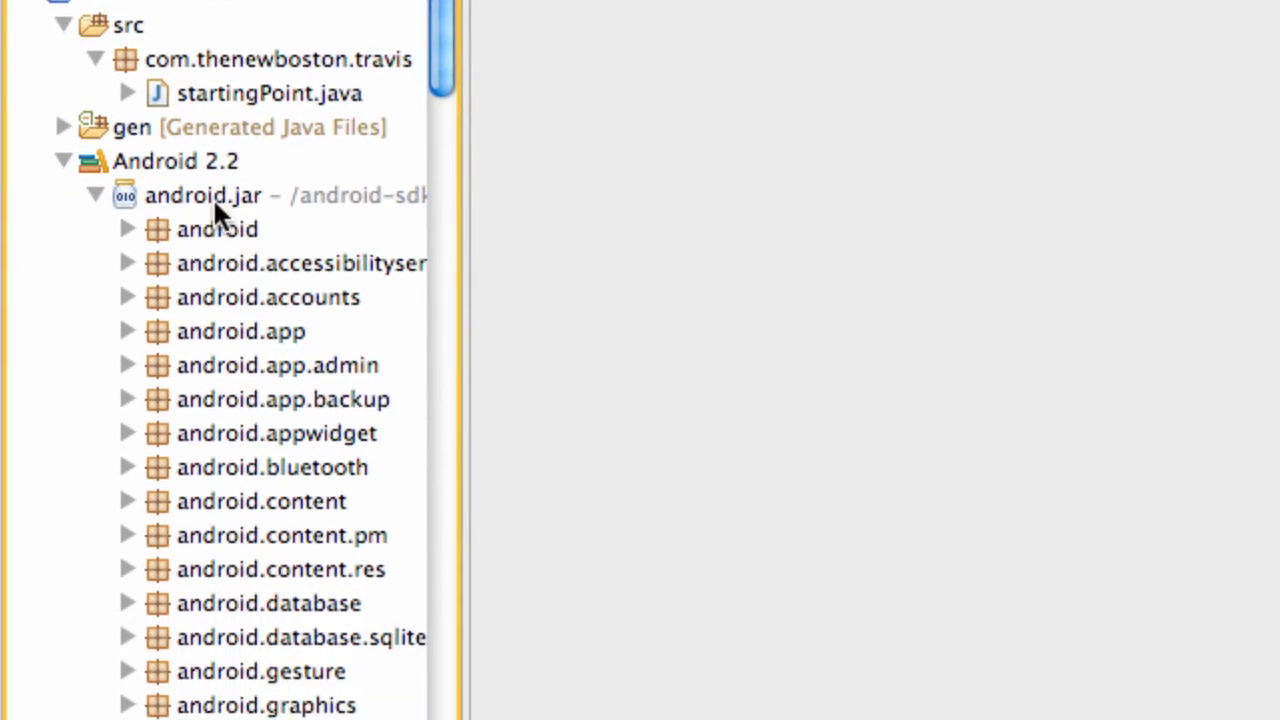
scroll(down, 3)
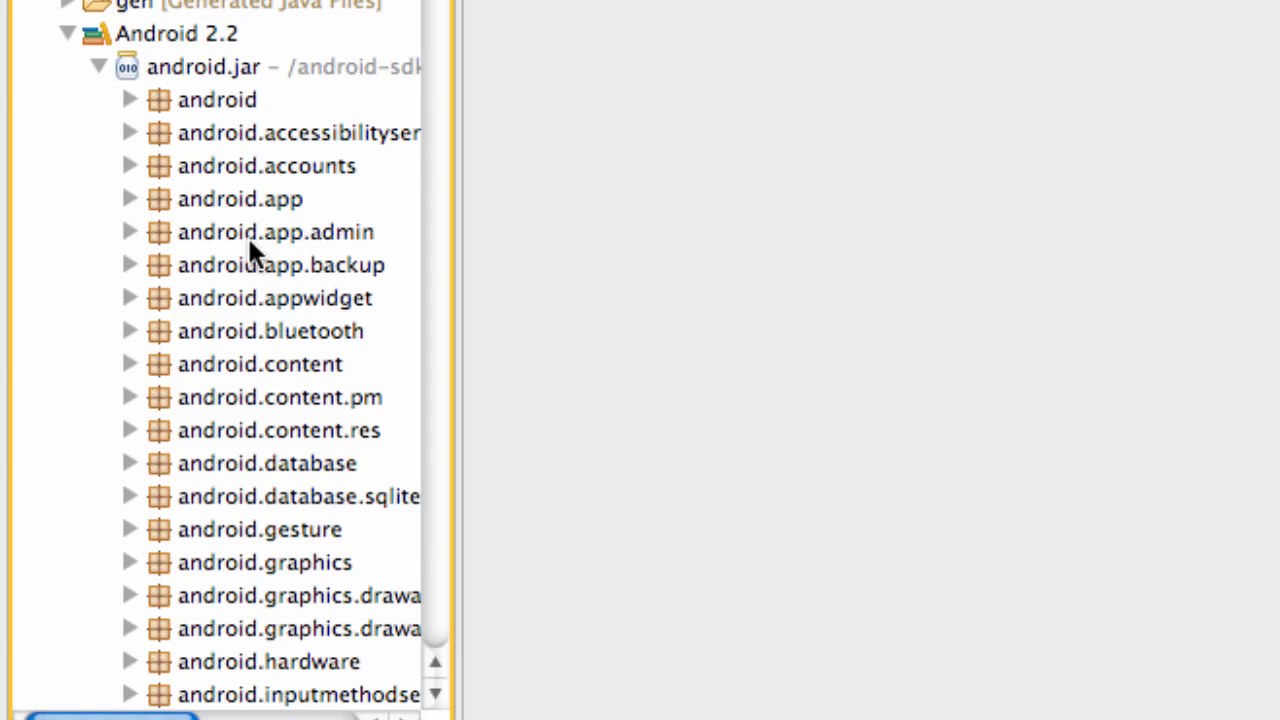
mouse_move(130, 240)
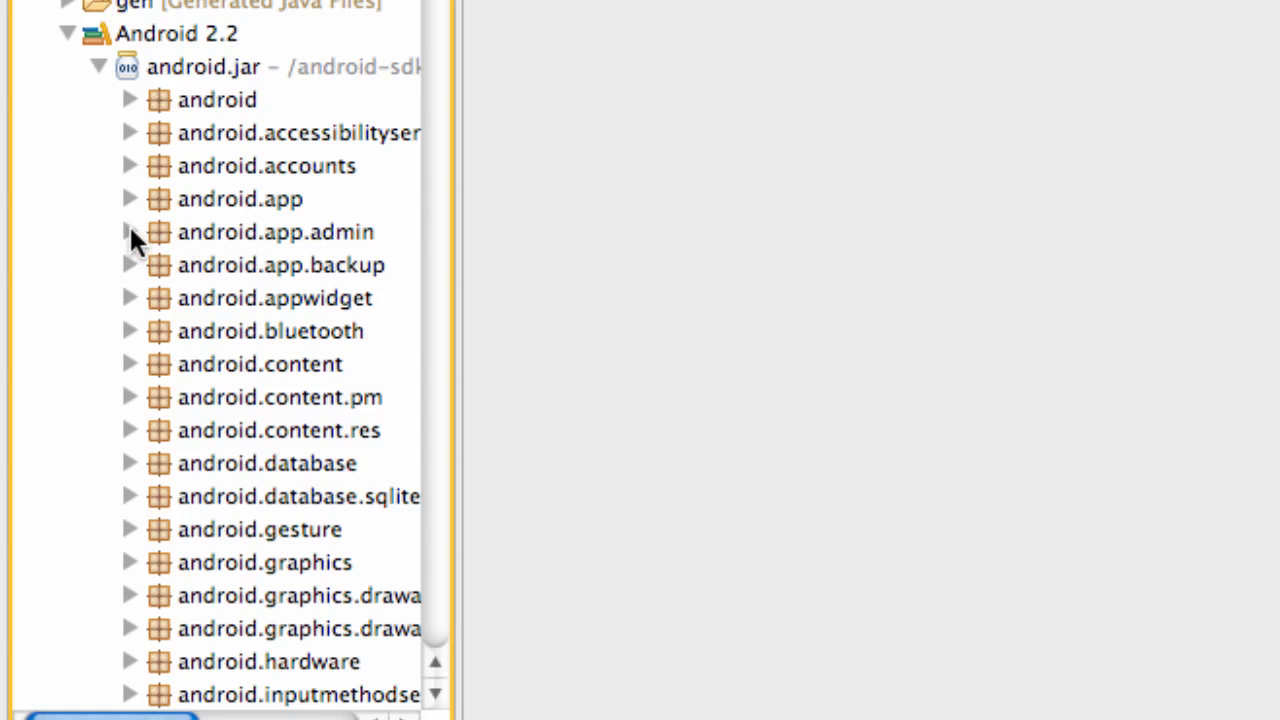
Step: Briefly browse the android.app.admin and android.app.backup classes, then collapse them again
click(128, 232)
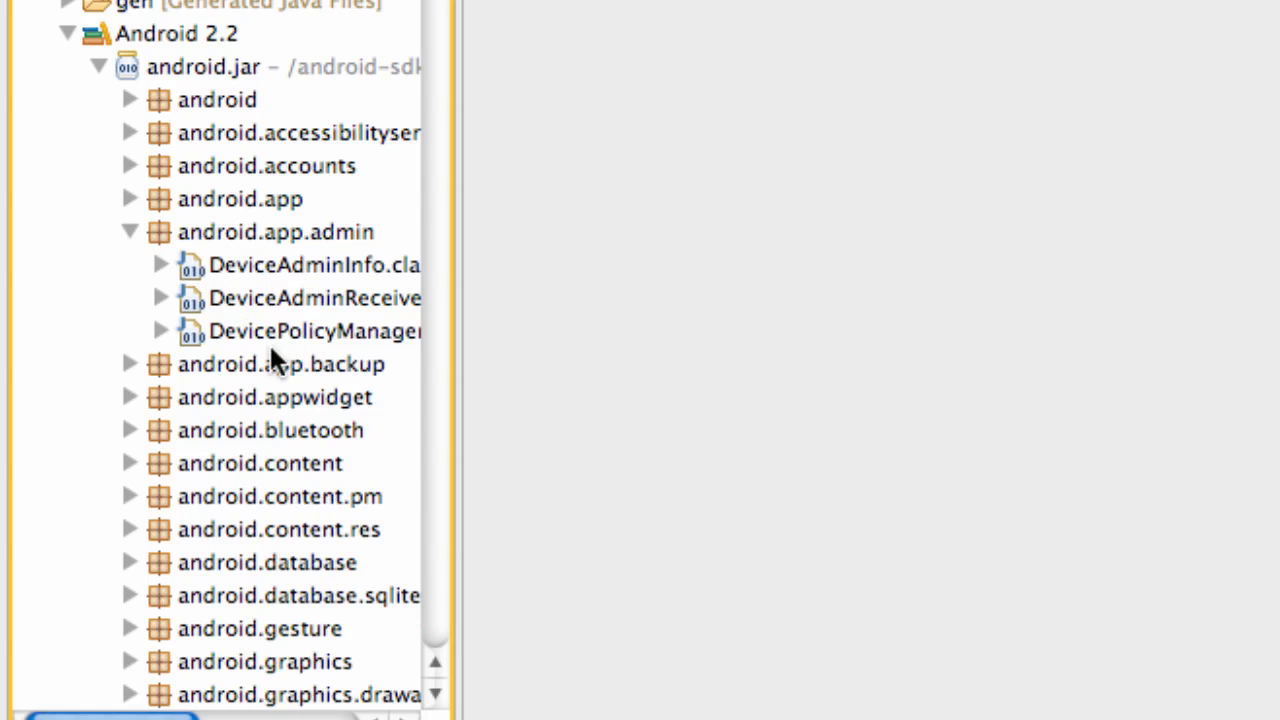
click(130, 364)
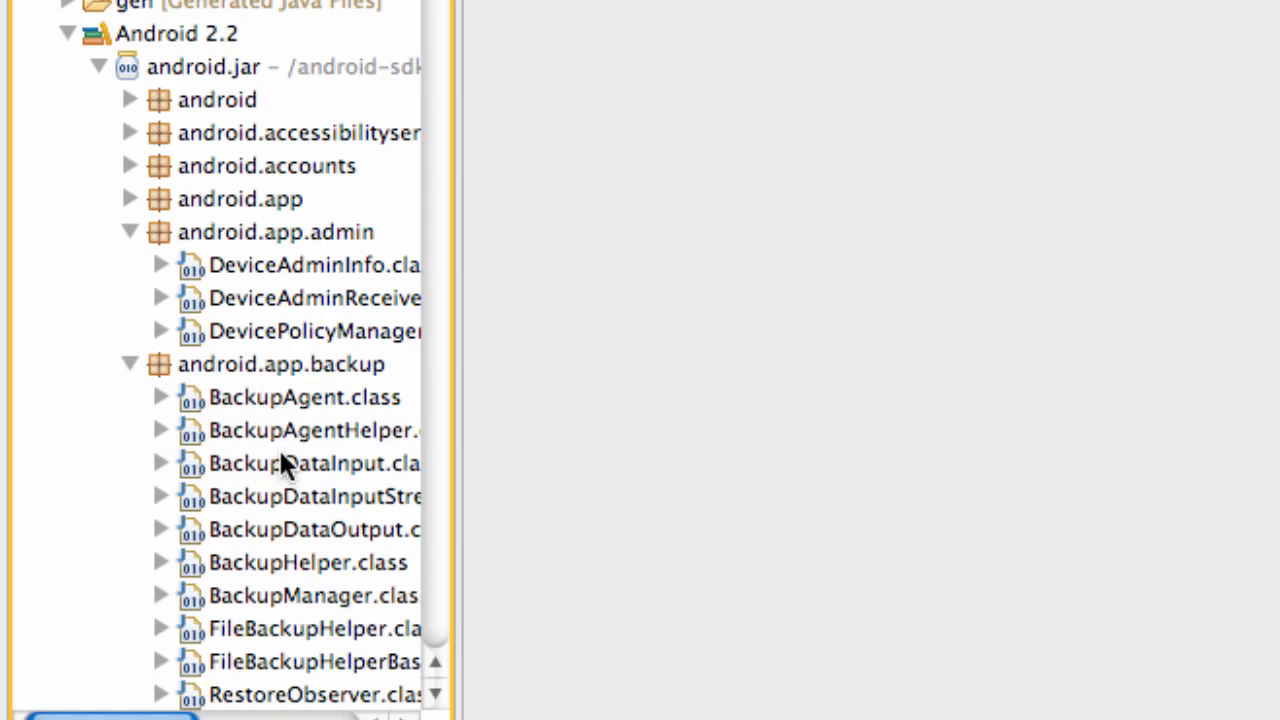
mouse_move(130, 364)
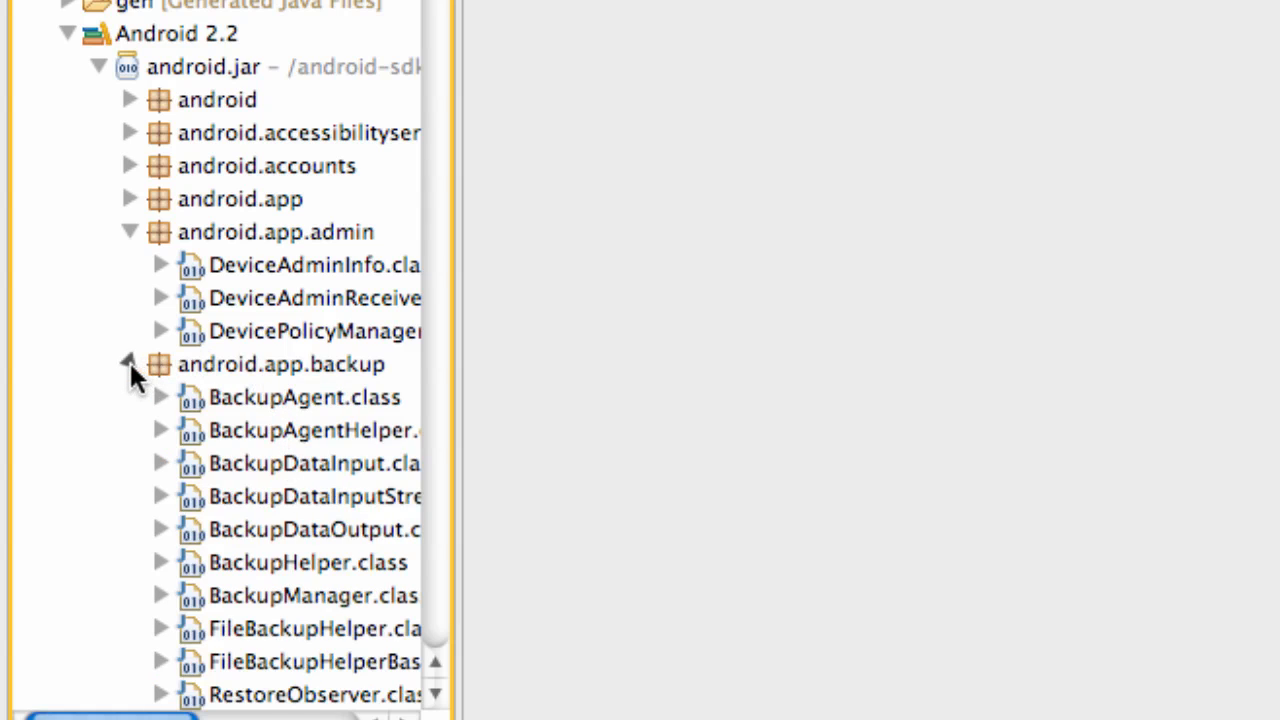
click(128, 364)
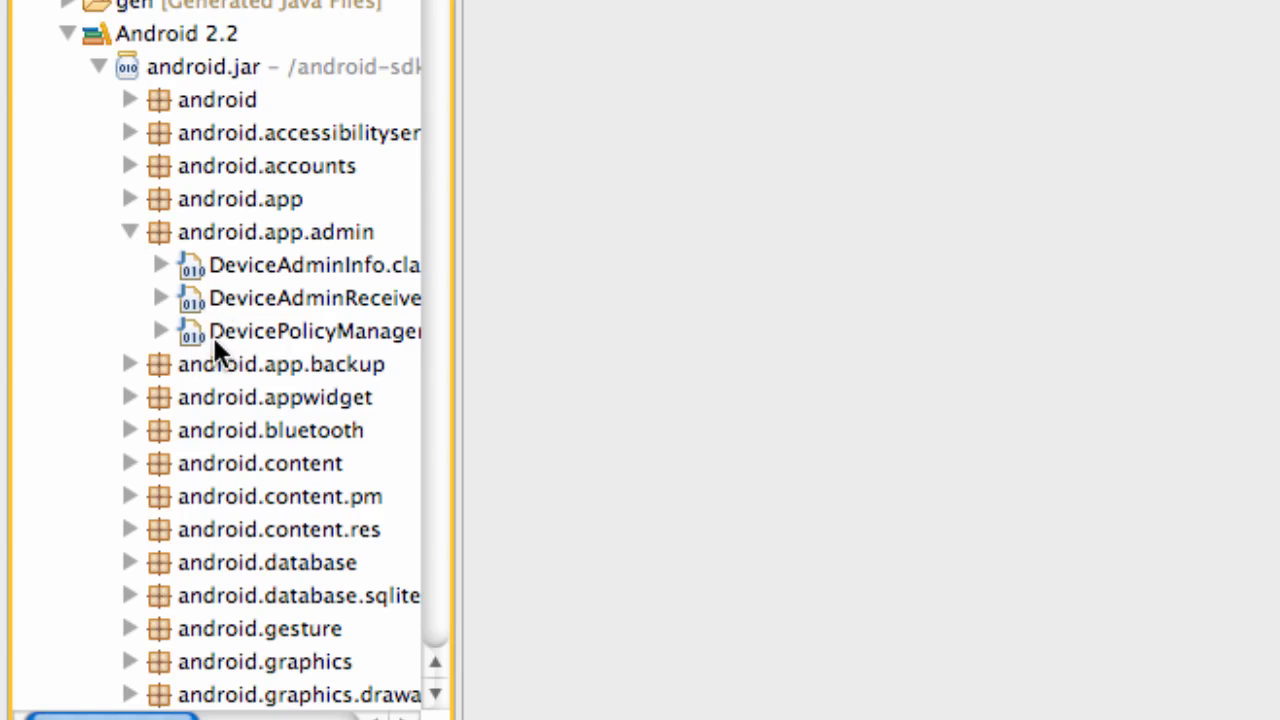
click(128, 232)
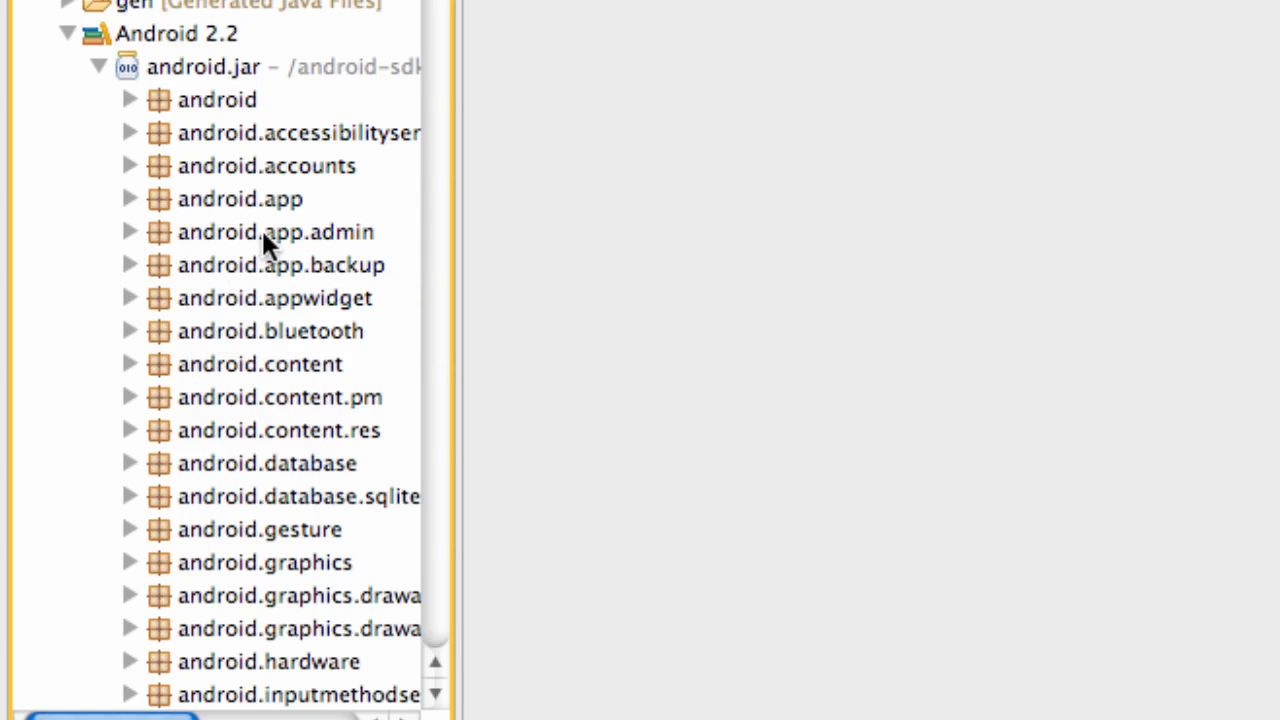
mouse_move(230, 170)
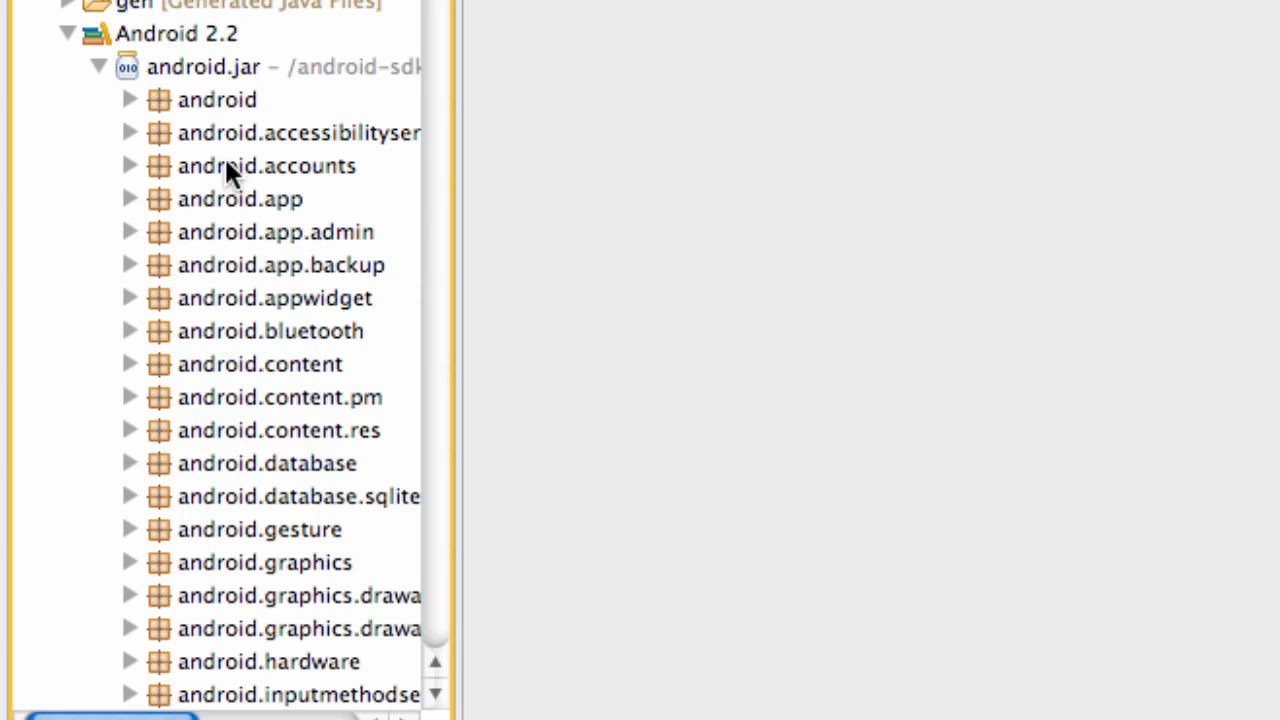
scroll(down, 3)
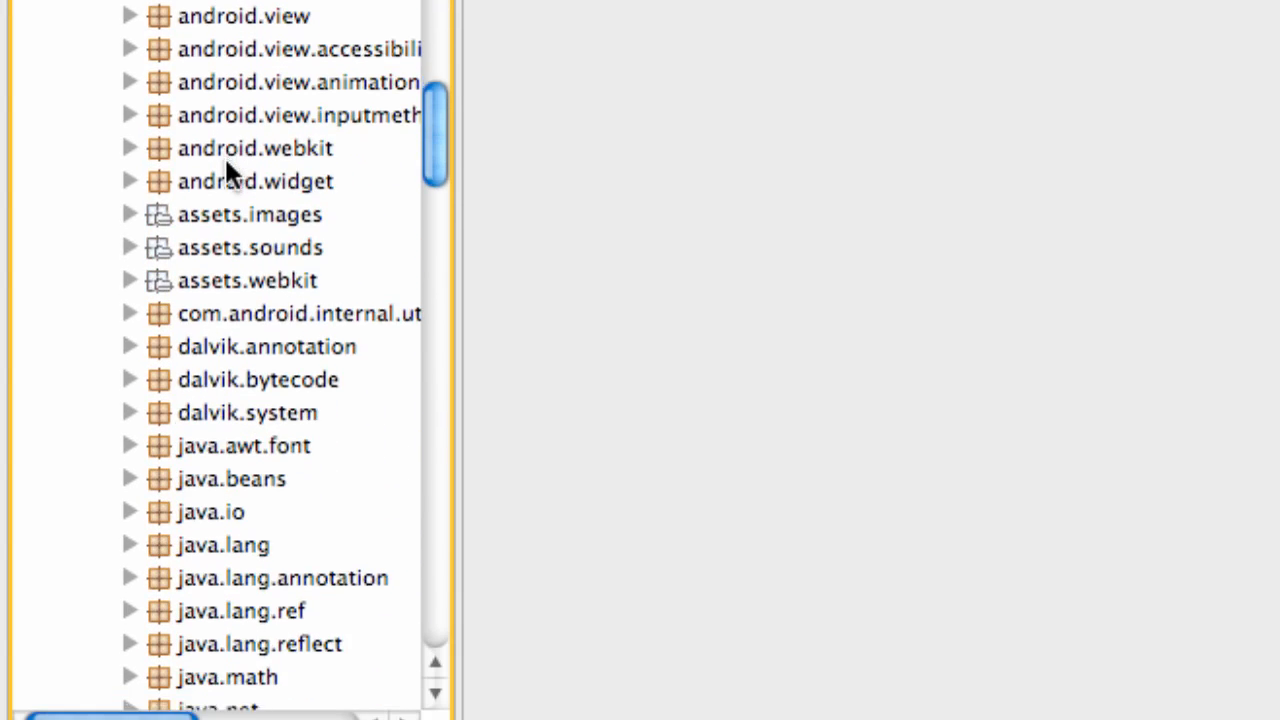
scroll(up, 3)
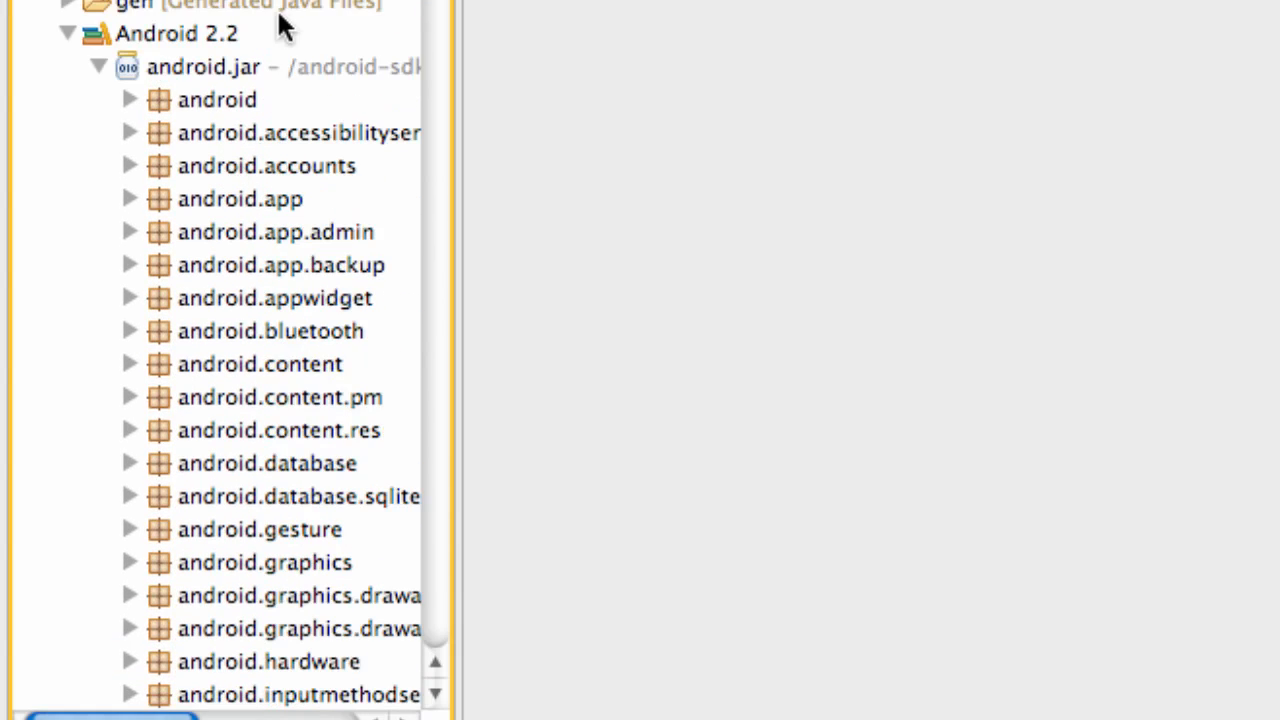
scroll(up, 3)
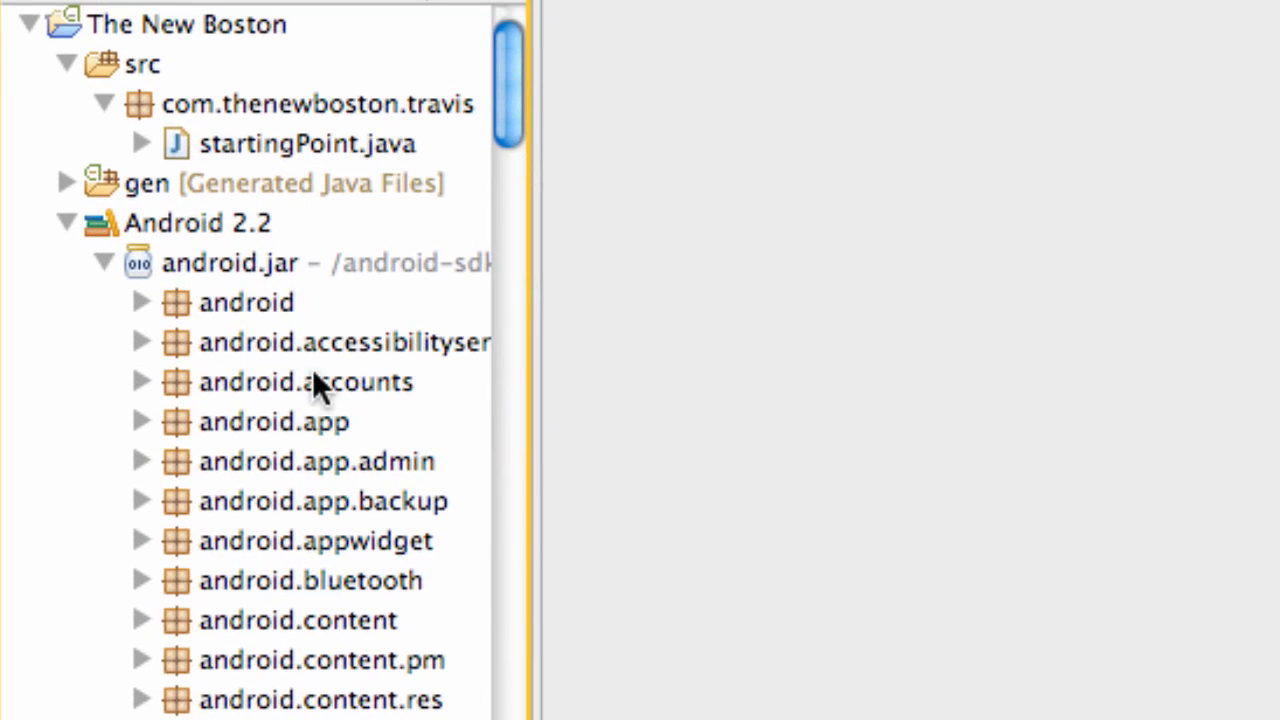
mouse_move(220, 100)
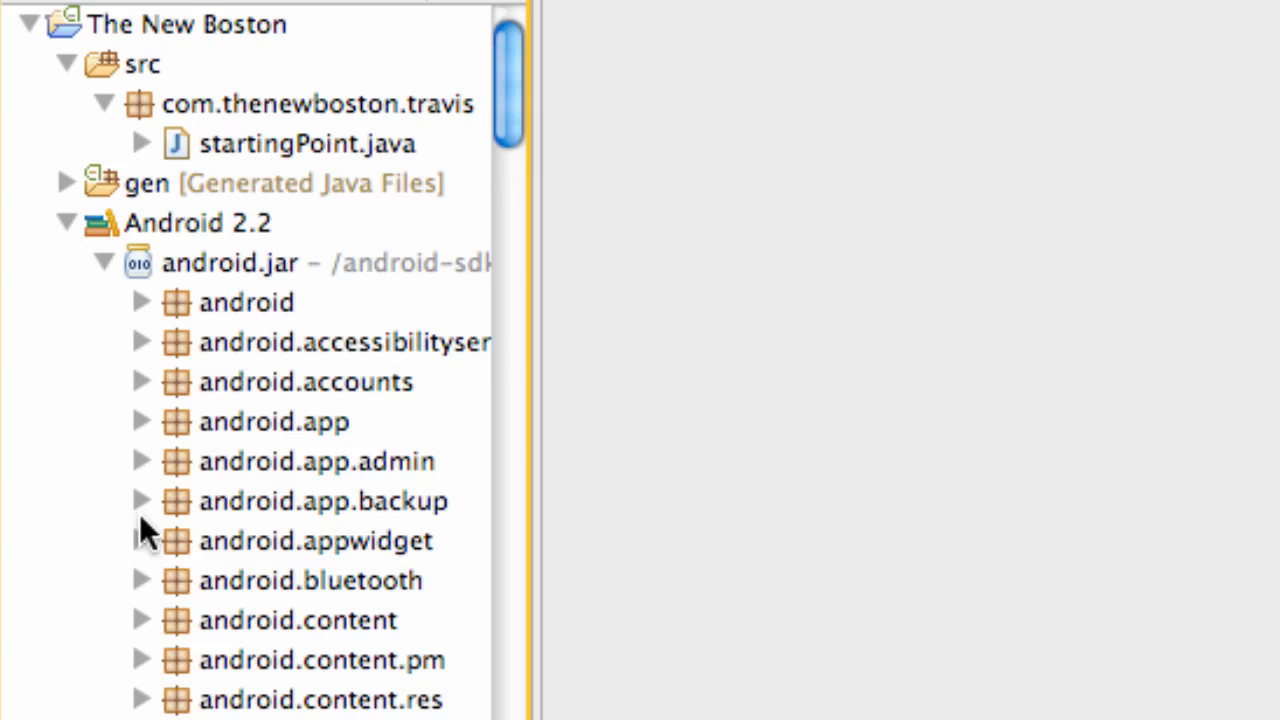
Step: Collapse the Android 2.2 library and select the assets folder
click(140, 500)
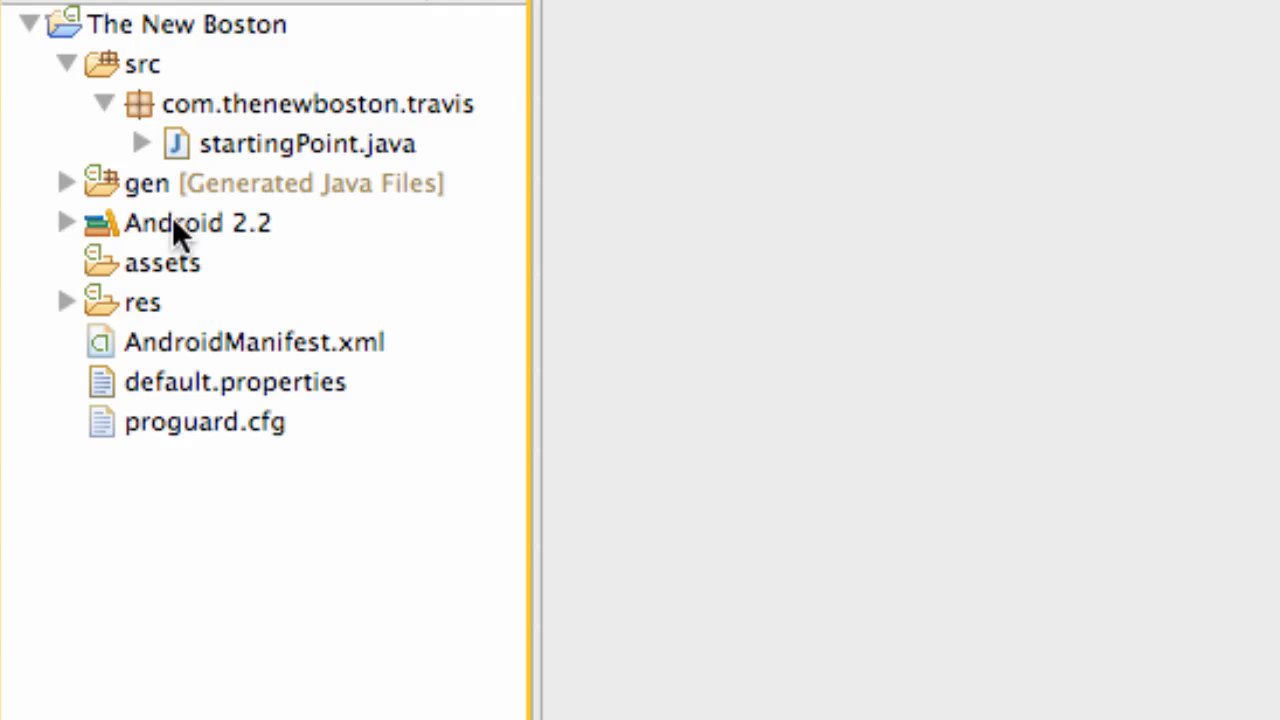
mouse_move(336, 296)
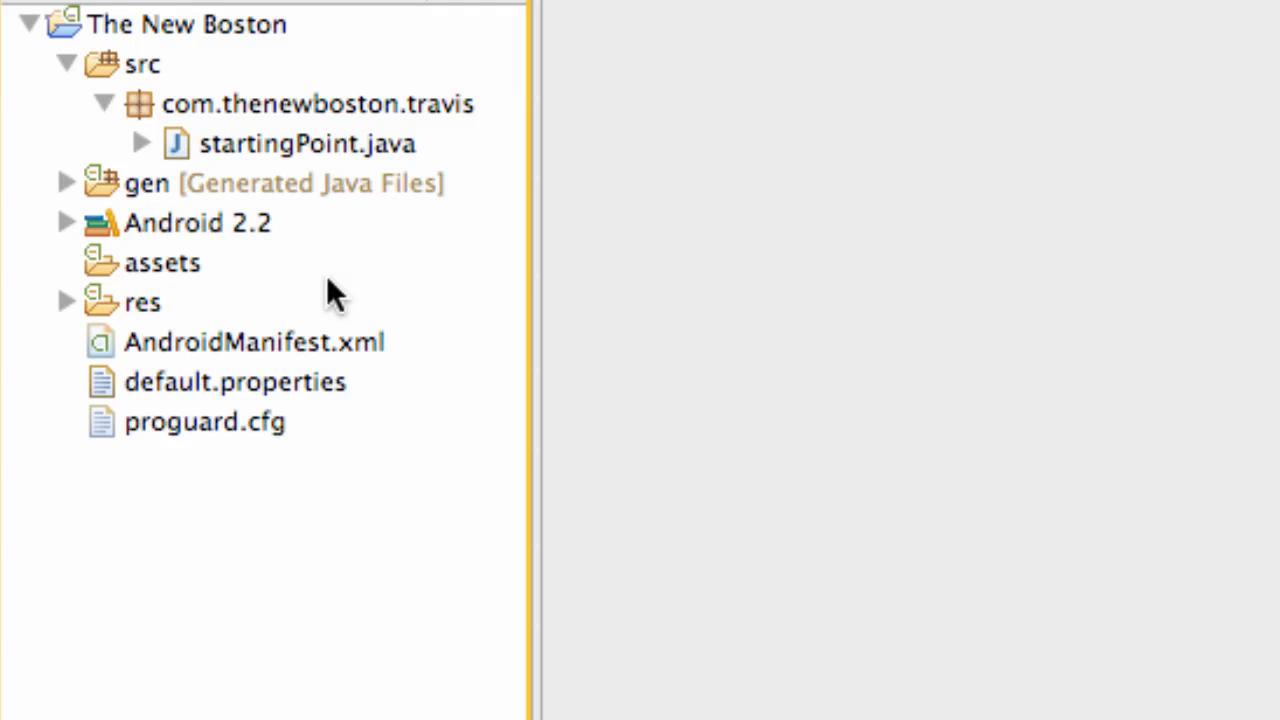
click(162, 262)
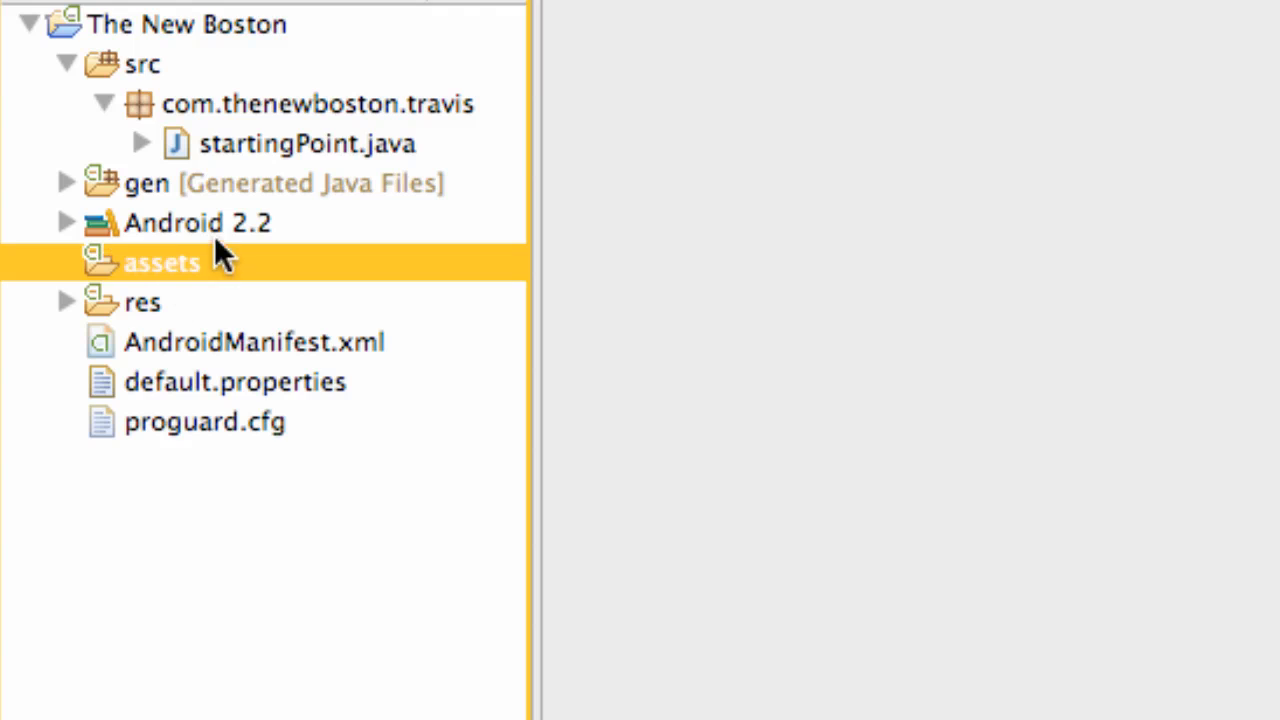
mouse_move(276, 464)
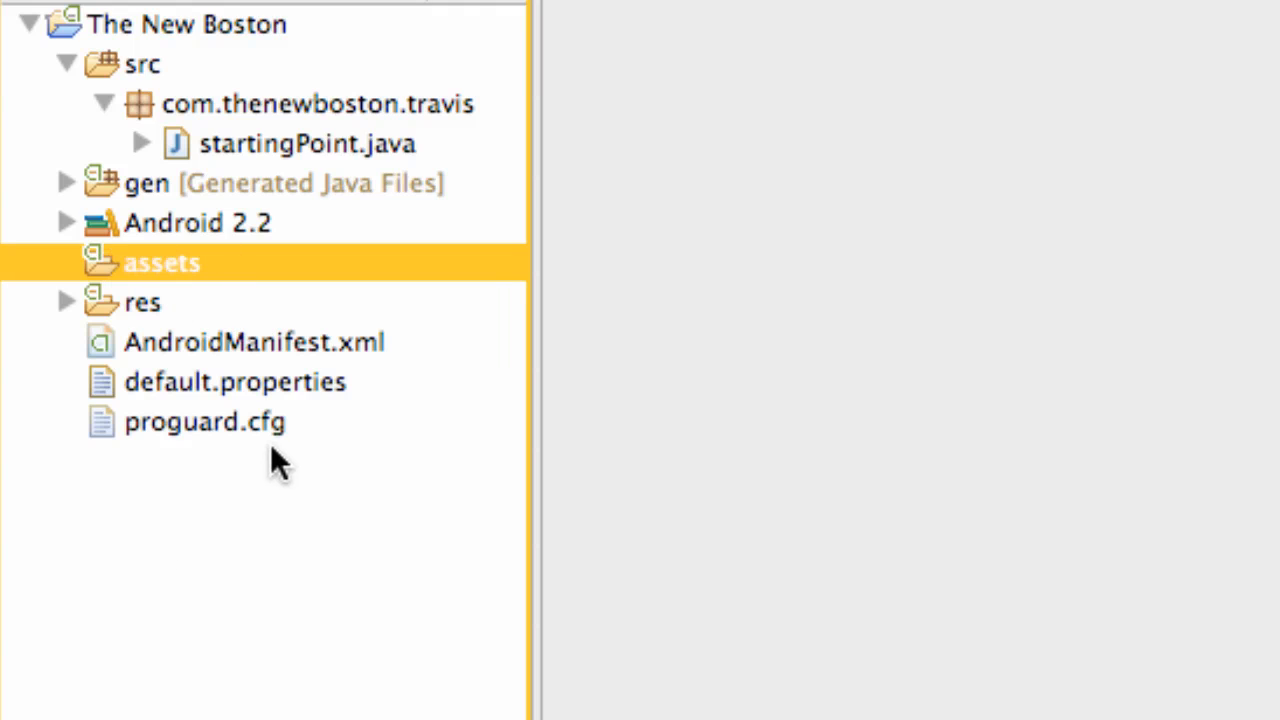
mouse_move(184, 290)
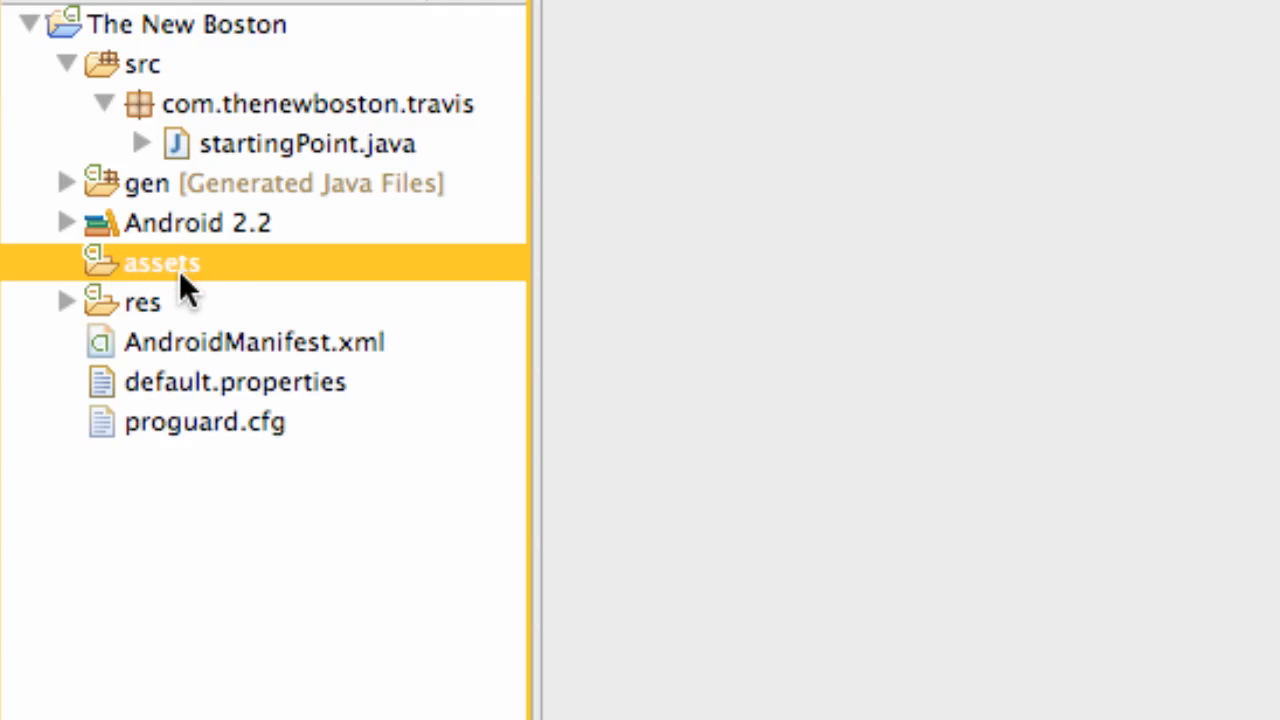
mouse_move(444, 390)
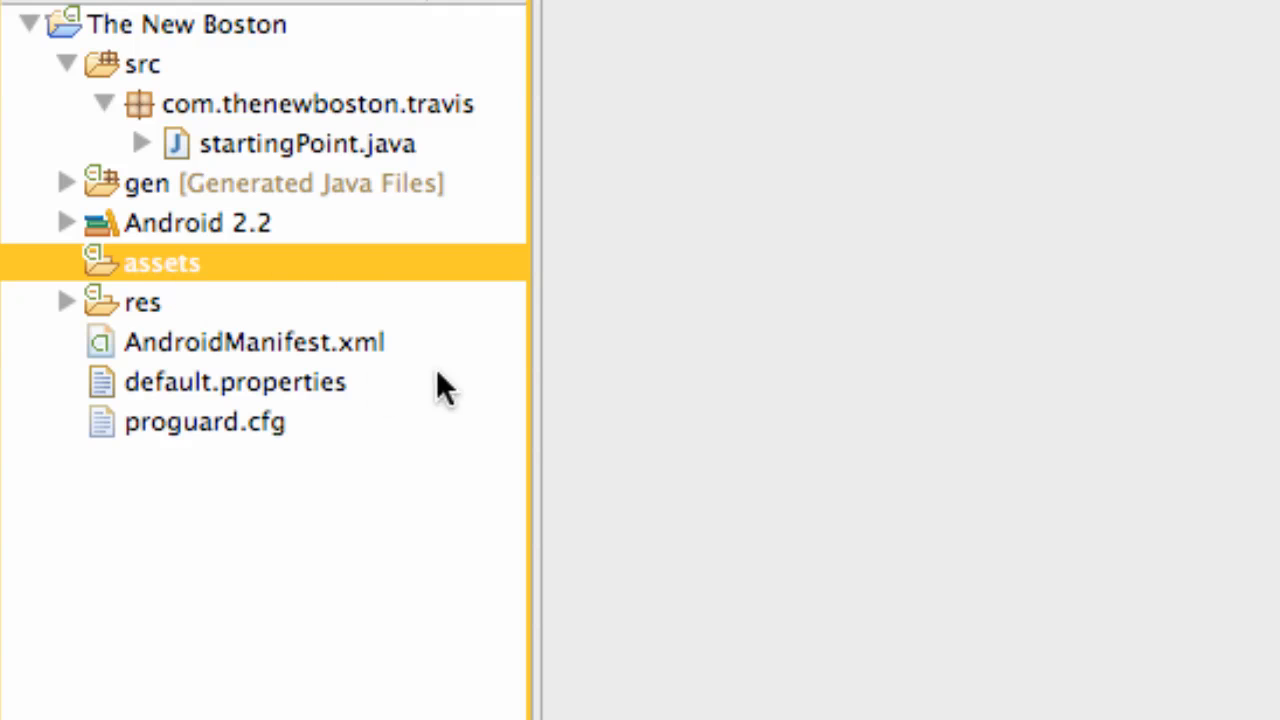
mouse_move(336, 344)
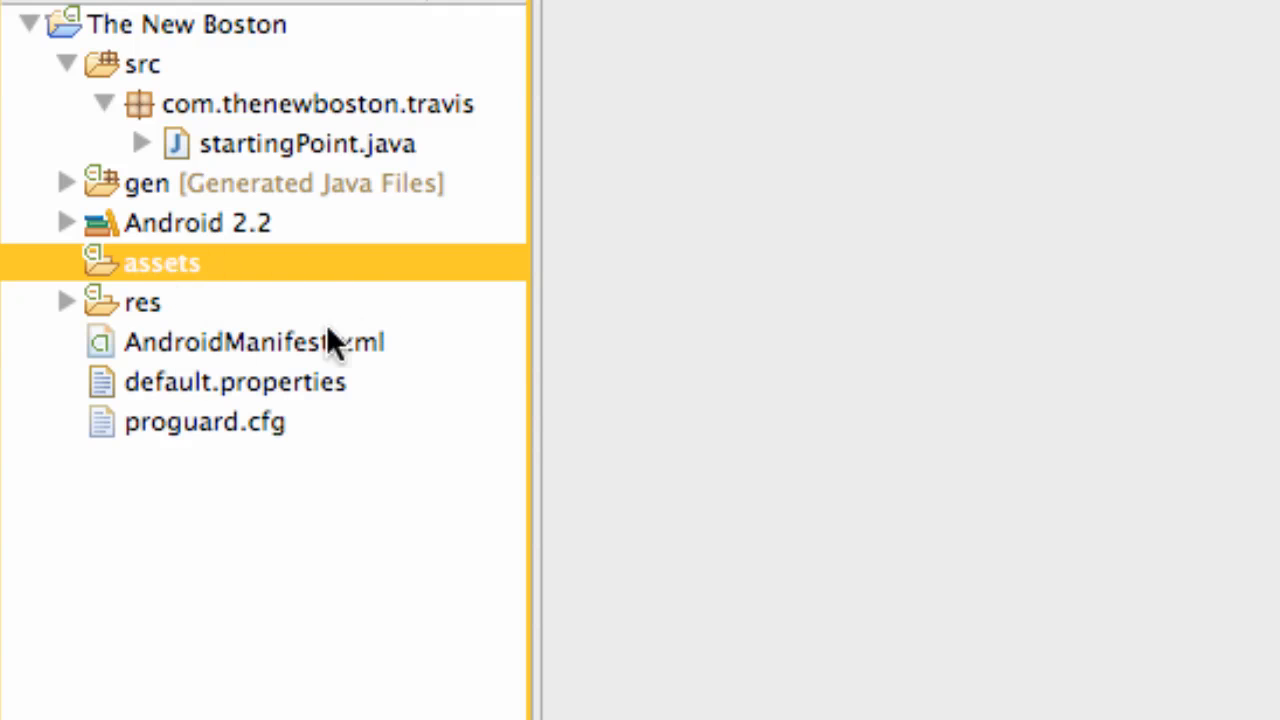
mouse_move(130, 280)
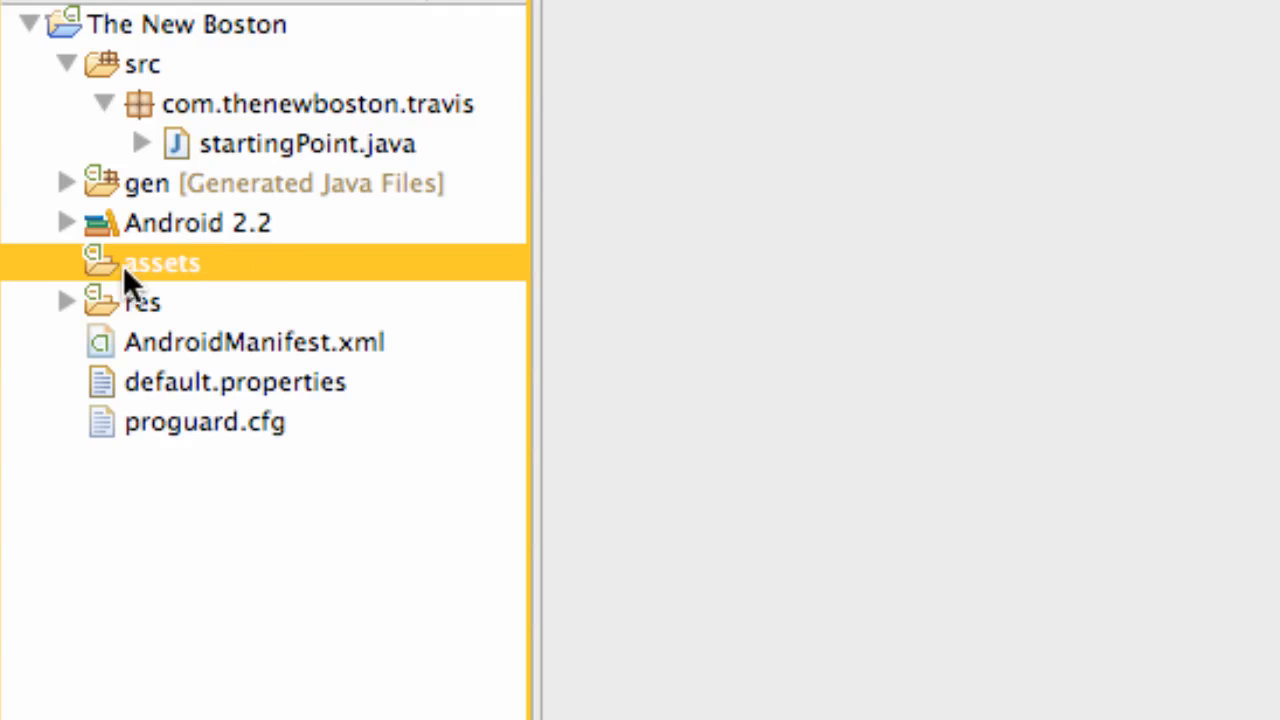
mouse_move(76, 316)
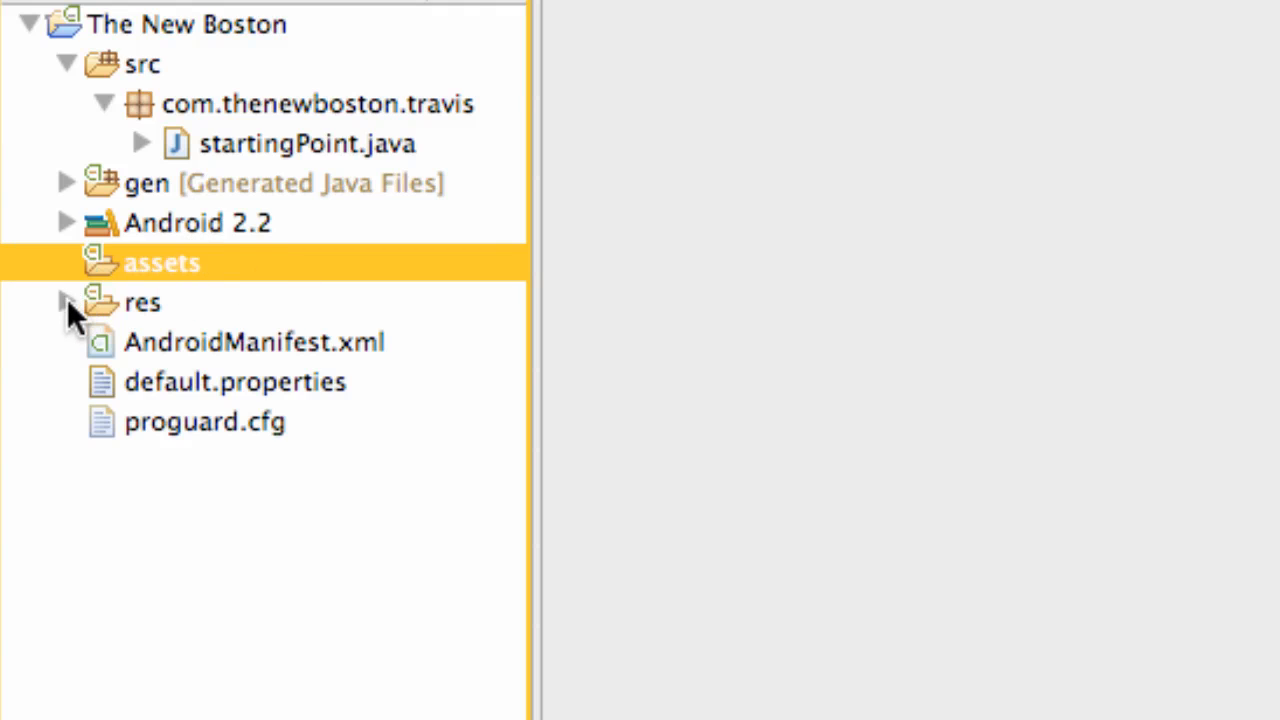
click(66, 302)
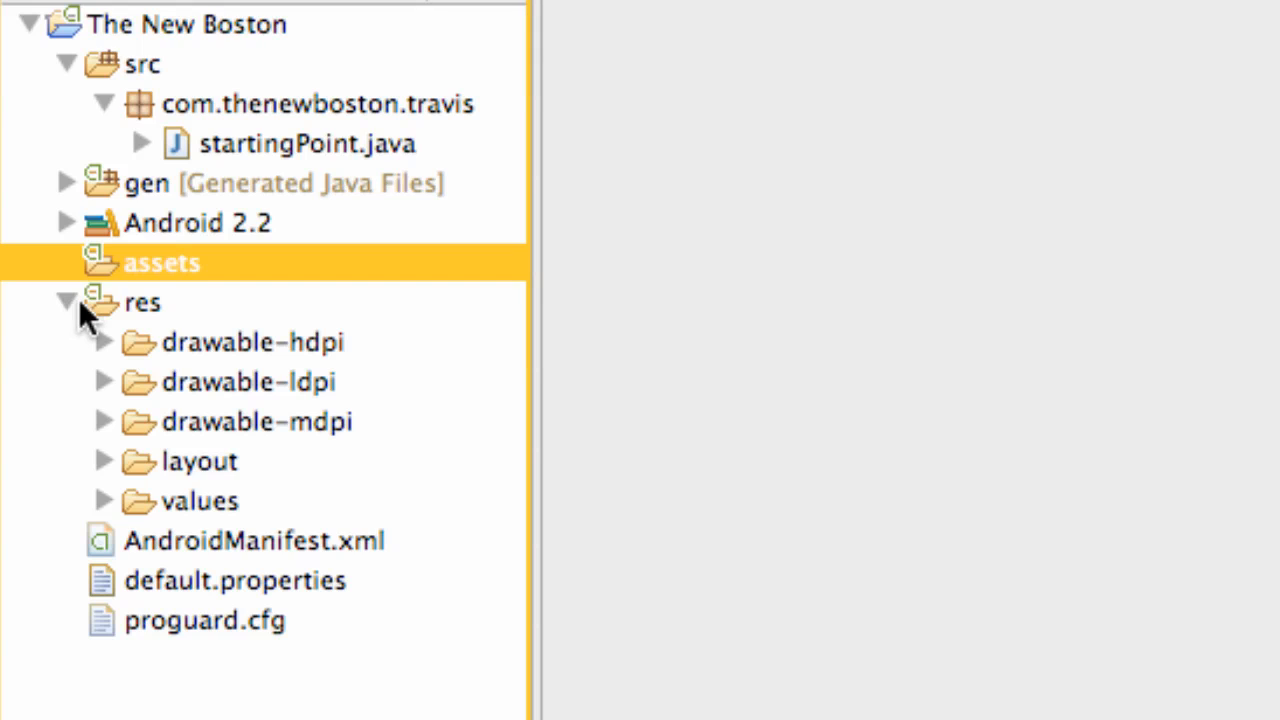
mouse_move(430, 364)
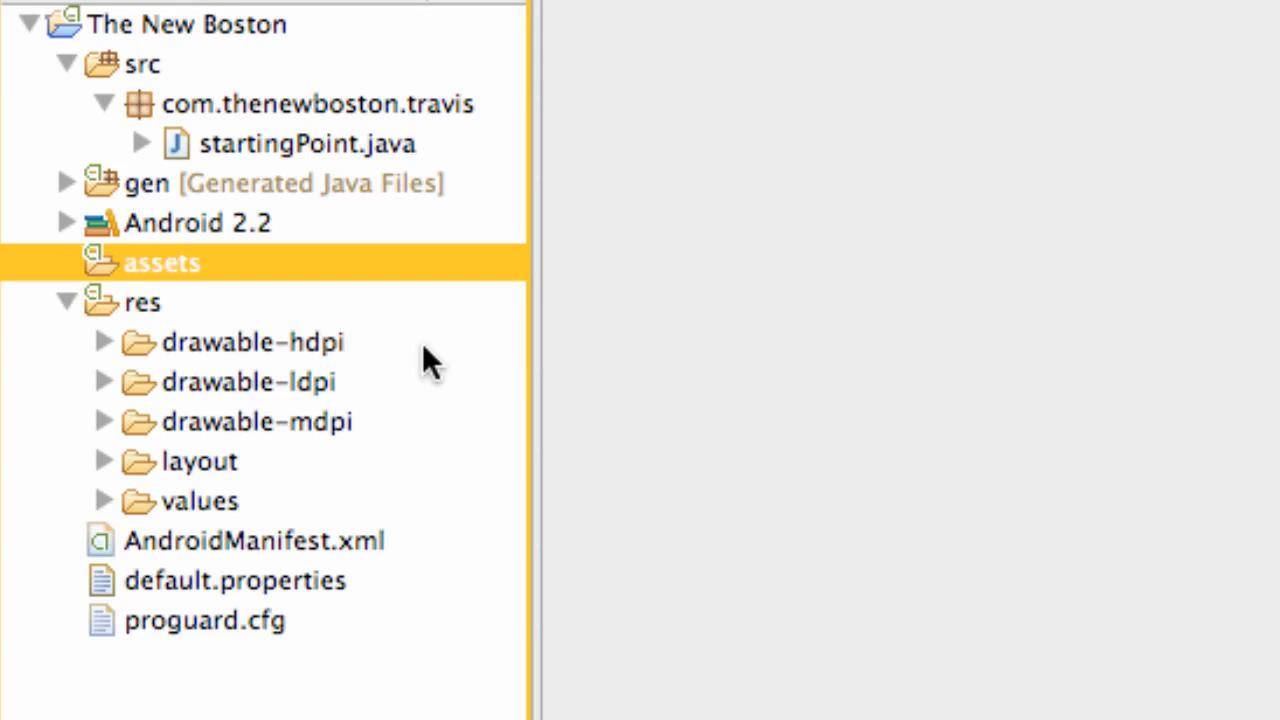
mouse_move(164, 350)
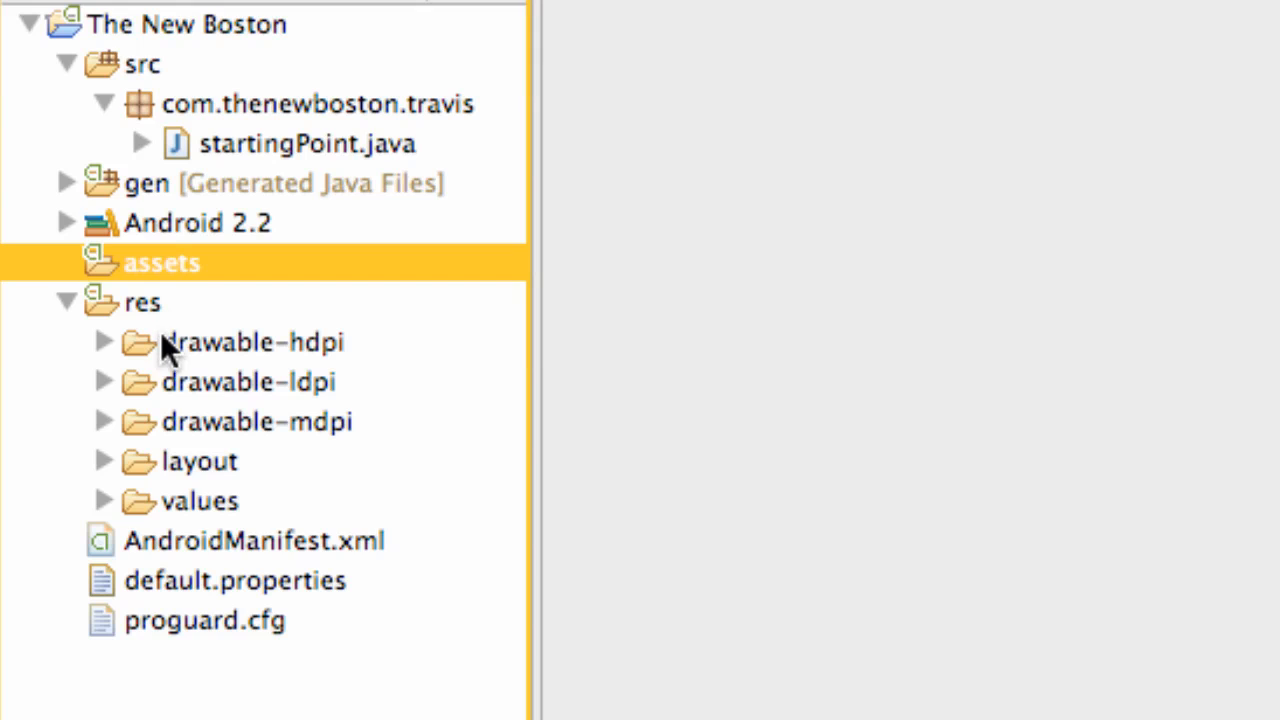
mouse_move(210, 420)
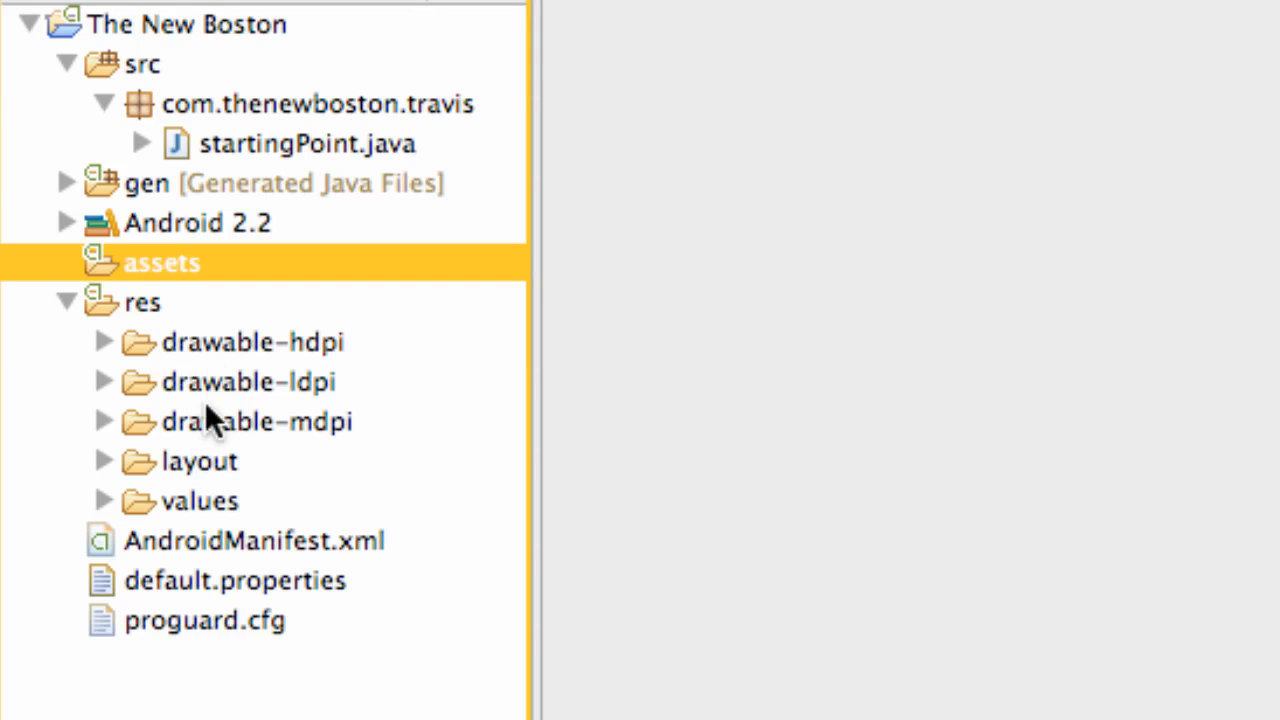
mouse_move(210, 470)
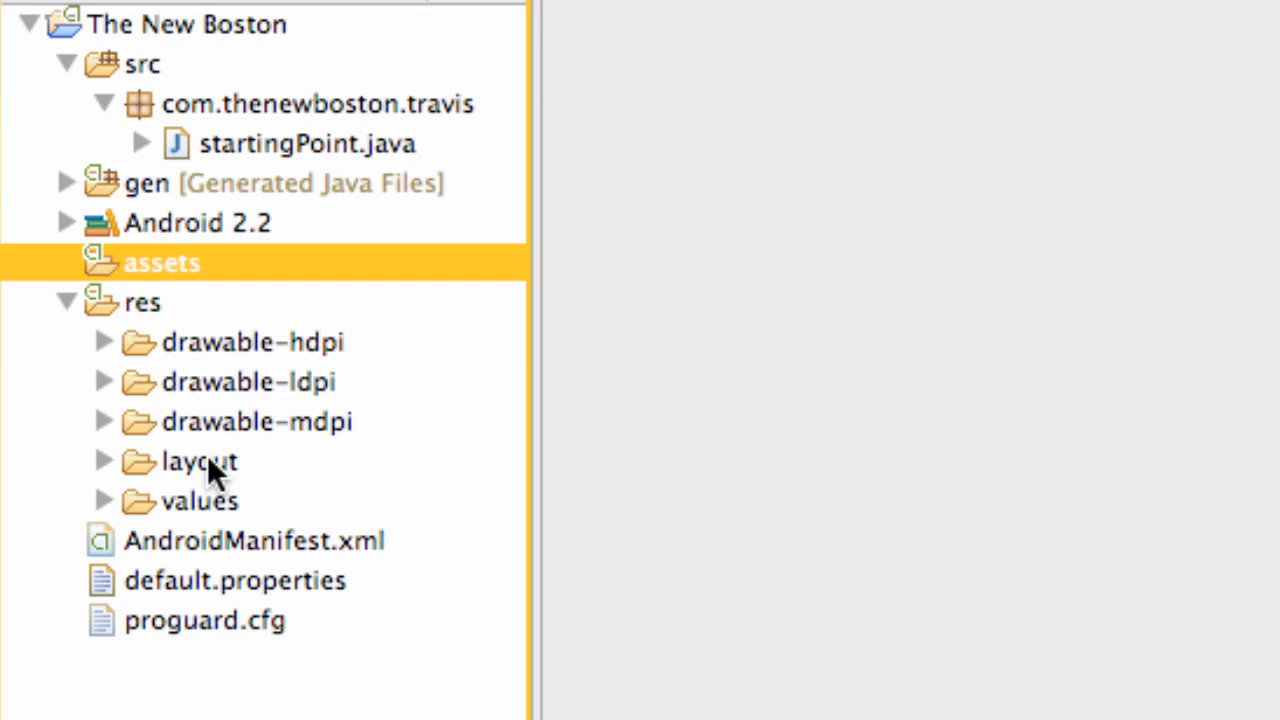
mouse_move(384, 456)
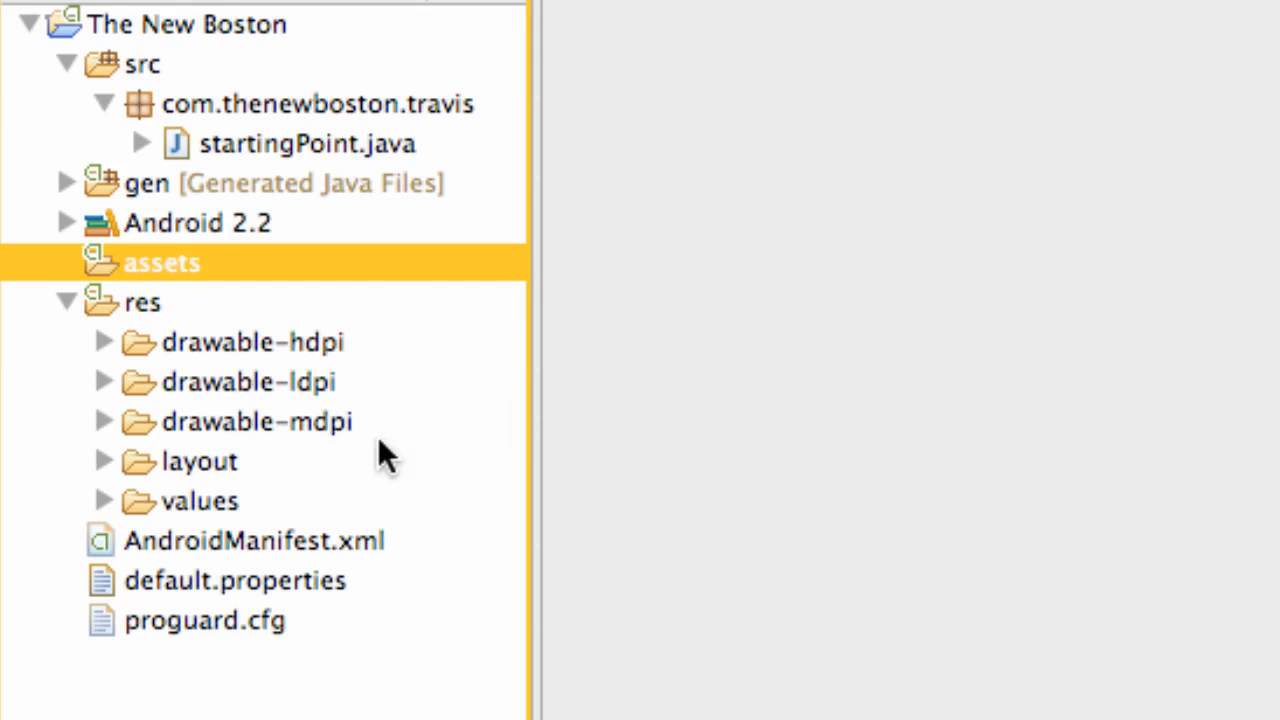
mouse_move(360, 360)
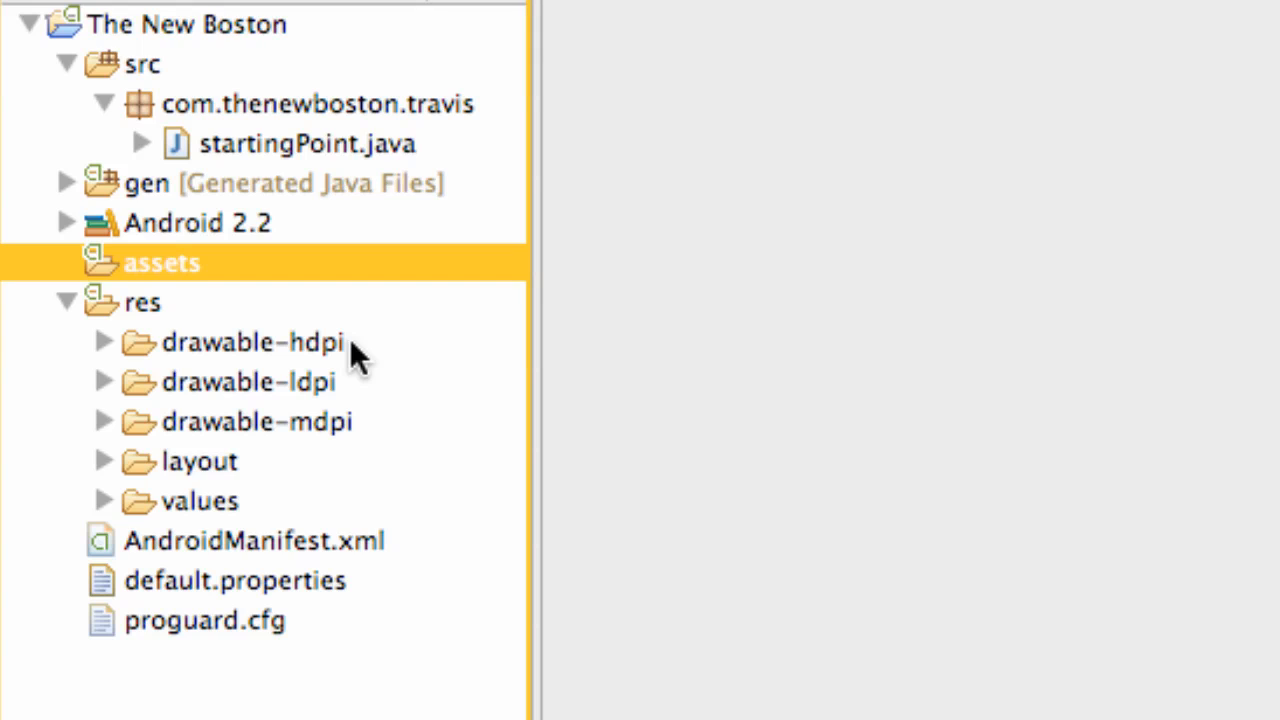
mouse_move(310, 360)
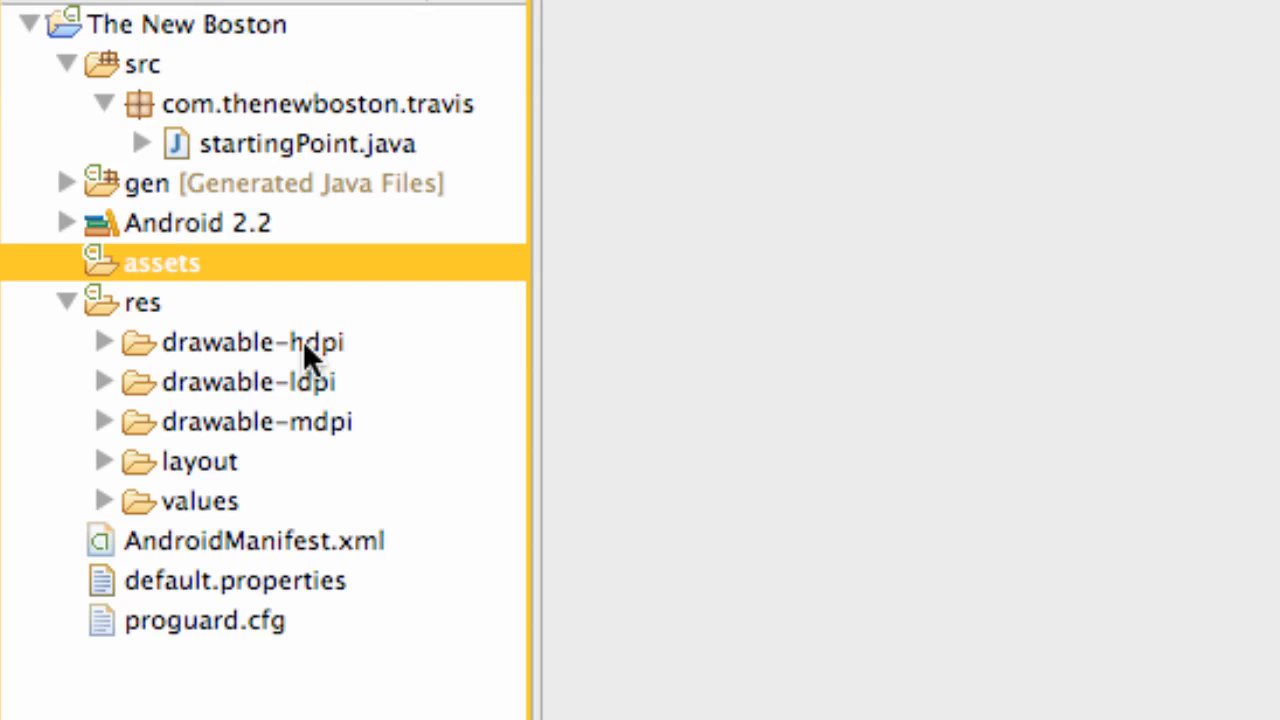
click(252, 342)
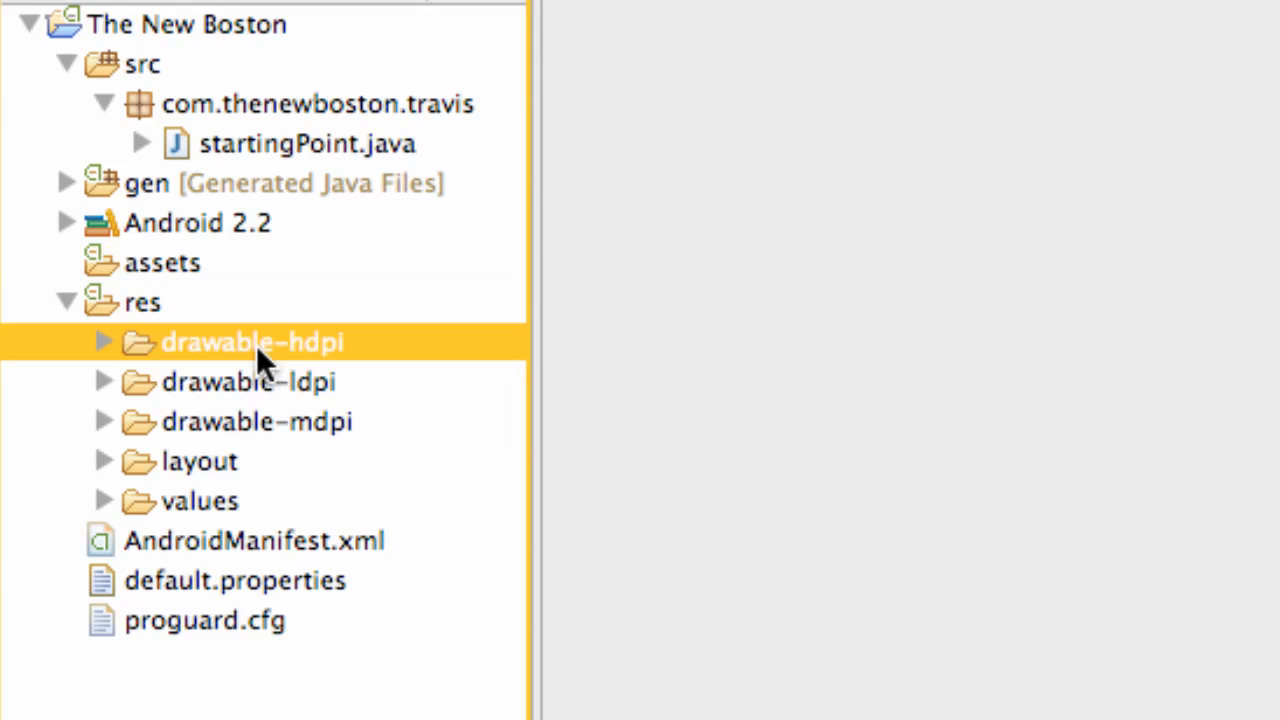
mouse_move(350, 376)
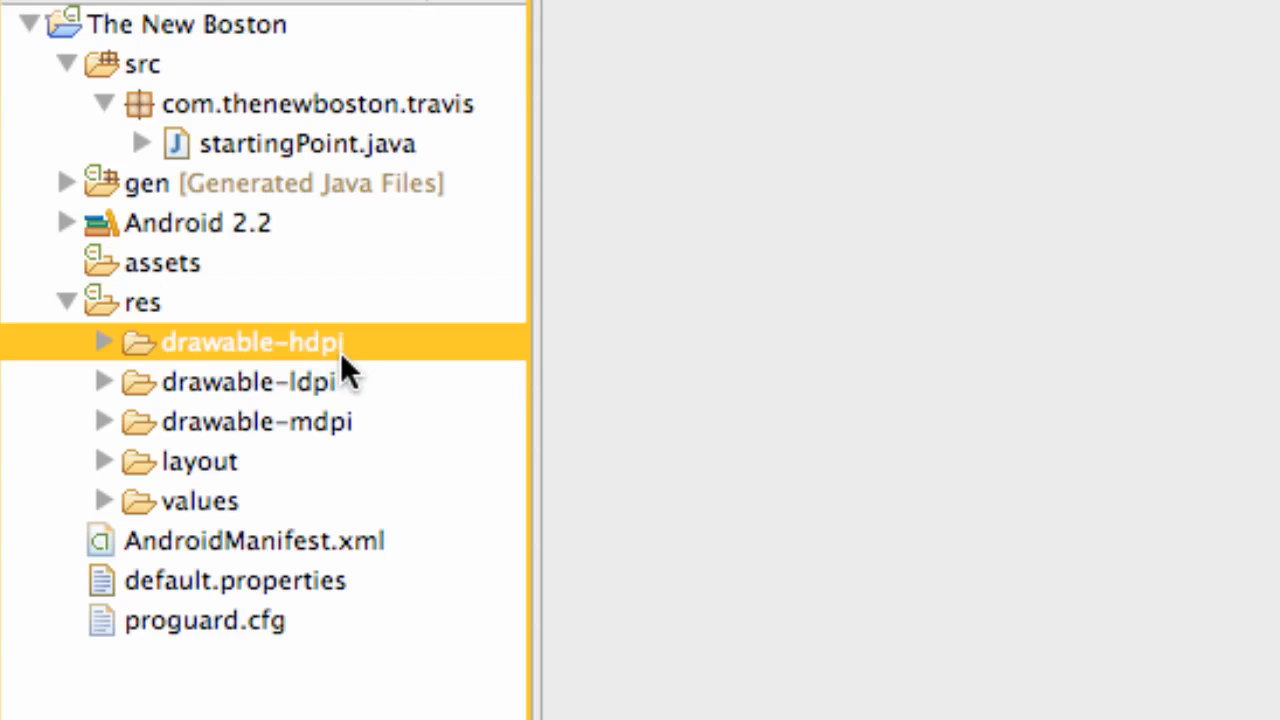
click(248, 380)
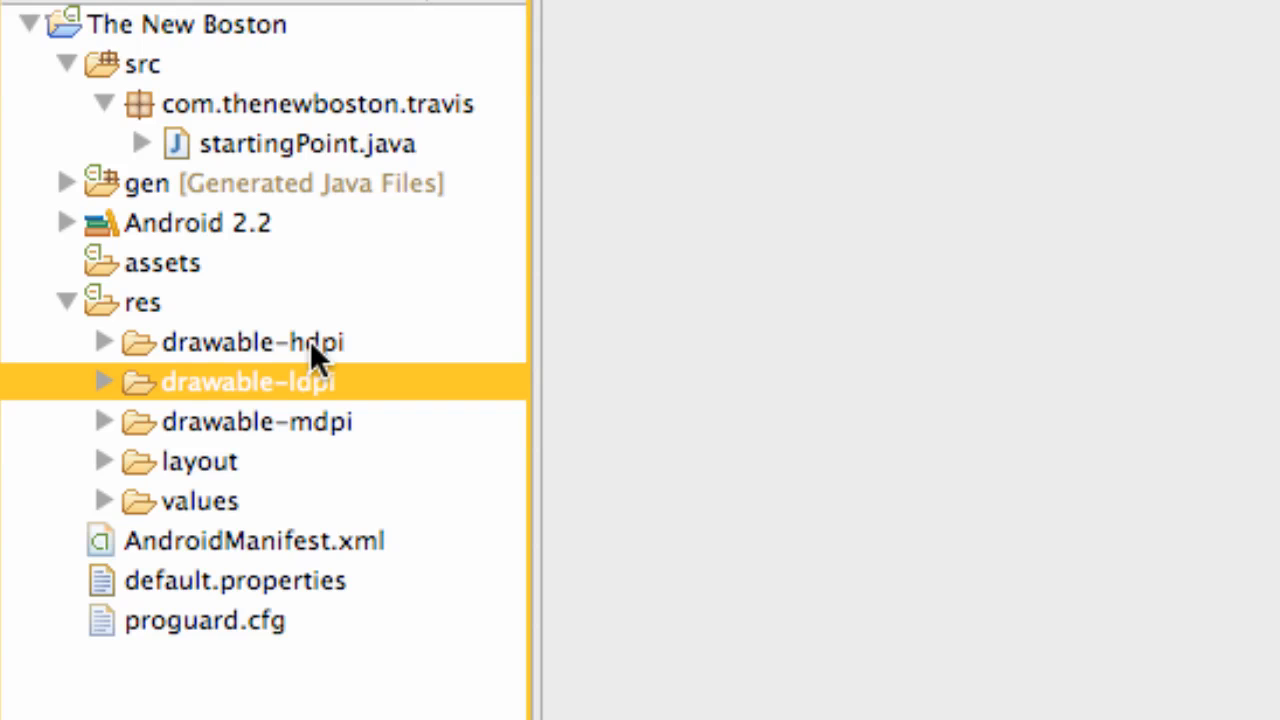
mouse_move(250, 408)
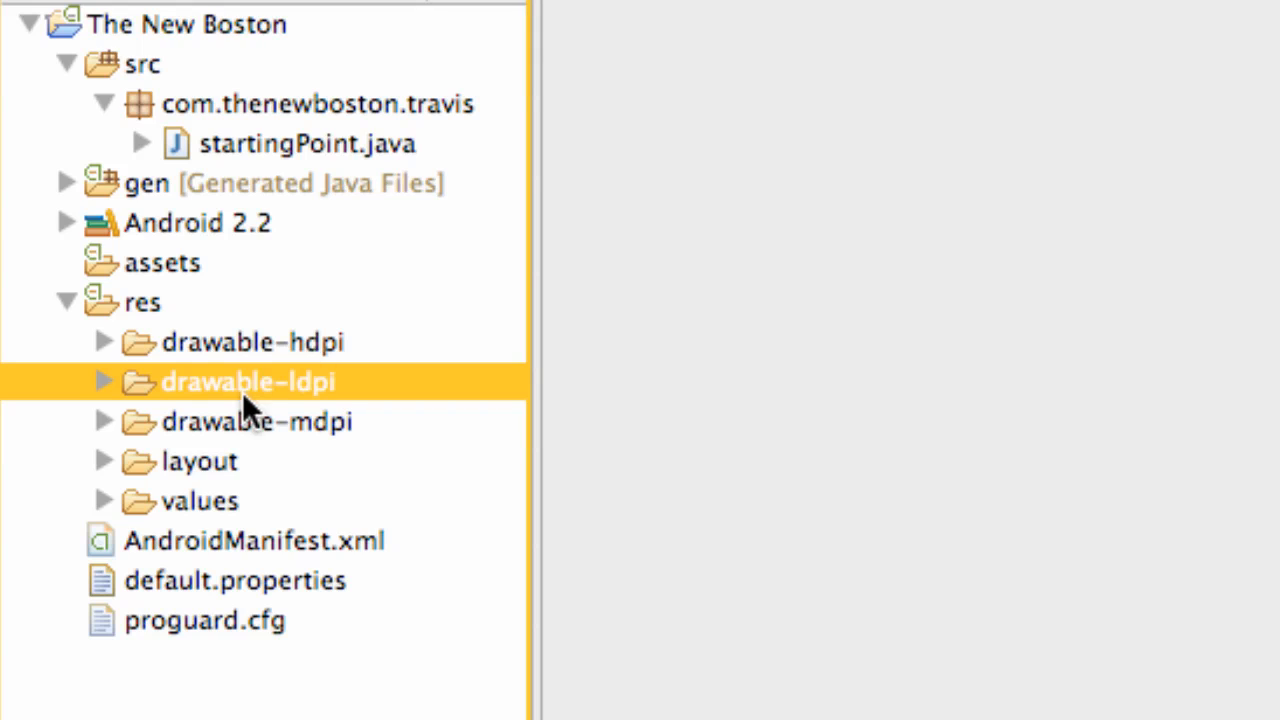
mouse_move(320, 410)
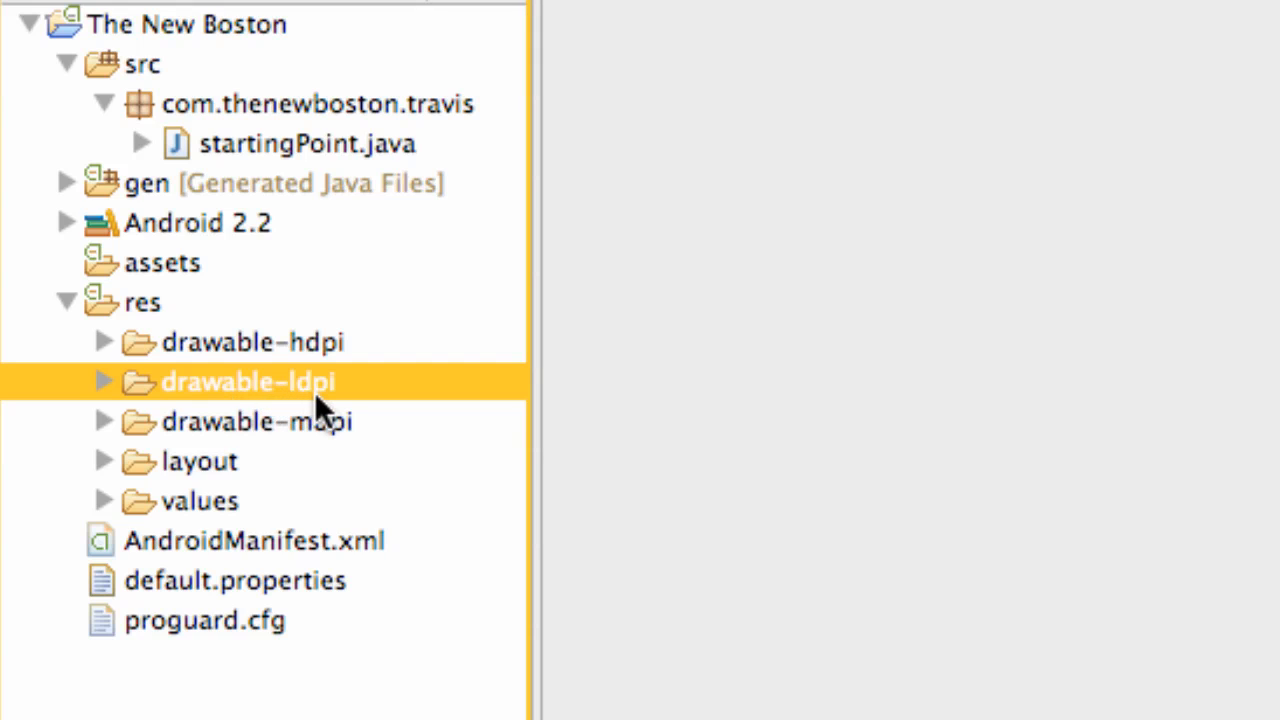
click(256, 420)
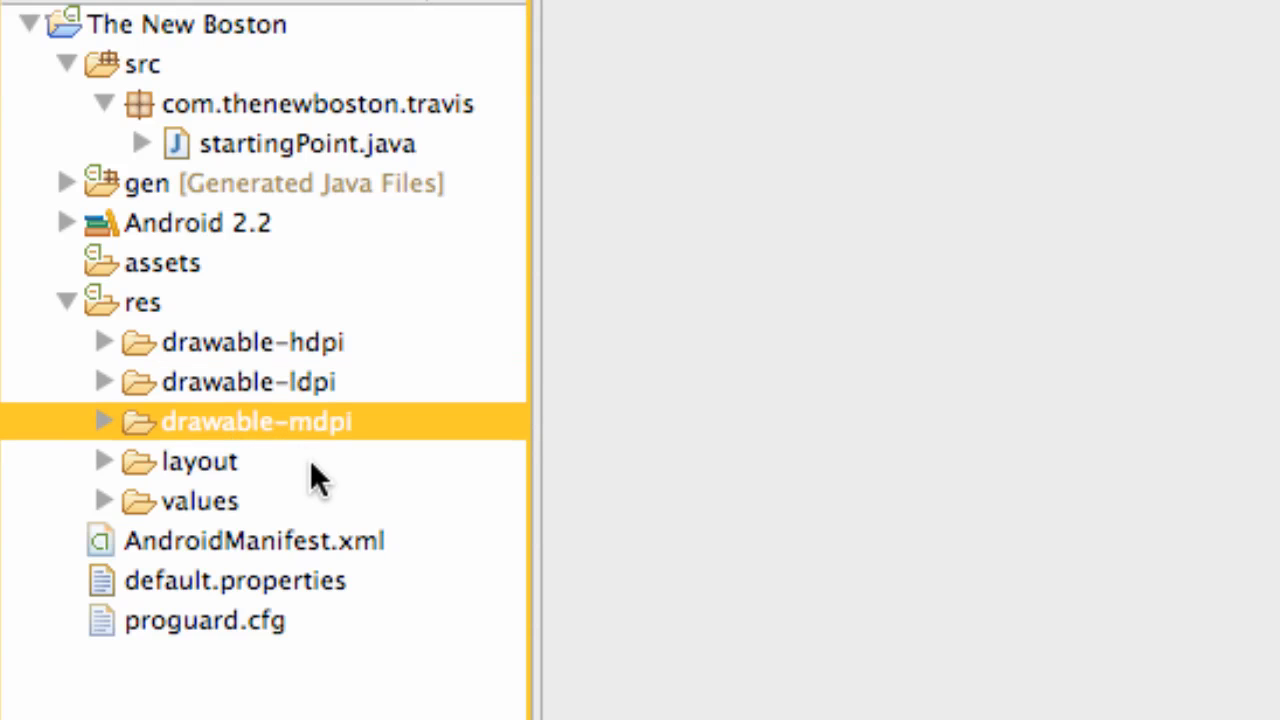
click(198, 460)
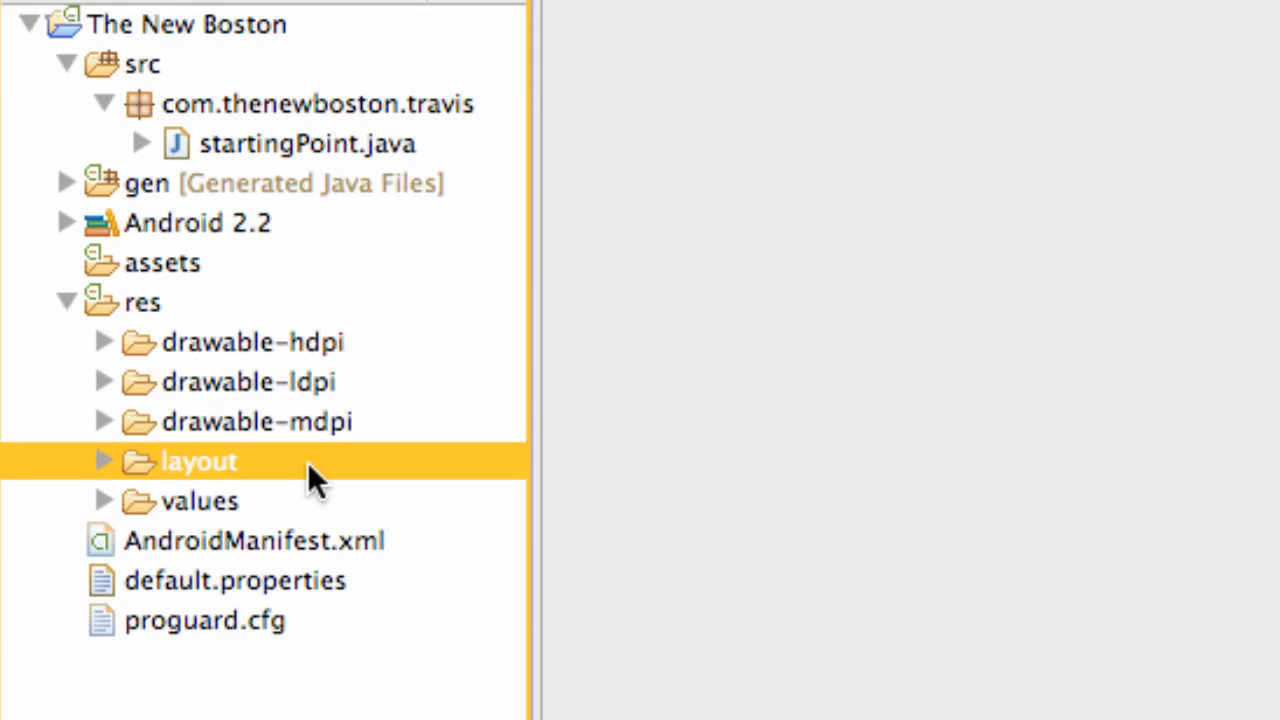
mouse_move(322, 450)
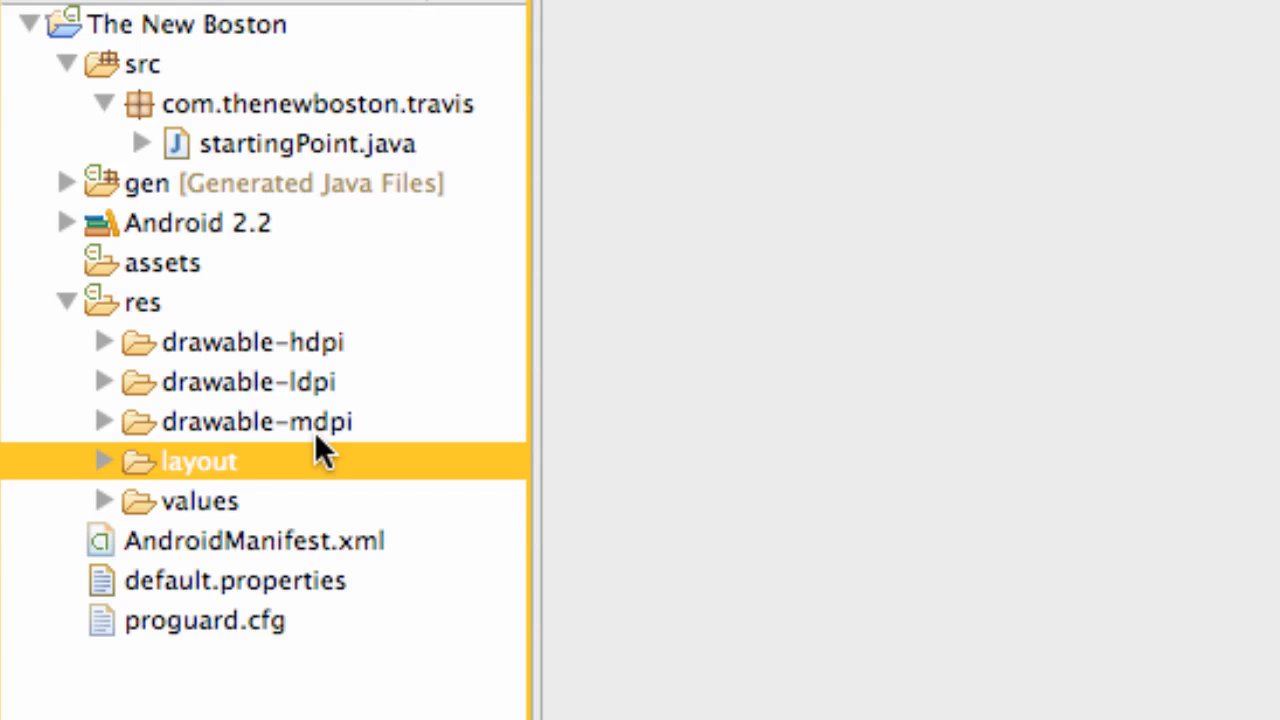
mouse_move(320, 404)
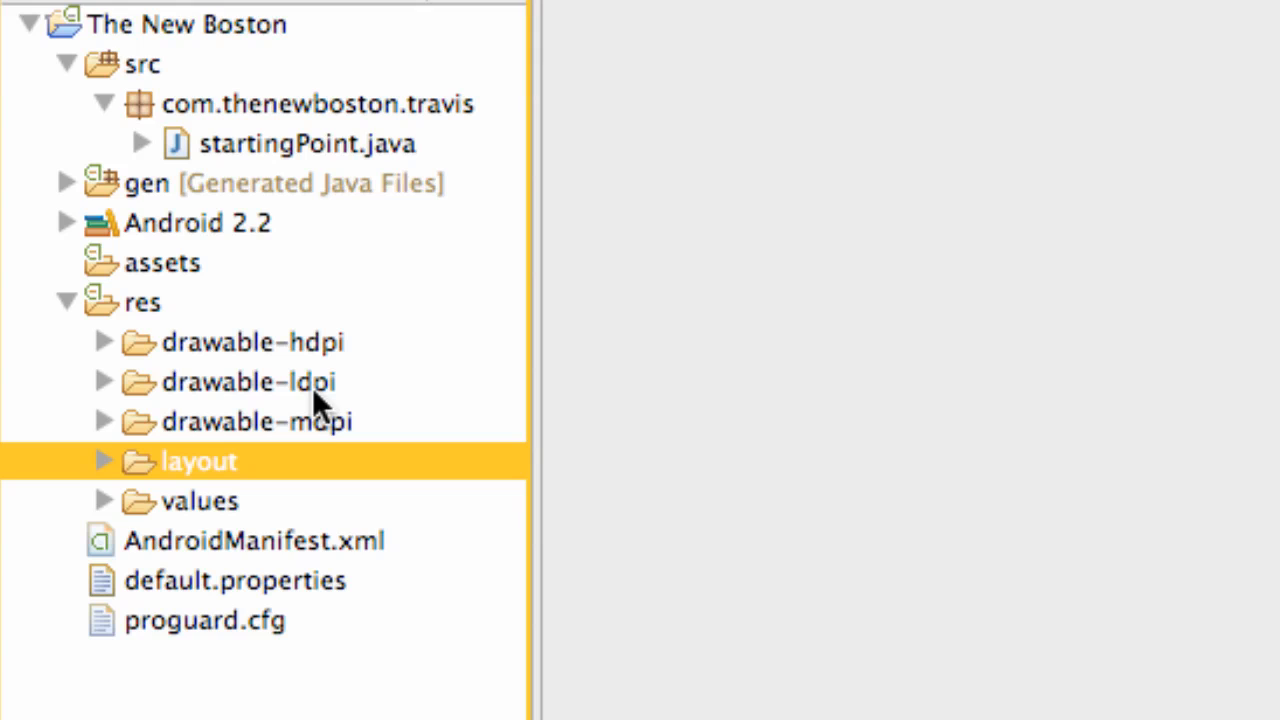
mouse_move(240, 384)
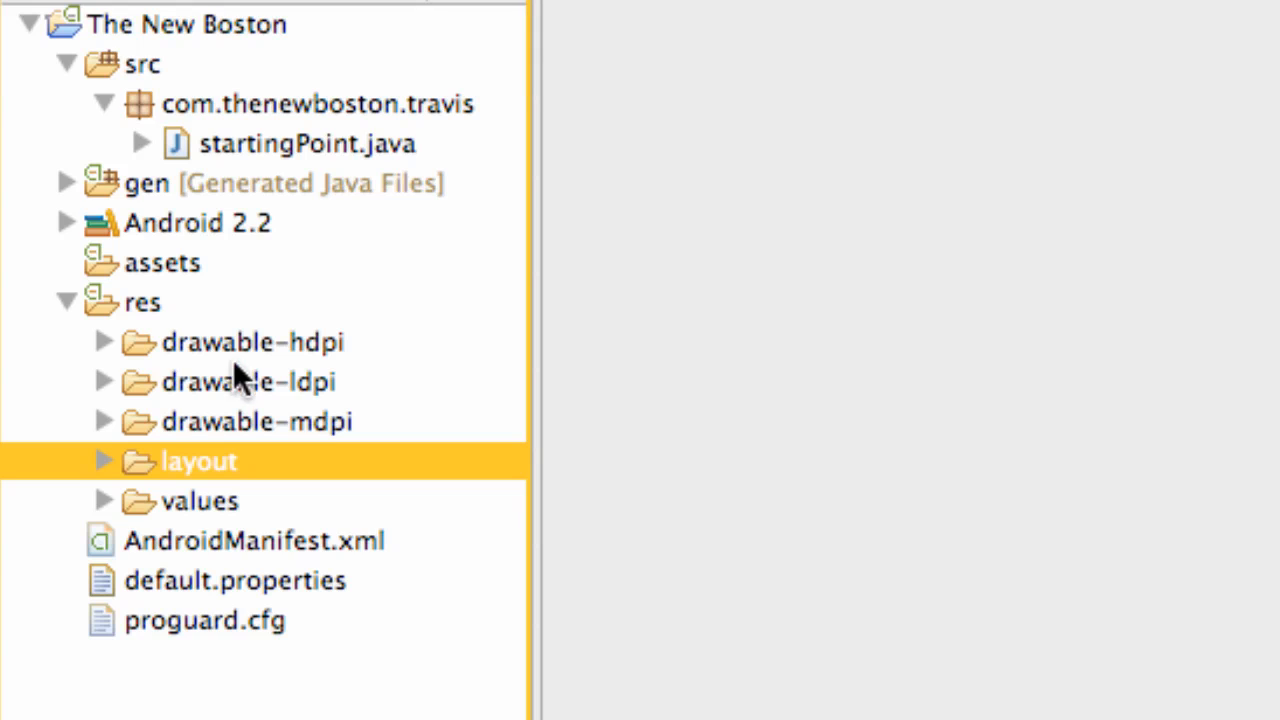
mouse_move(290, 486)
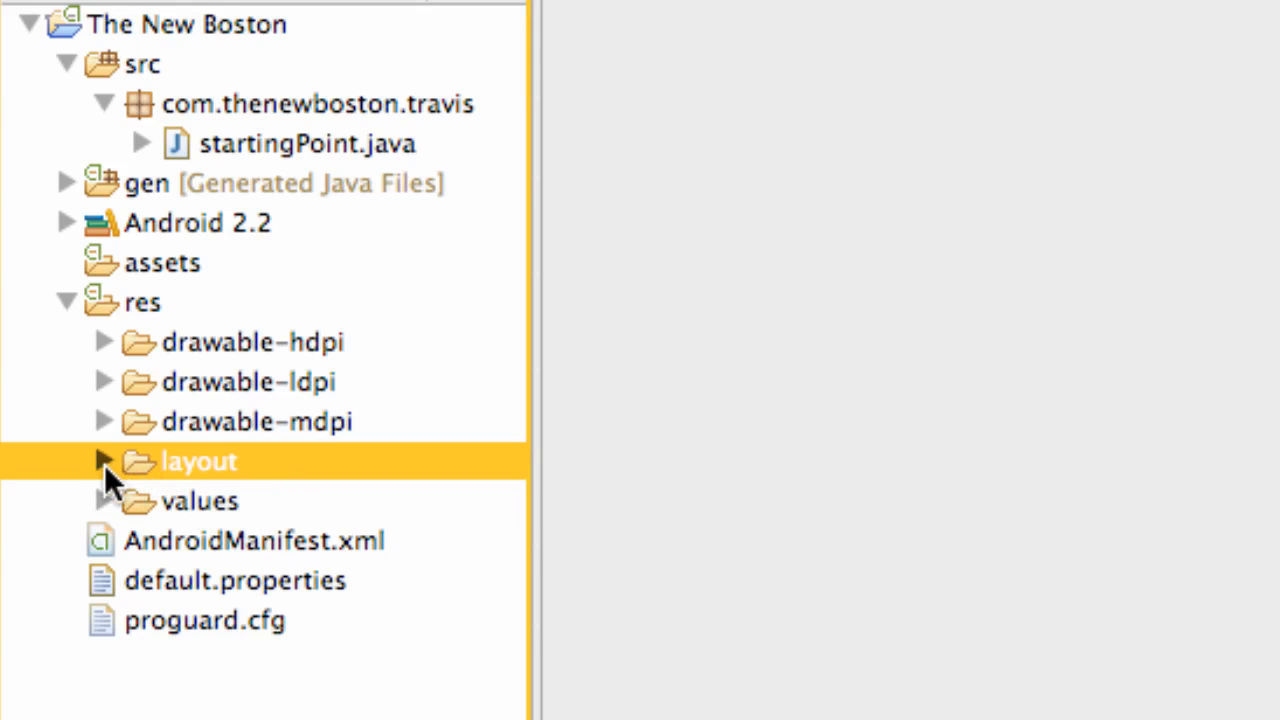
Step: Expand layout and show main.xml's Hello World, startingPoint! preview in the layout editor
click(104, 460)
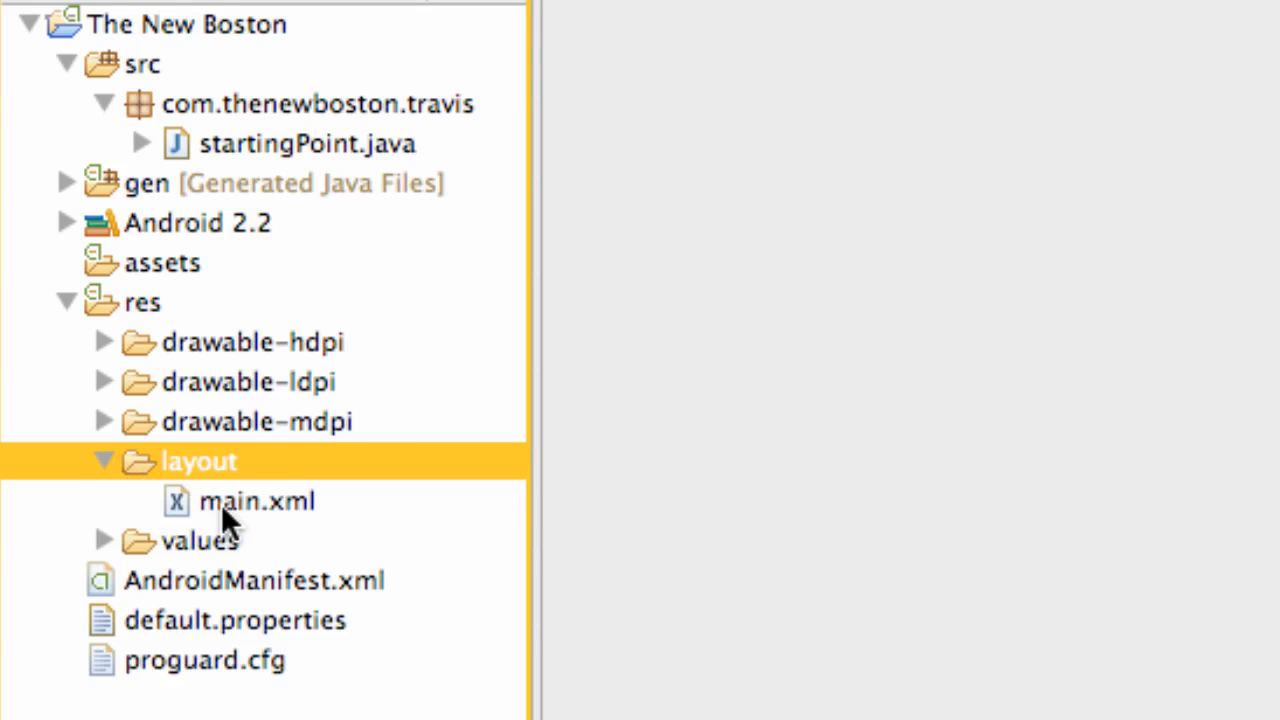
click(256, 500)
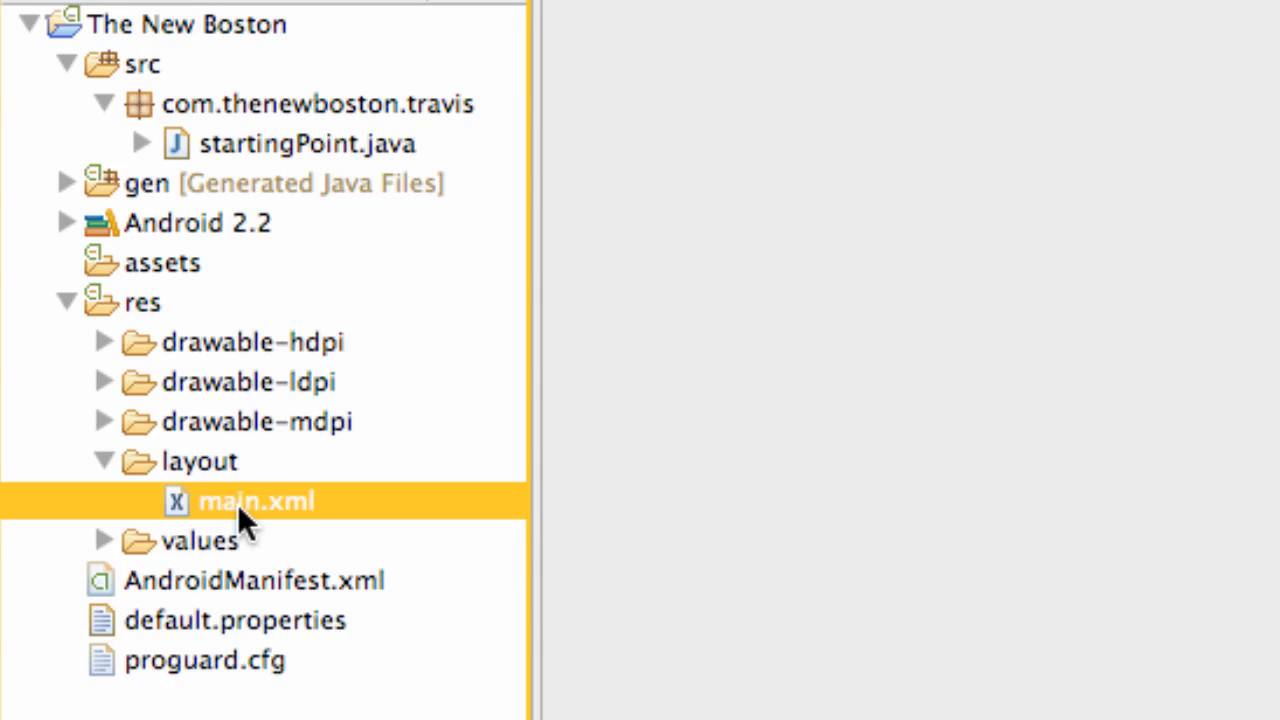
mouse_move(712, 644)
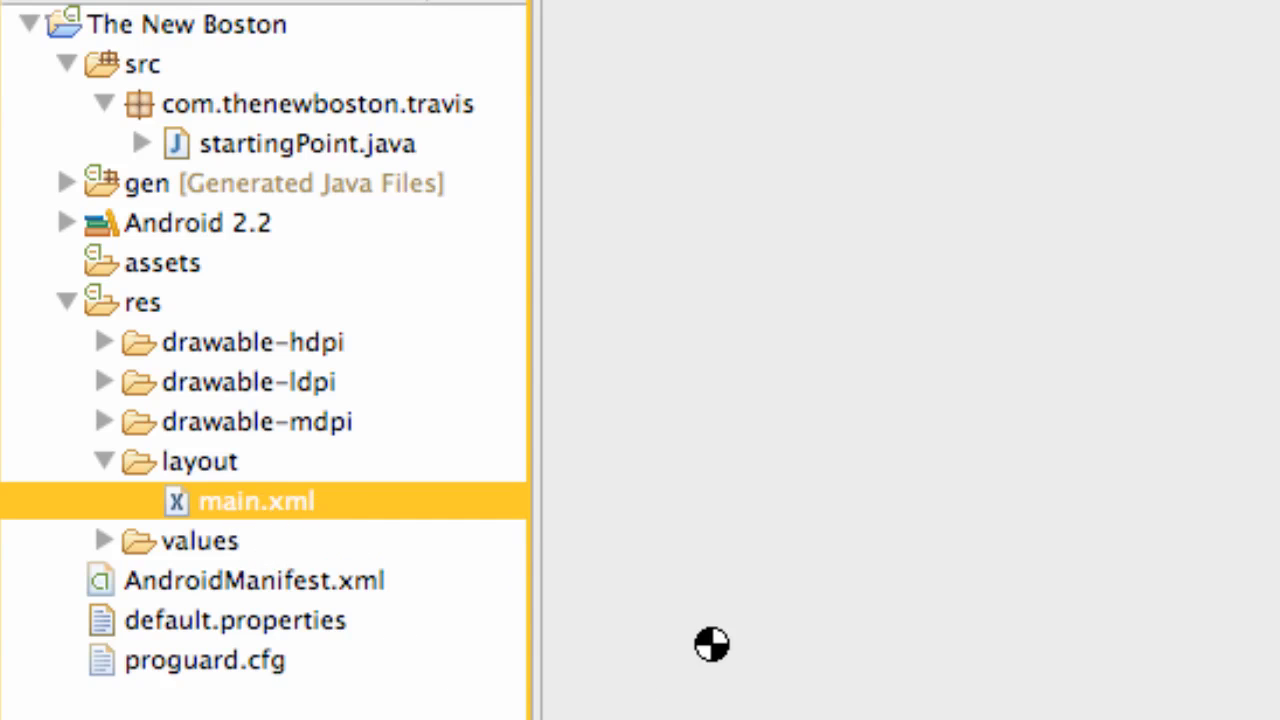
double_click(256, 500)
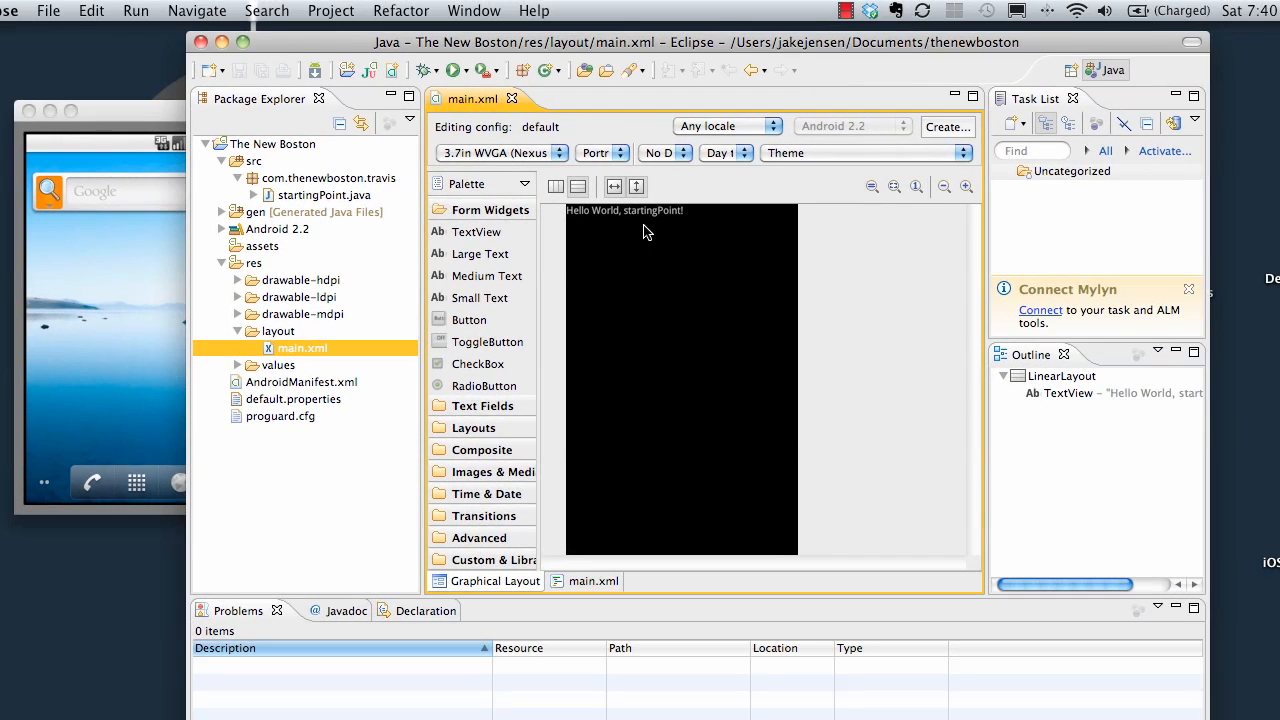
mouse_move(596, 222)
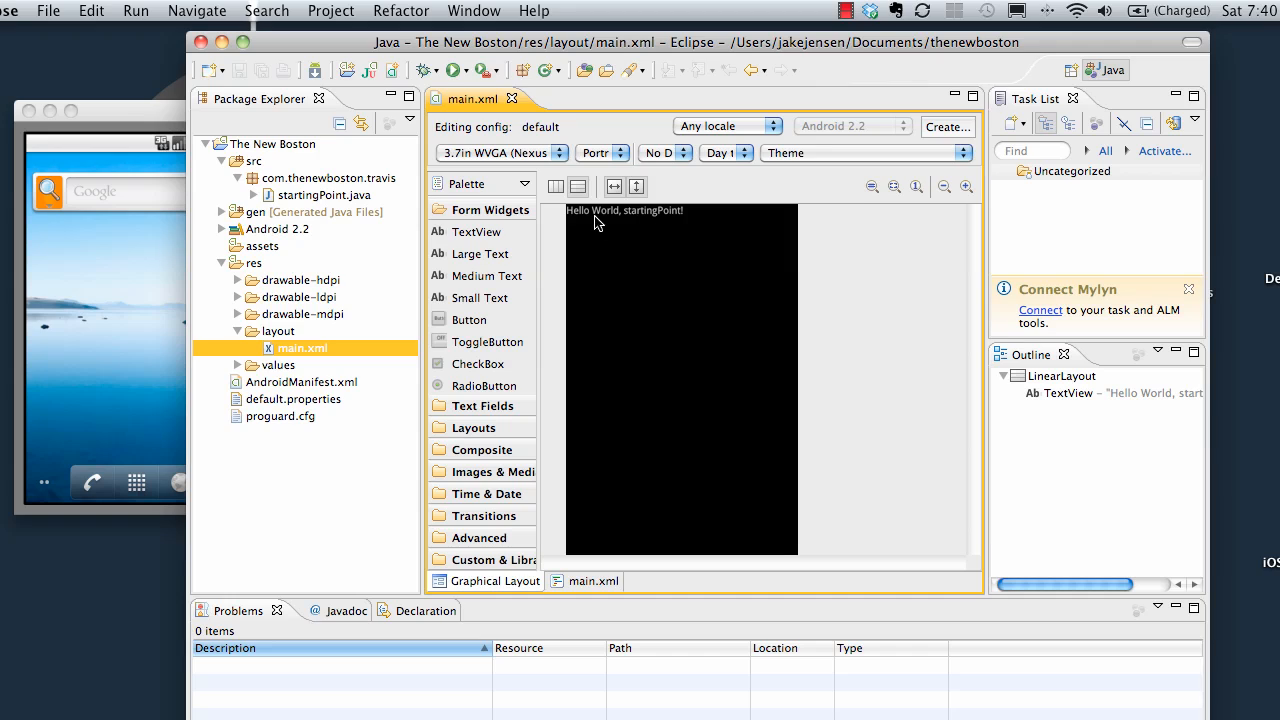
mouse_move(644, 222)
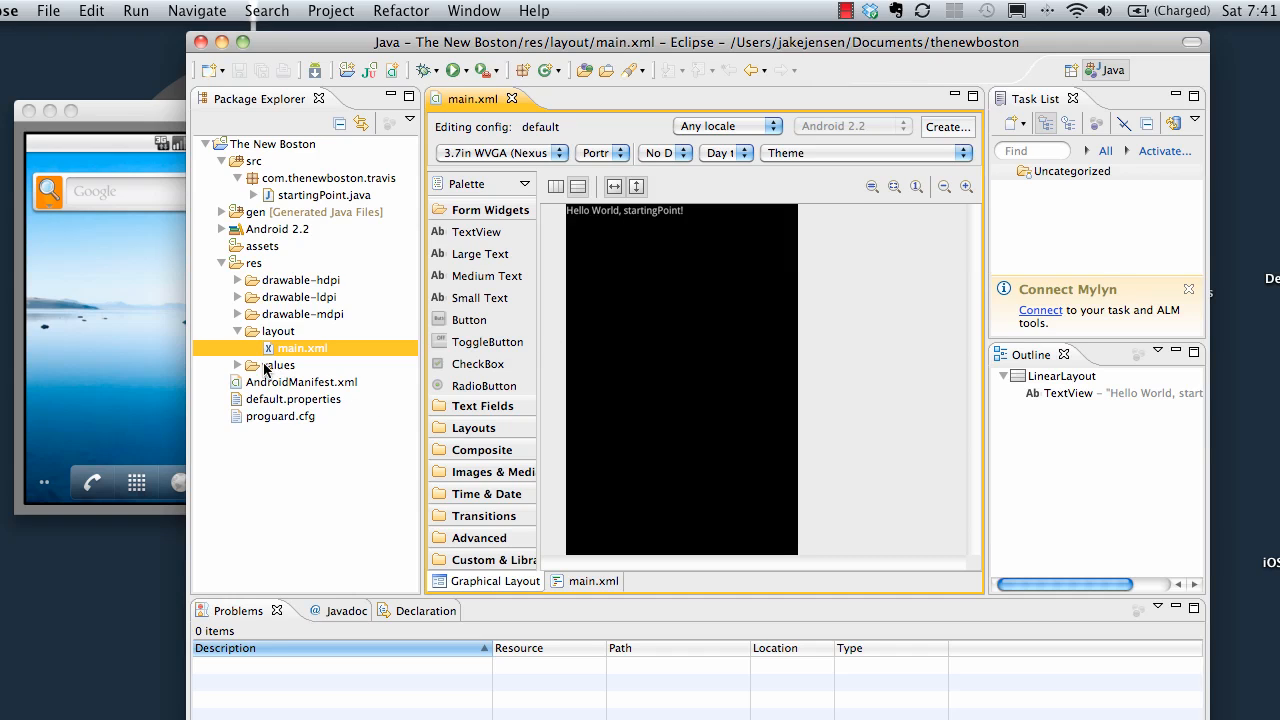
mouse_move(250, 380)
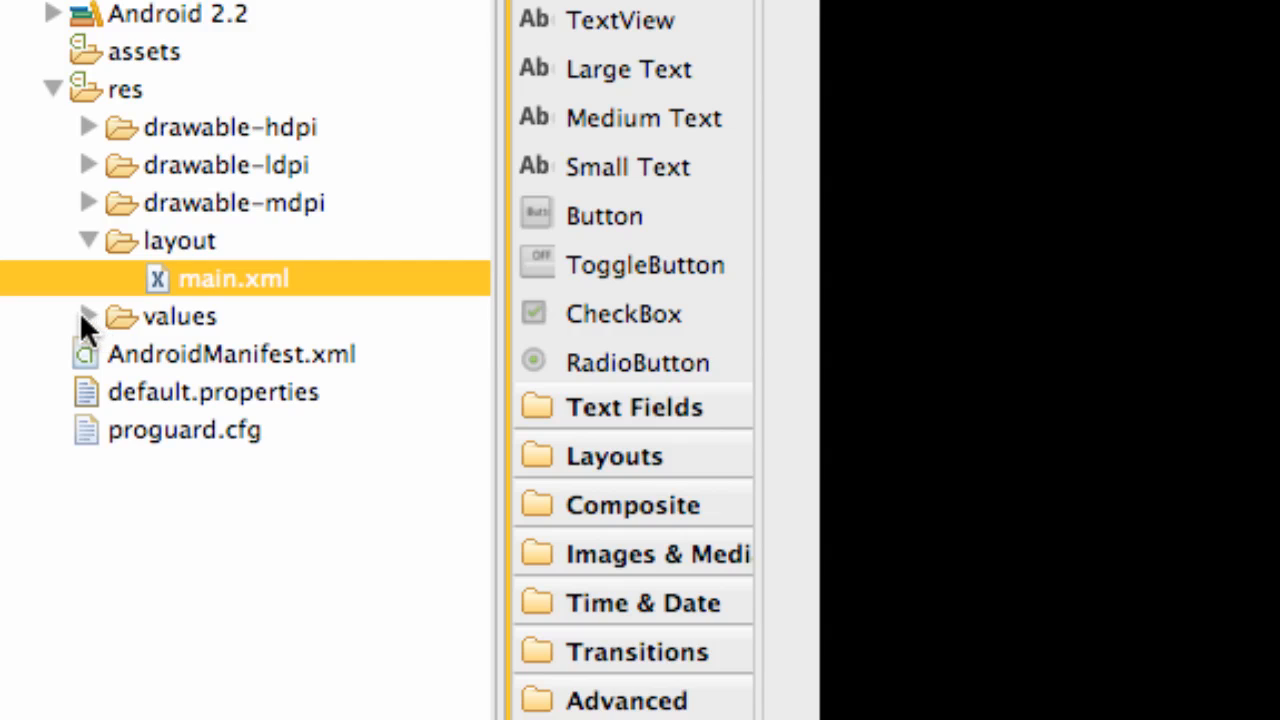
Step: Expand values to reveal strings.xml, then collapse it again
click(88, 316)
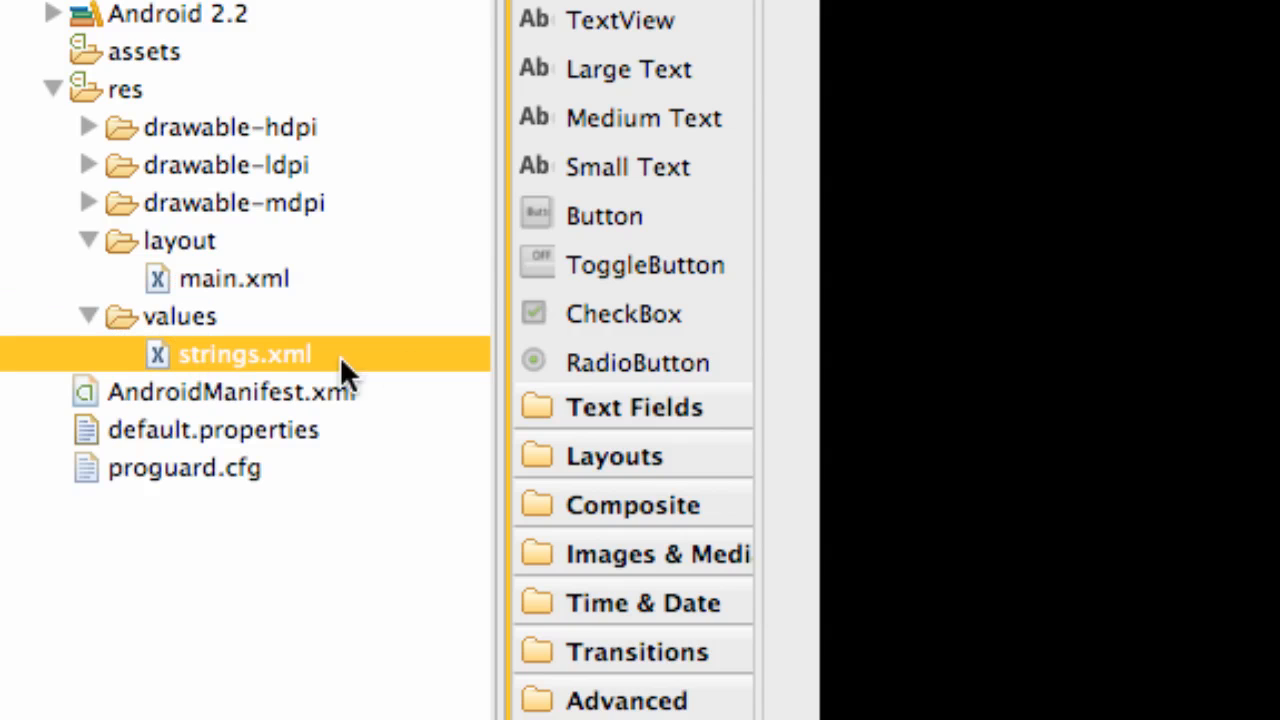
mouse_move(192, 368)
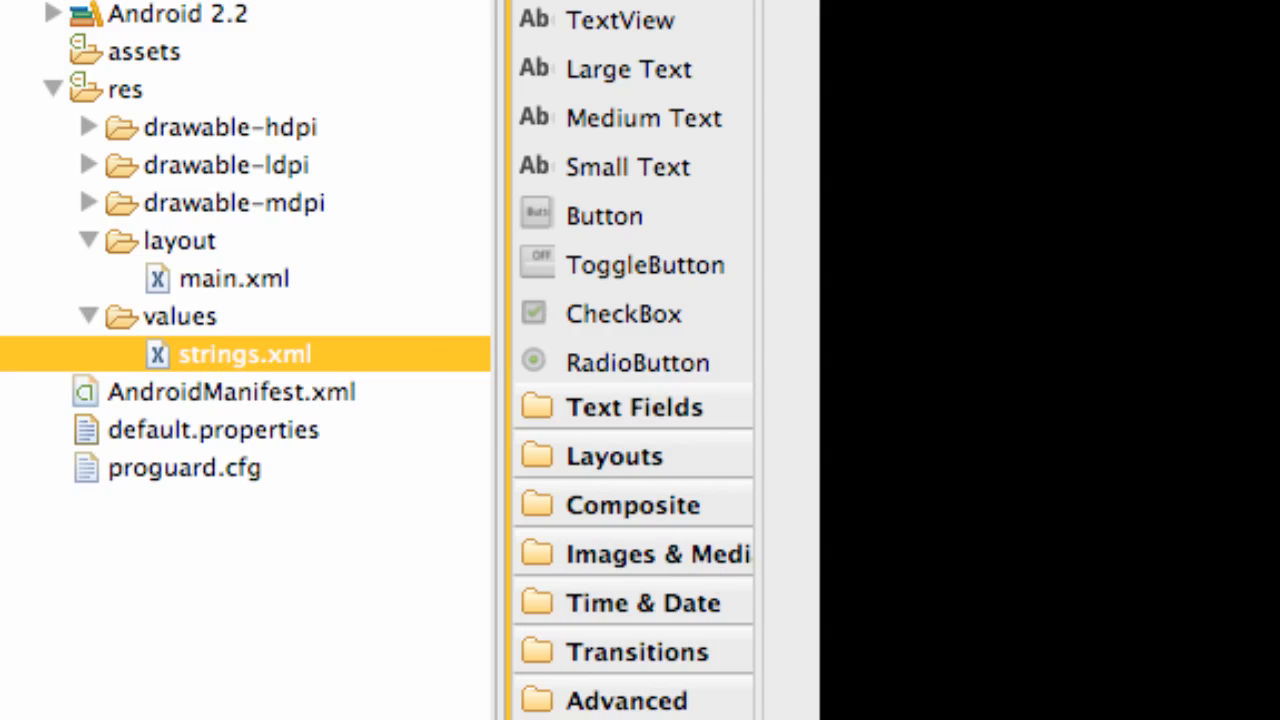
mouse_move(304, 260)
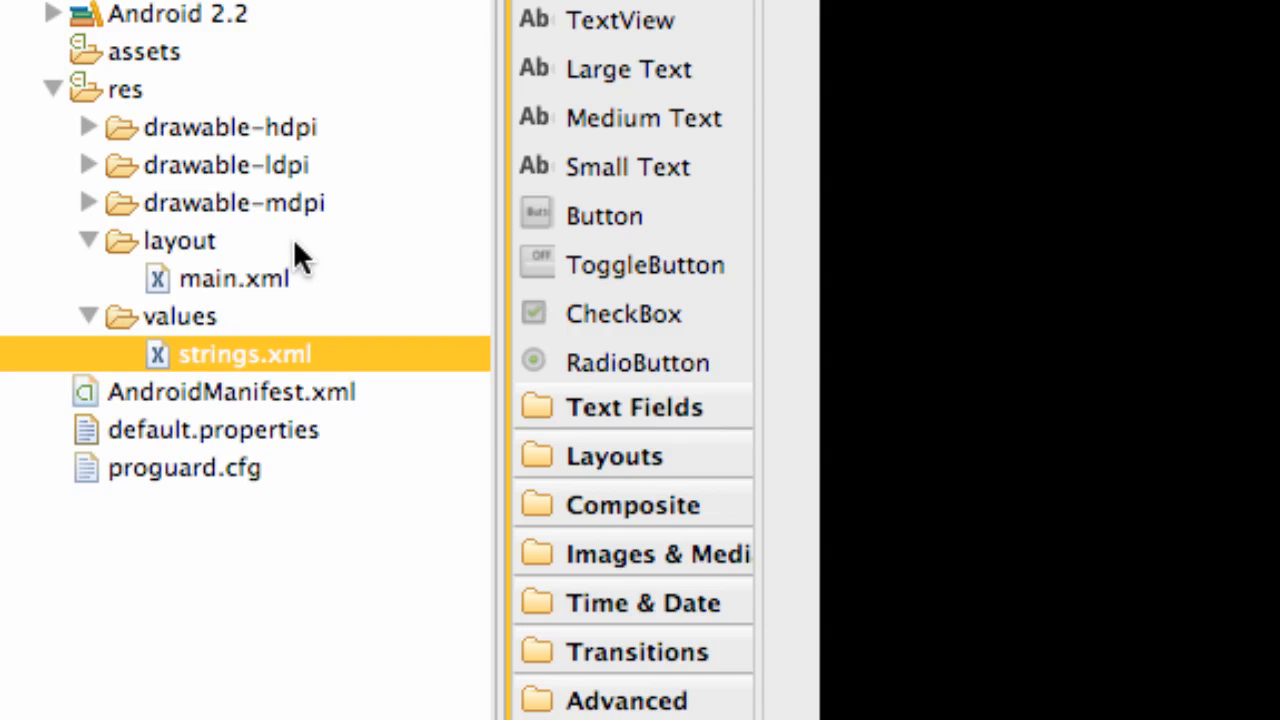
mouse_move(110, 340)
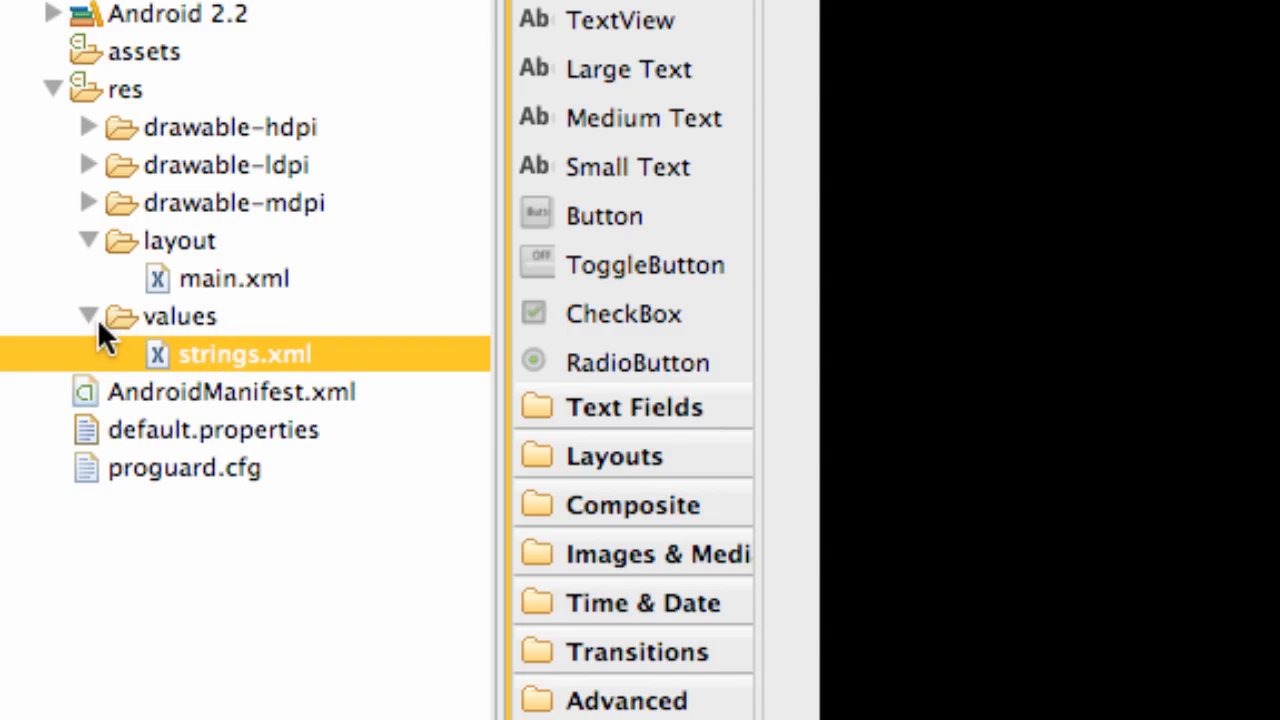
click(88, 316)
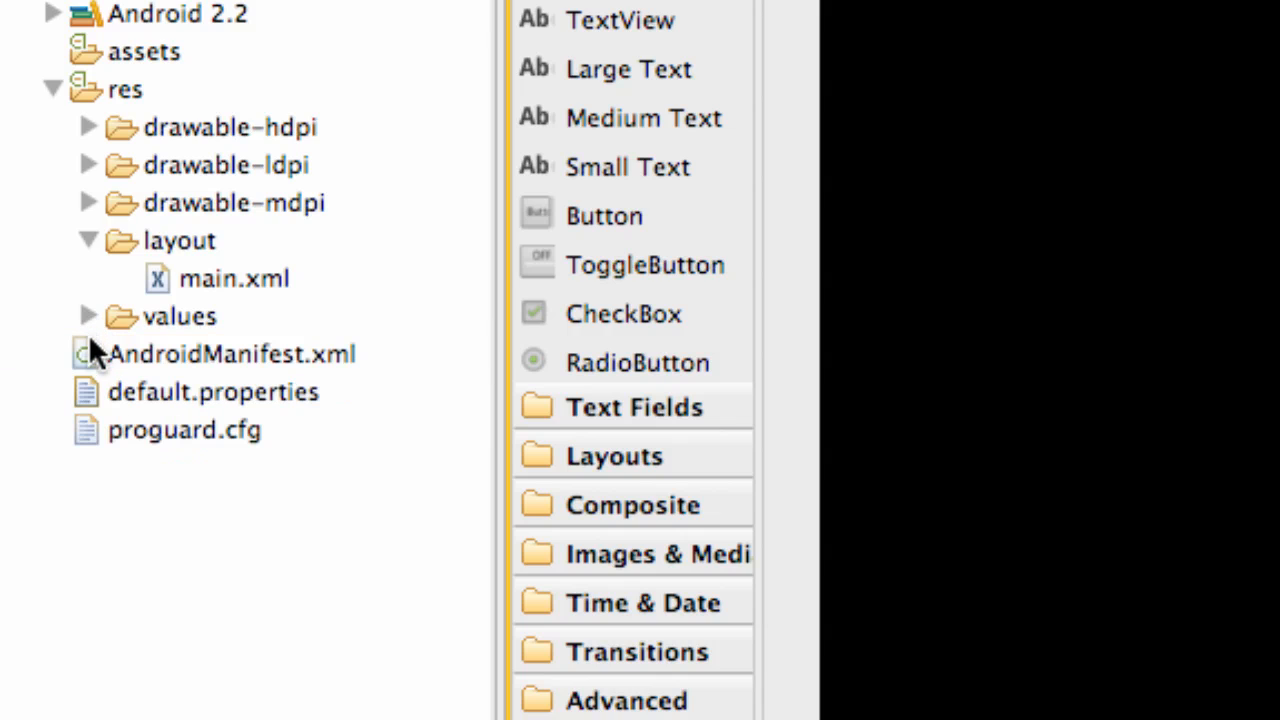
mouse_move(184, 368)
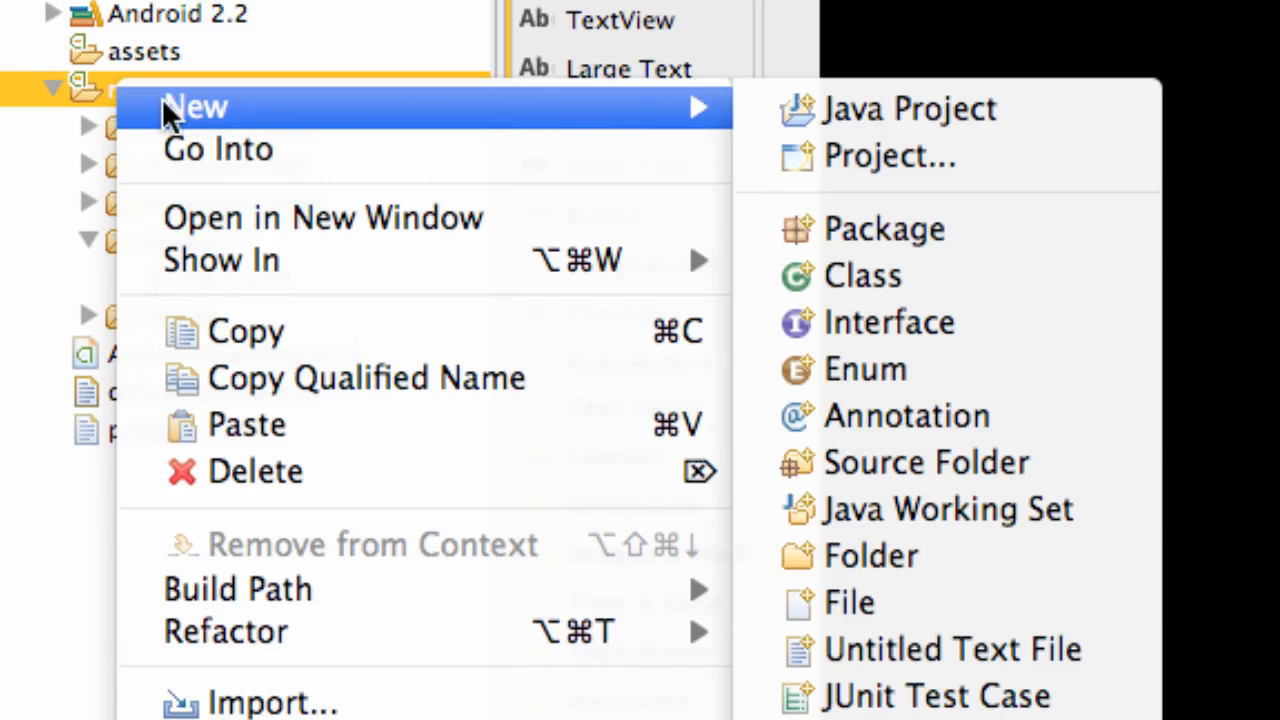
mouse_move(720, 144)
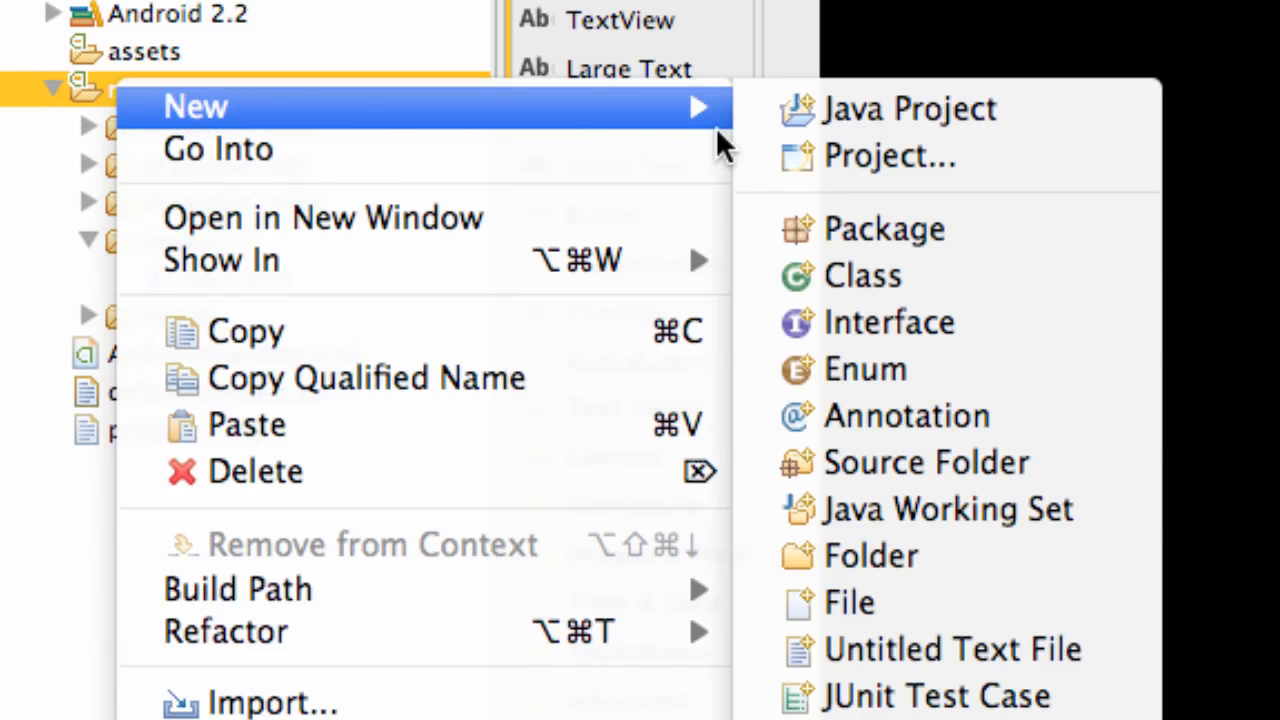
Step: Create a folder named raw with The New Boston > res as its parent
click(870, 556)
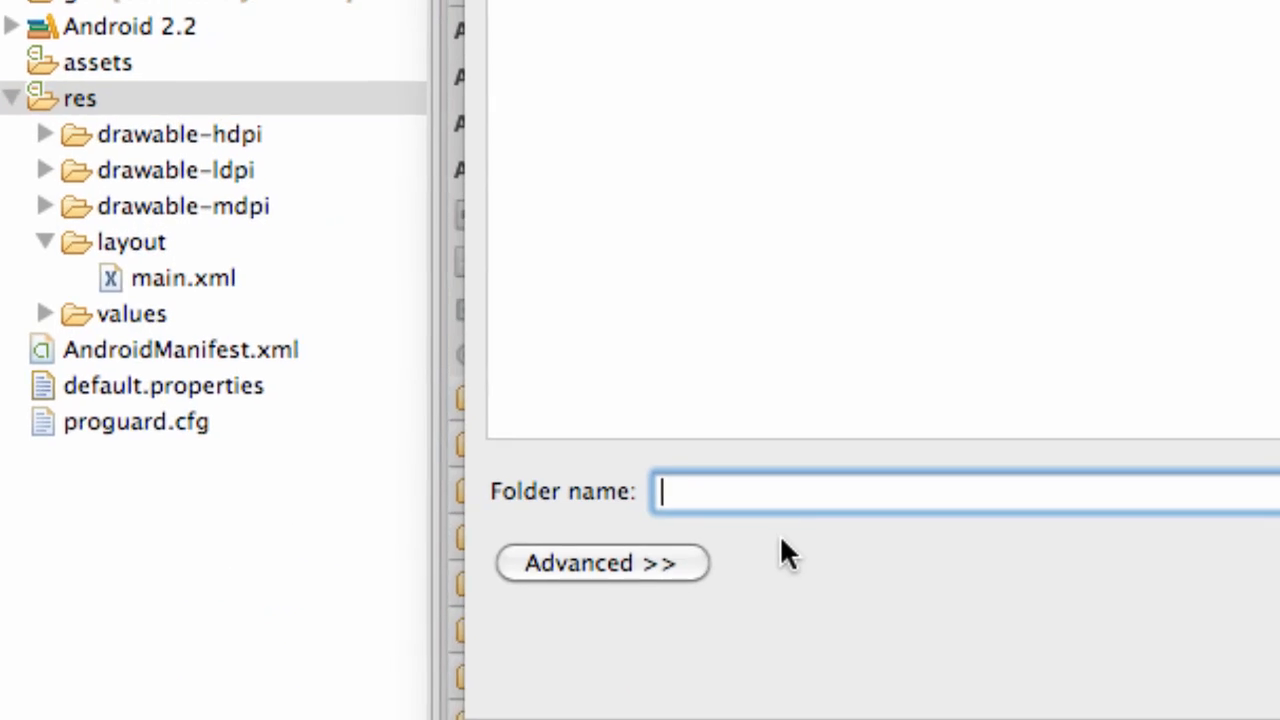
text(ra)
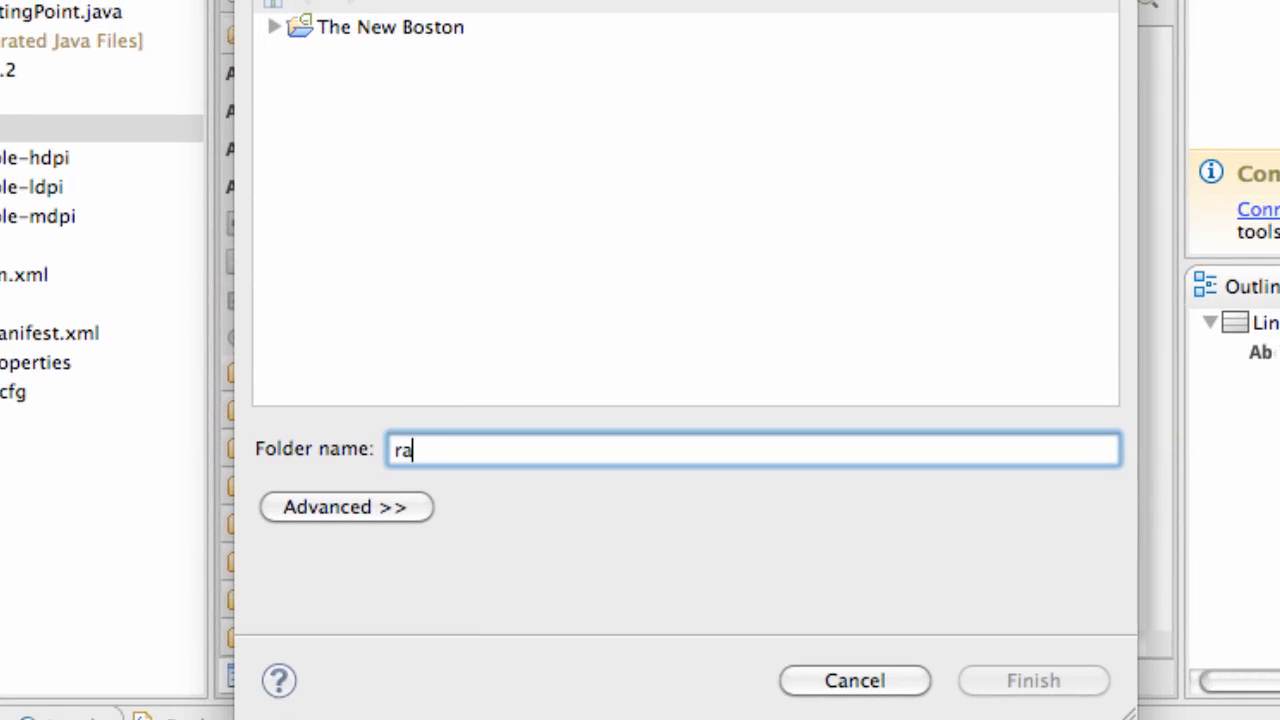
text(w)
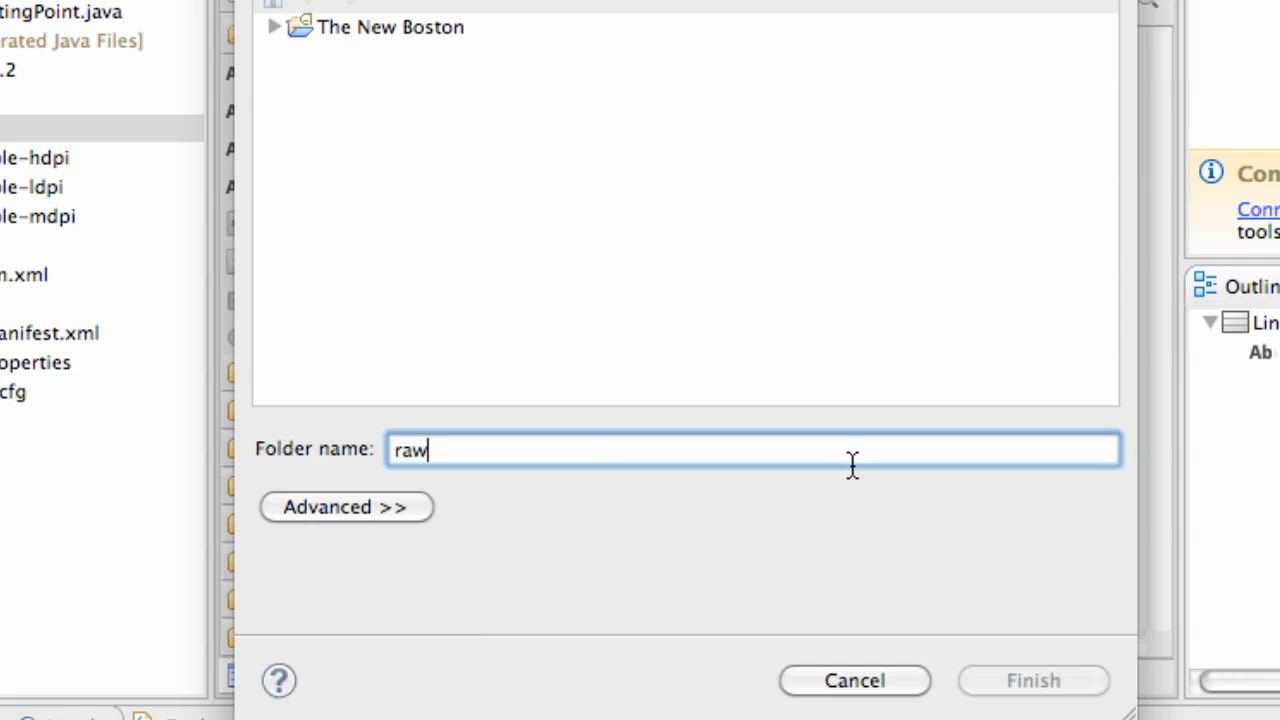
click(390, 28)
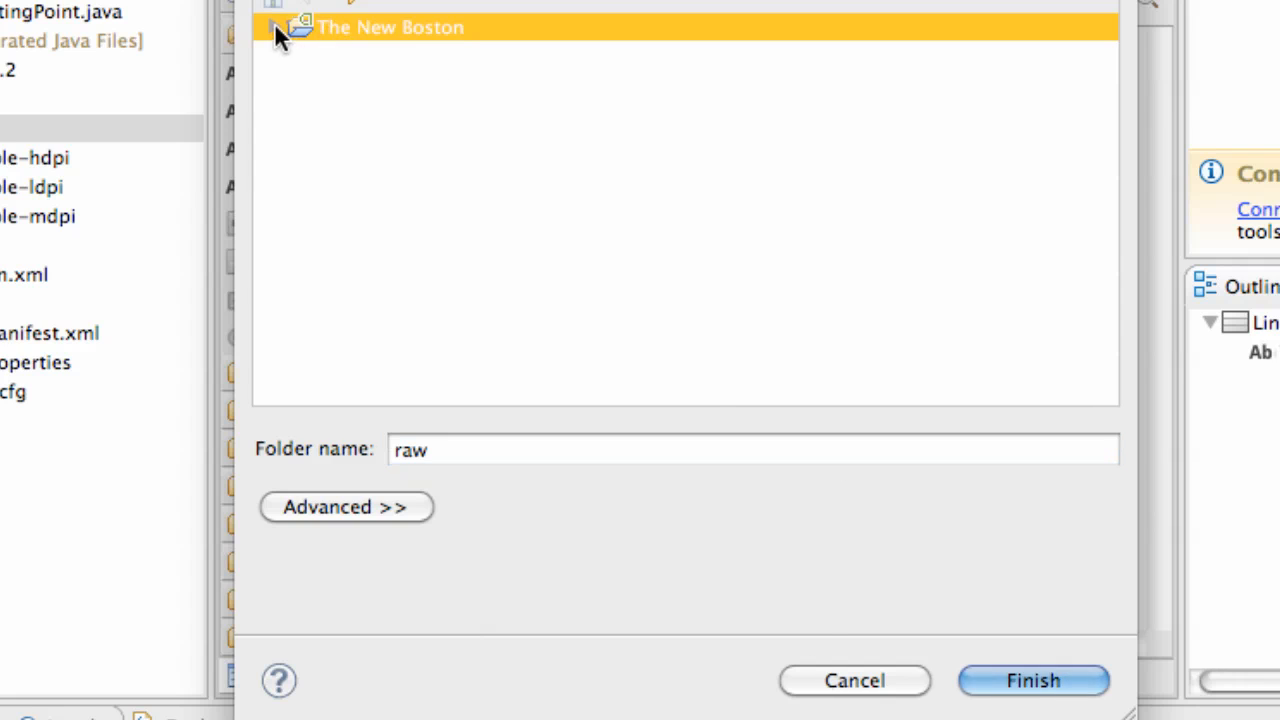
click(276, 28)
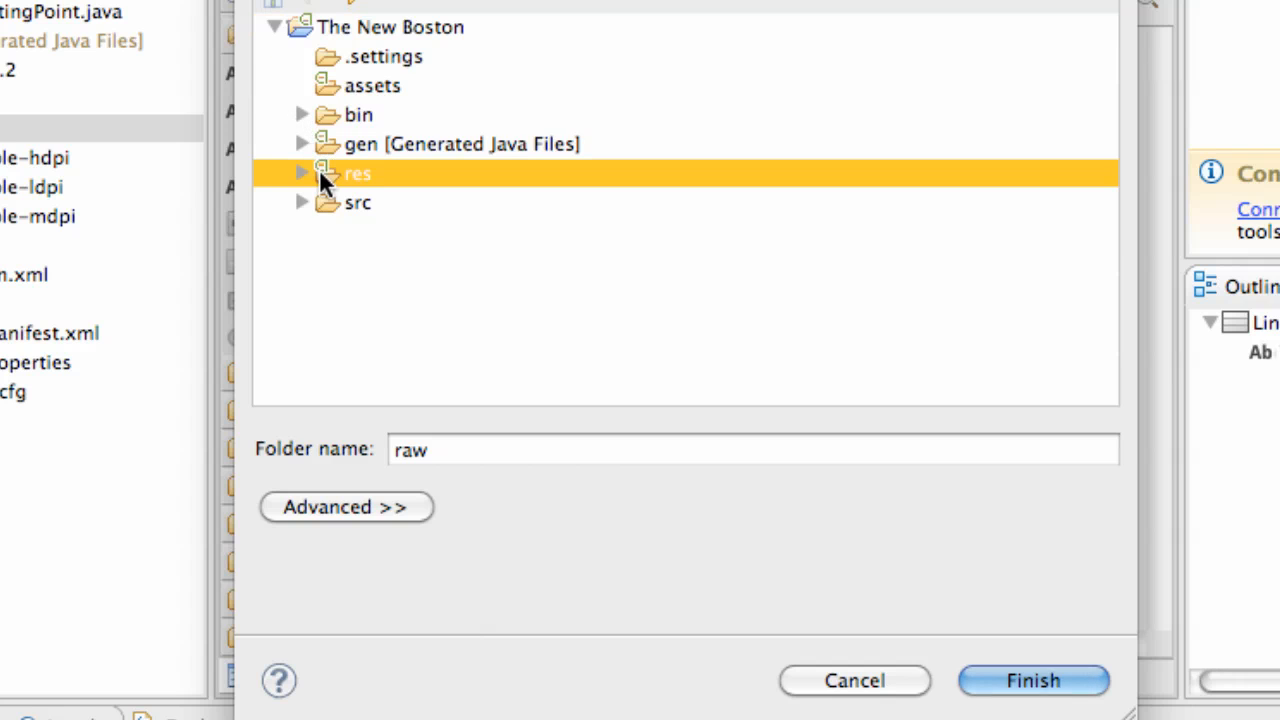
click(302, 172)
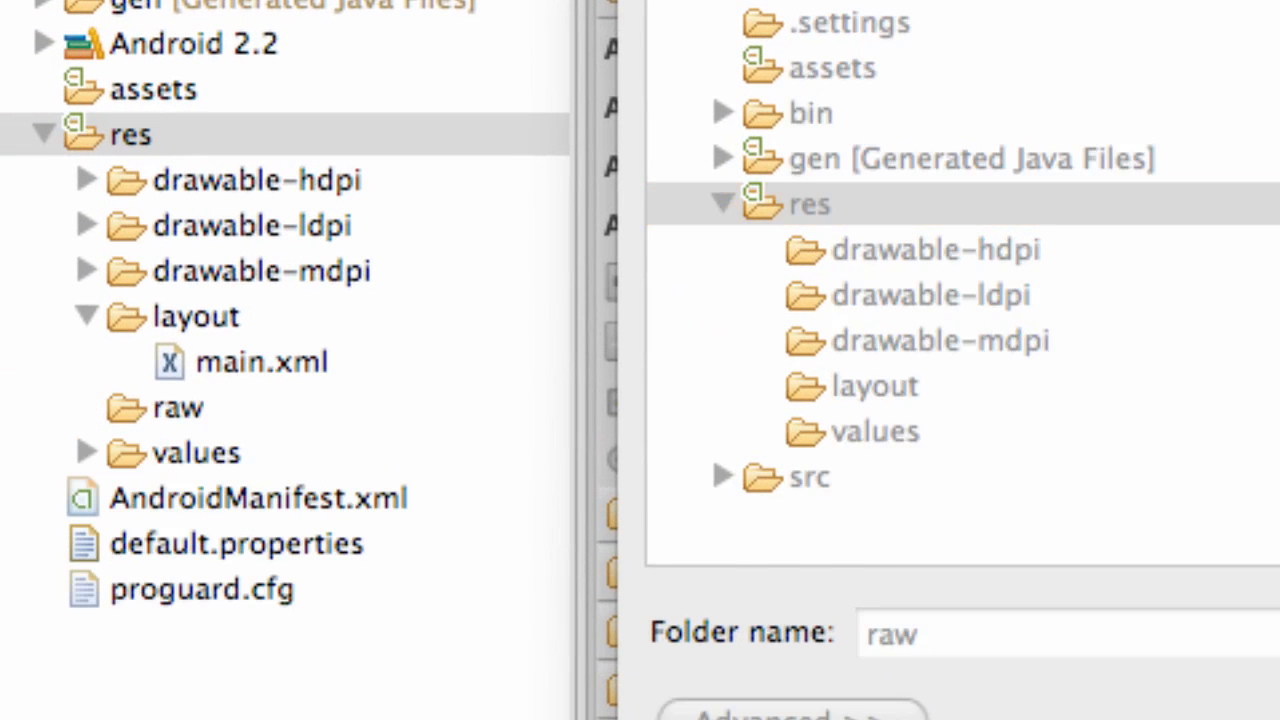
click(176, 408)
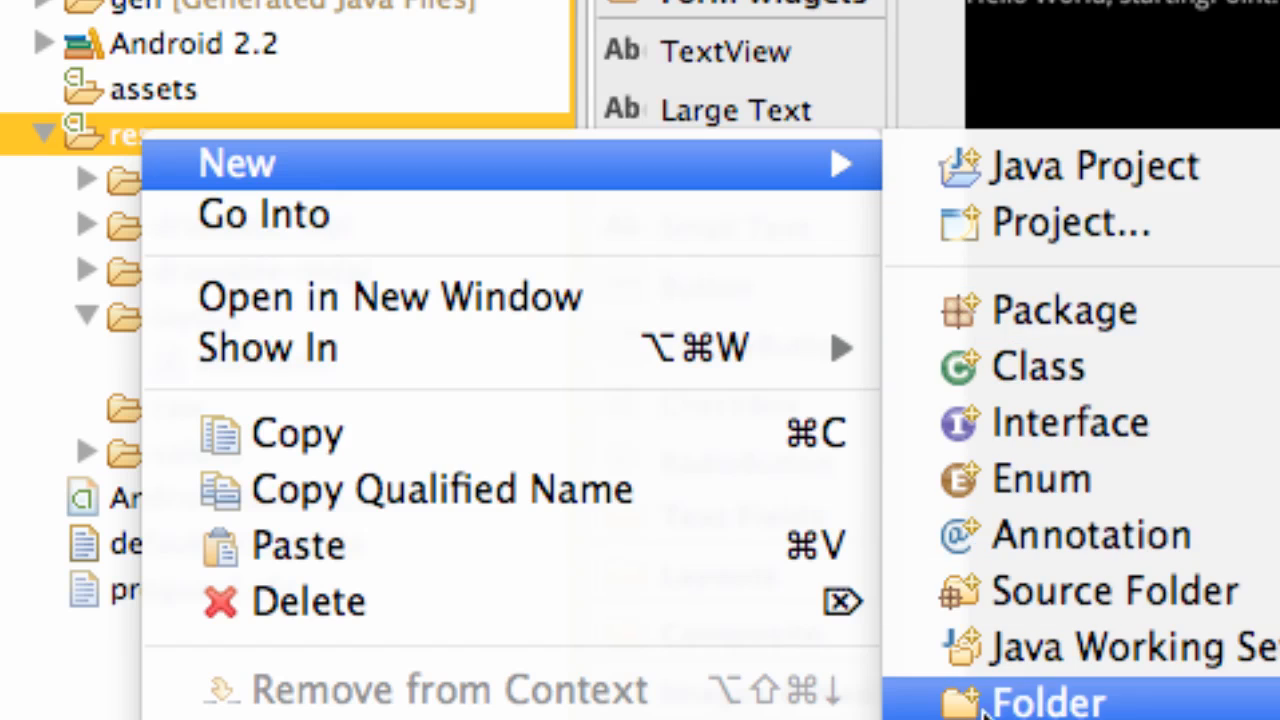
Step: Create a folder named layout-land inside res and select it
click(1048, 700)
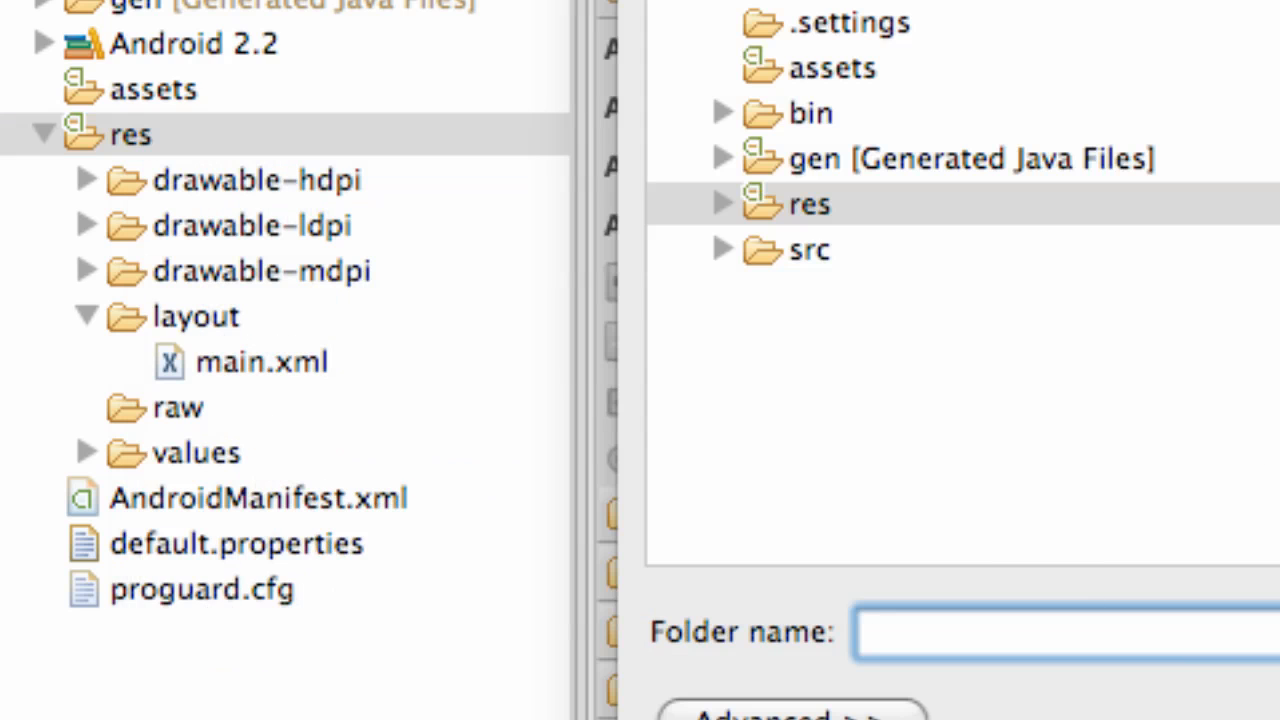
text(layout)
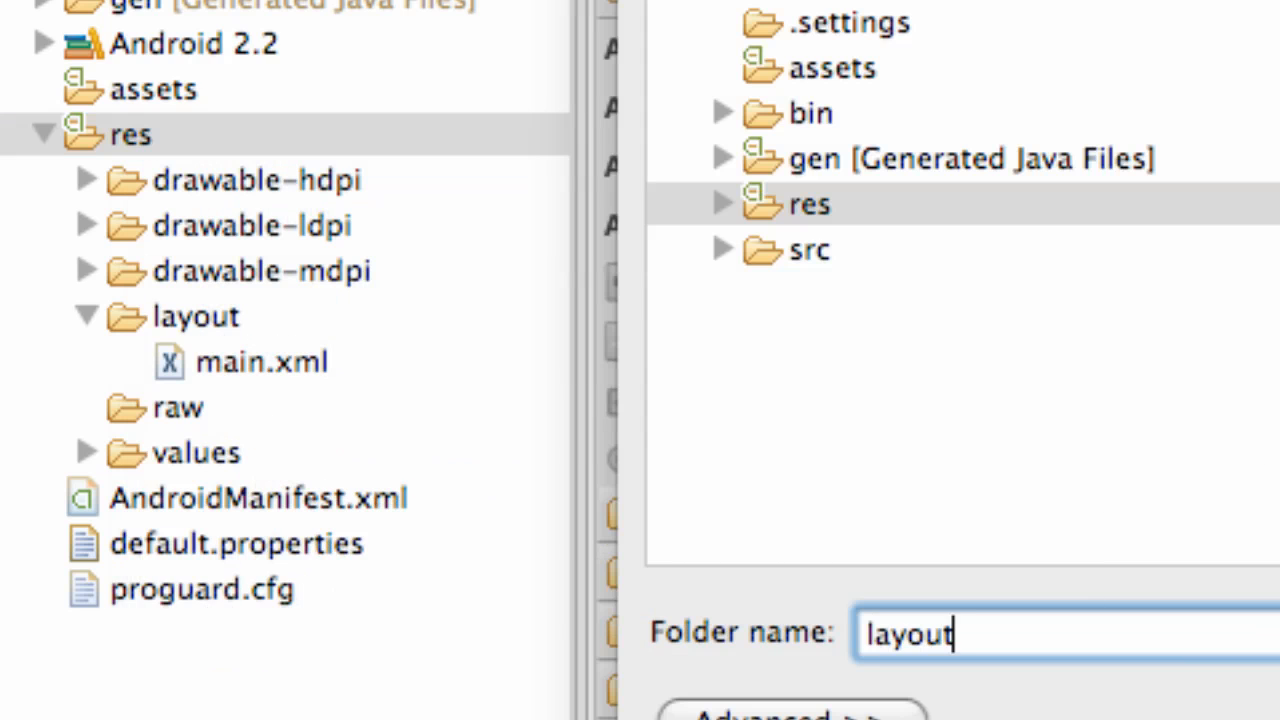
text(-)
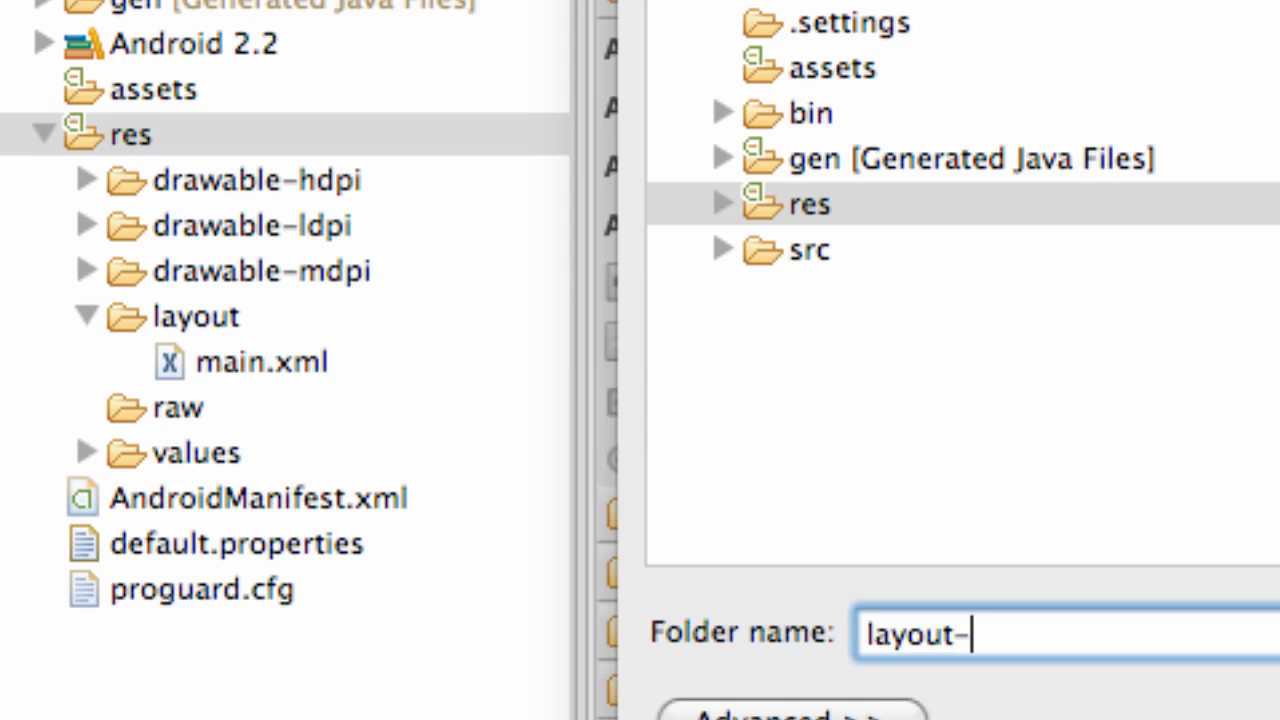
text(land)
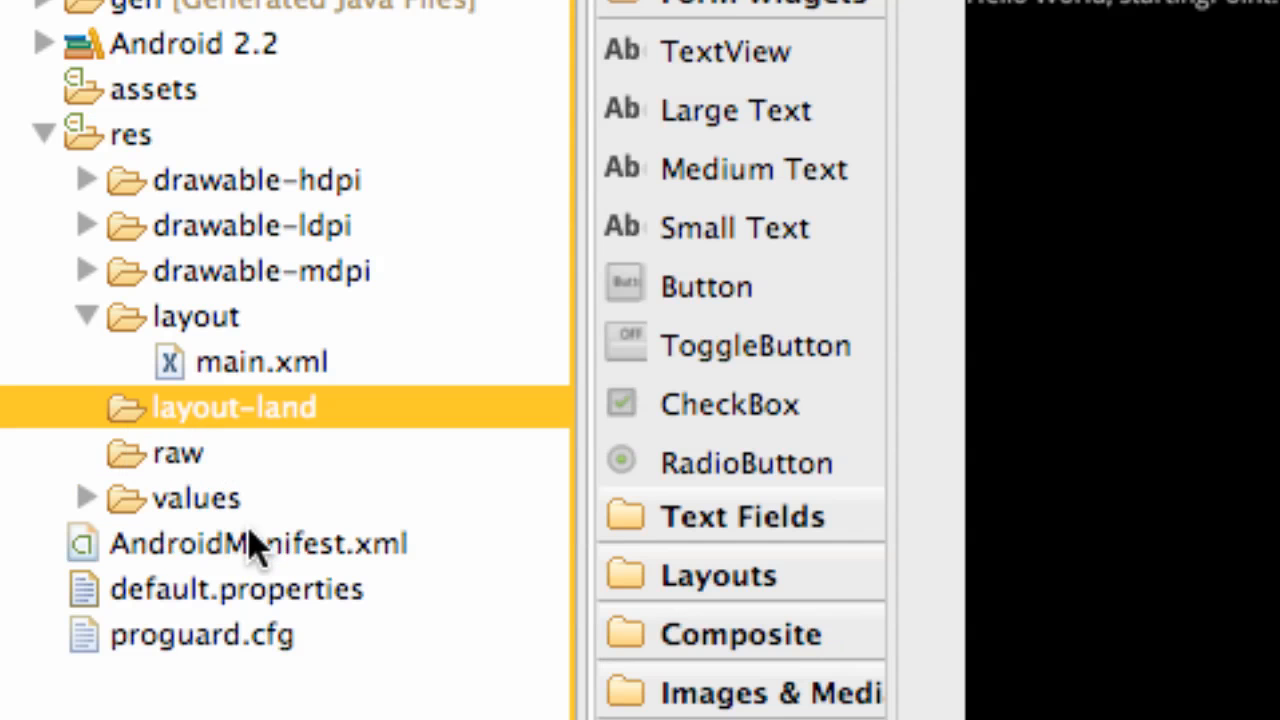
mouse_move(320, 460)
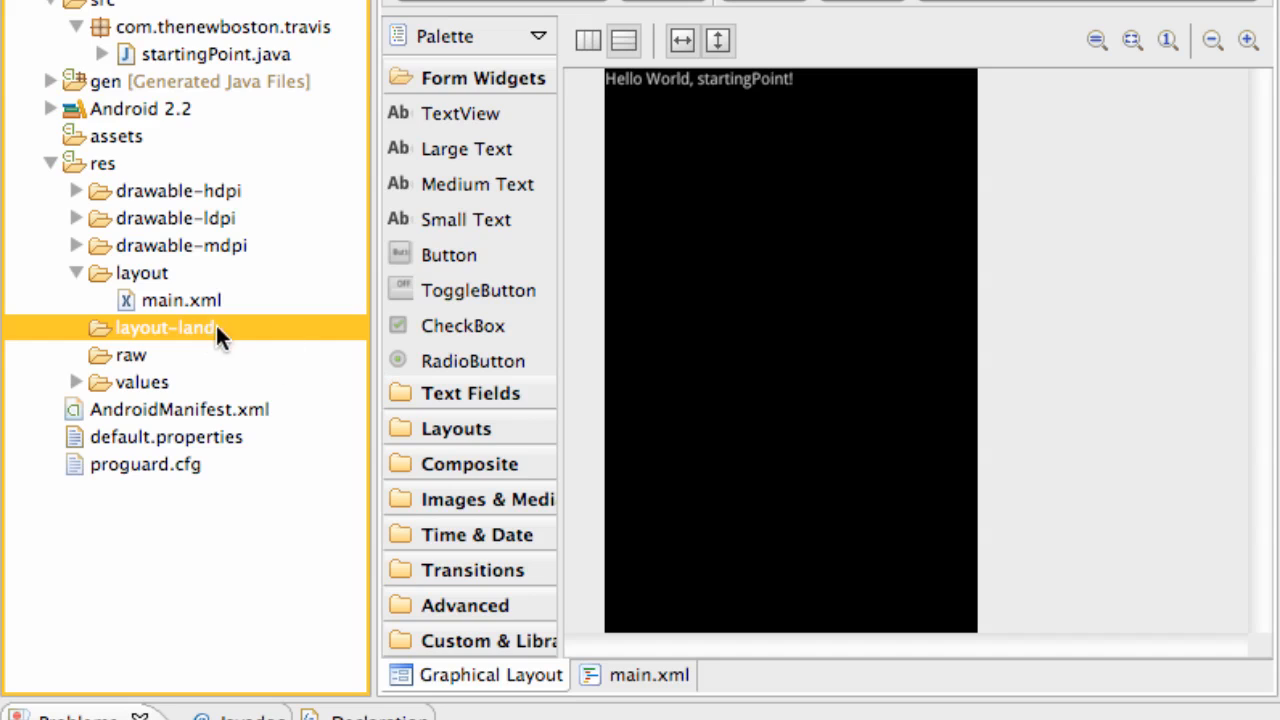
click(130, 356)
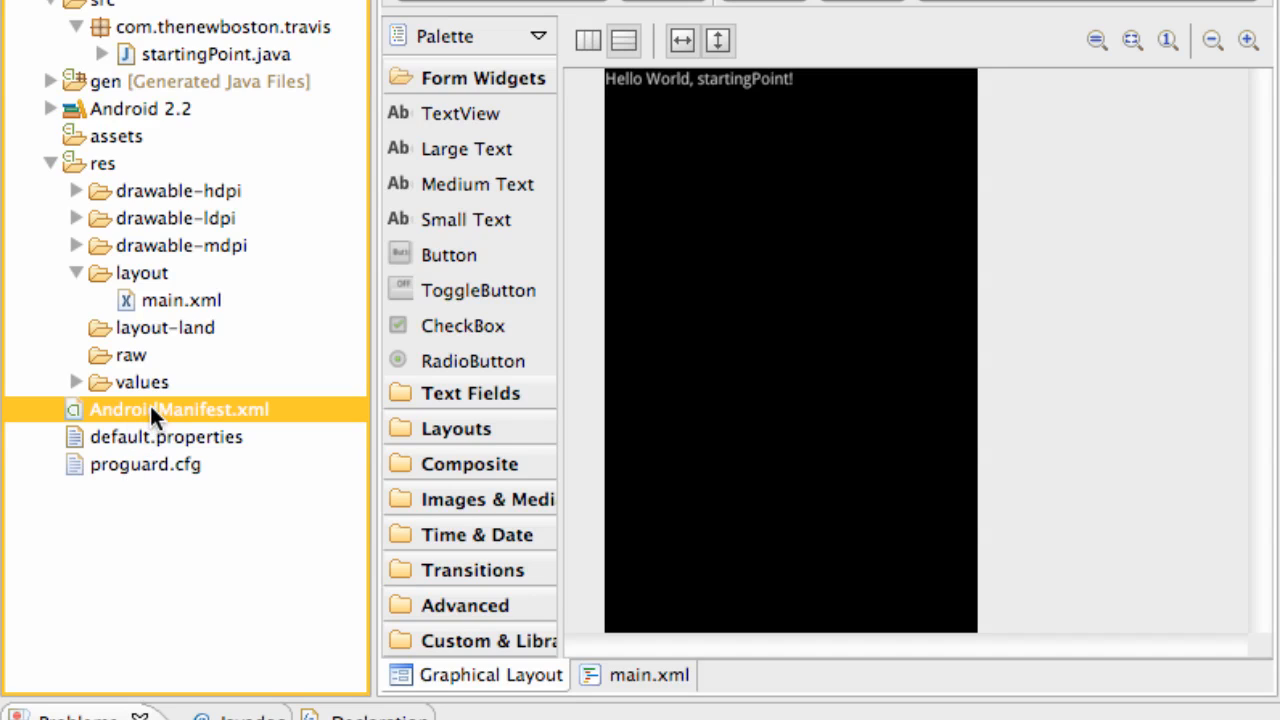
Step: View AndroidManifest.xml as XML source and locate the end of the startingPoint activity block
double_click(178, 408)
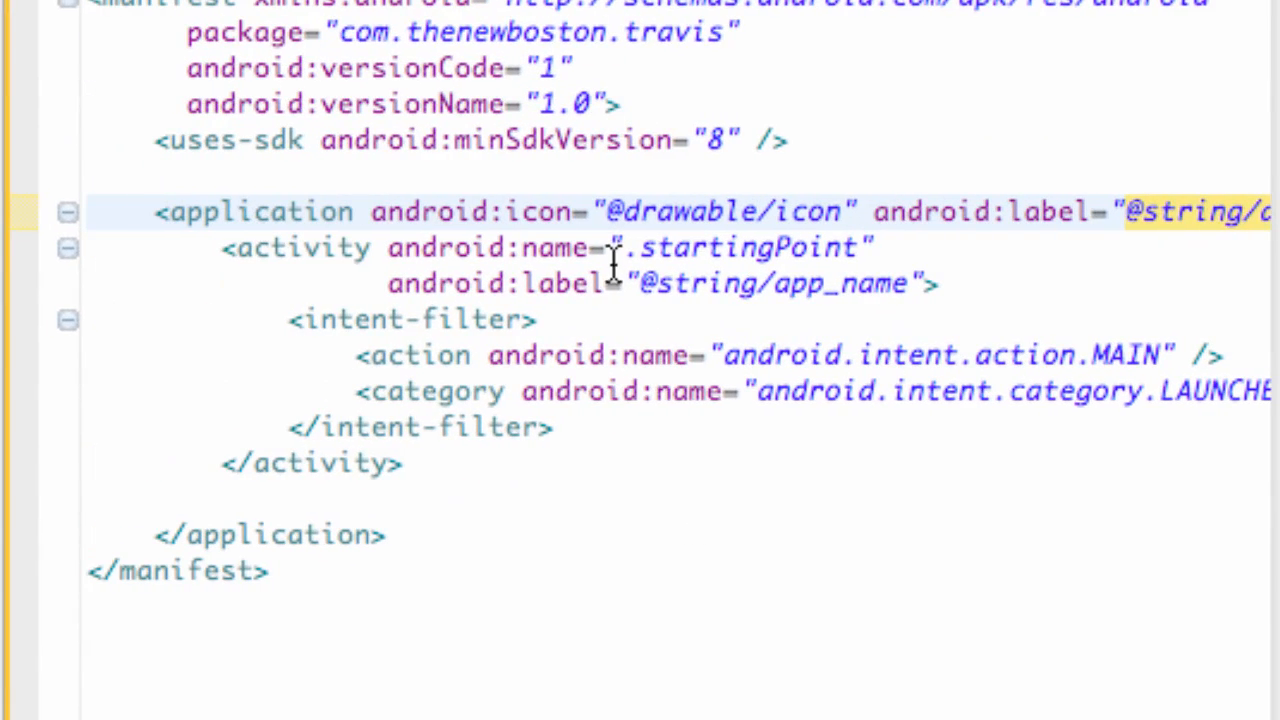
mouse_move(230, 248)
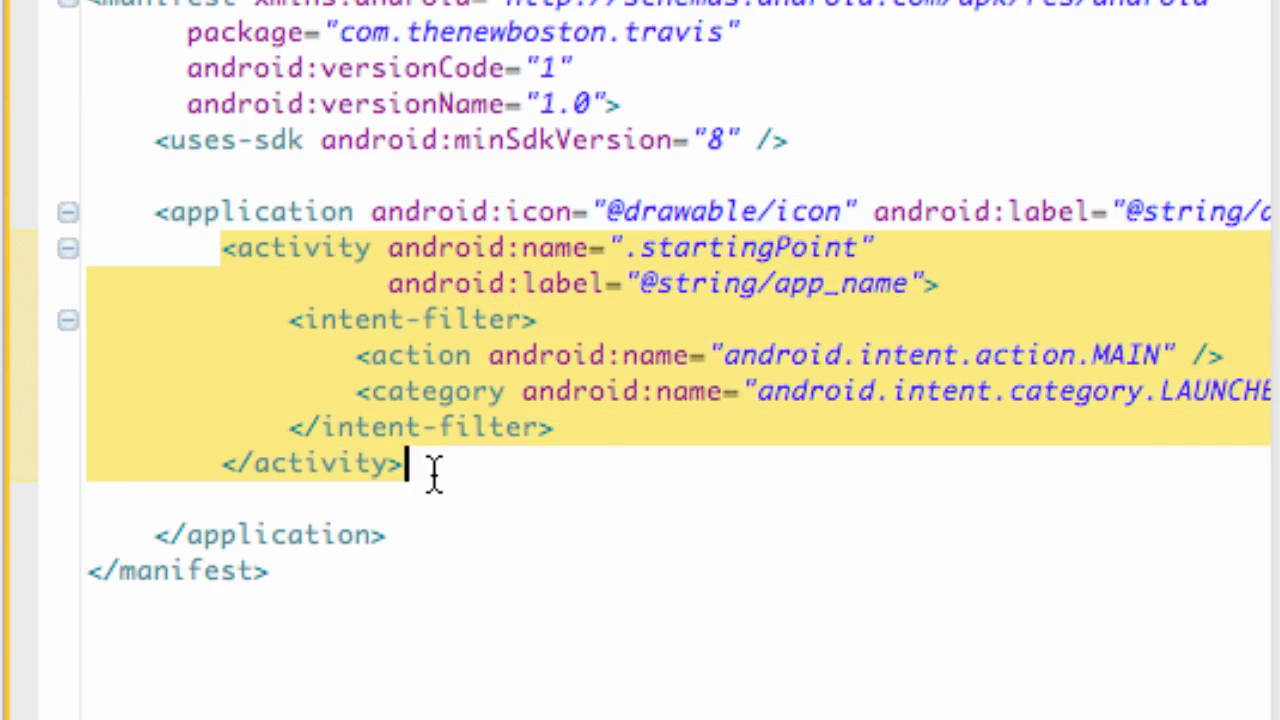
click(456, 464)
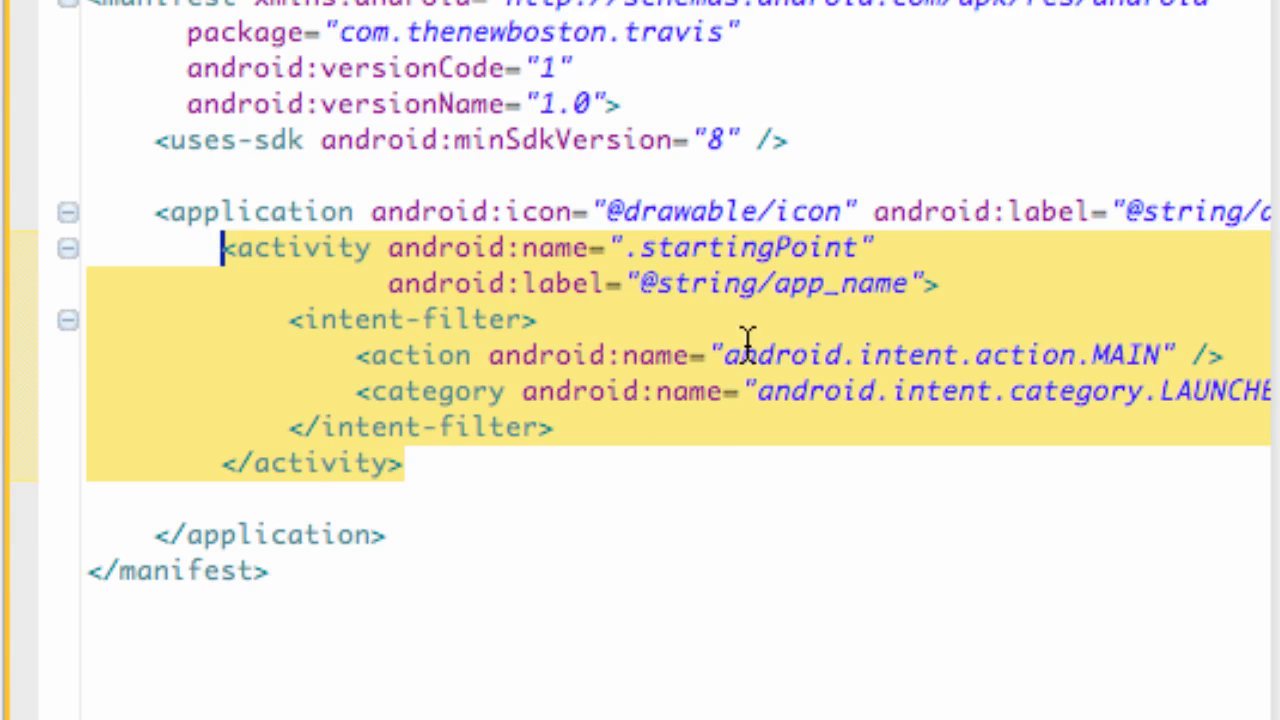
scroll(left, 3)
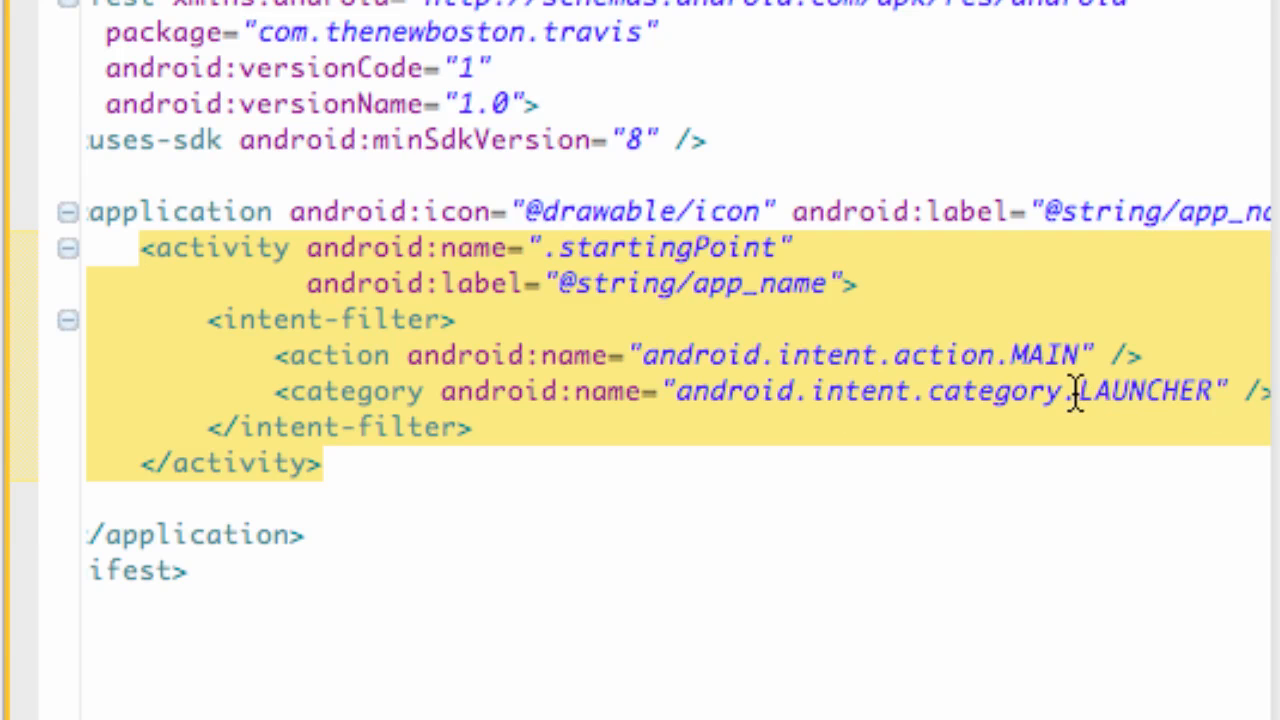
mouse_move(1170, 390)
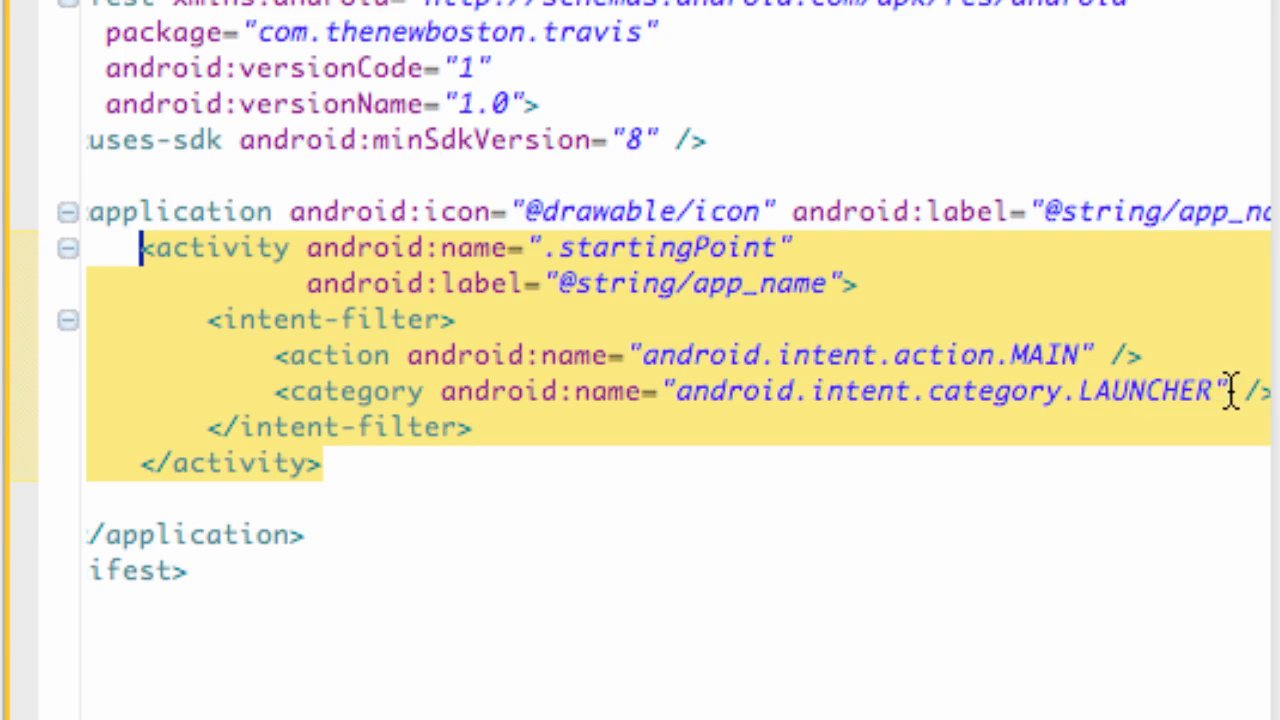
mouse_move(780, 248)
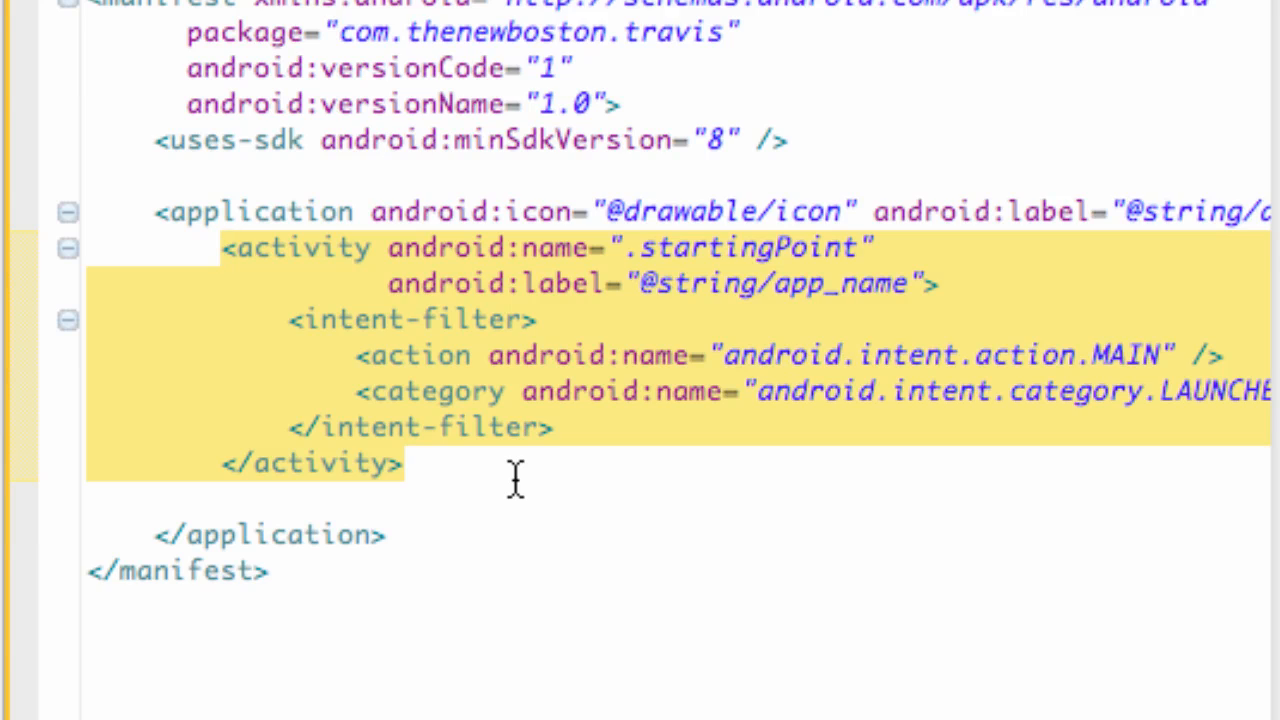
Step: Review the activity's MAIN and LAUNCHER intent-filter declarations
click(224, 248)
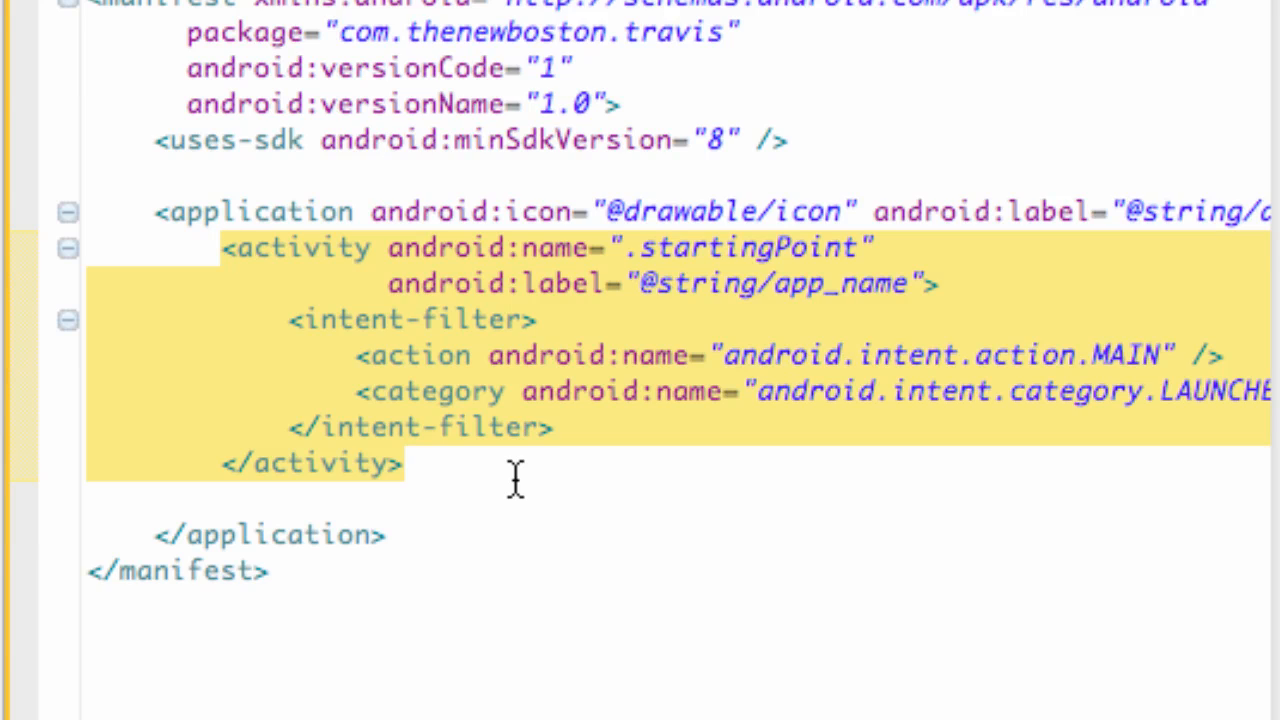
click(224, 248)
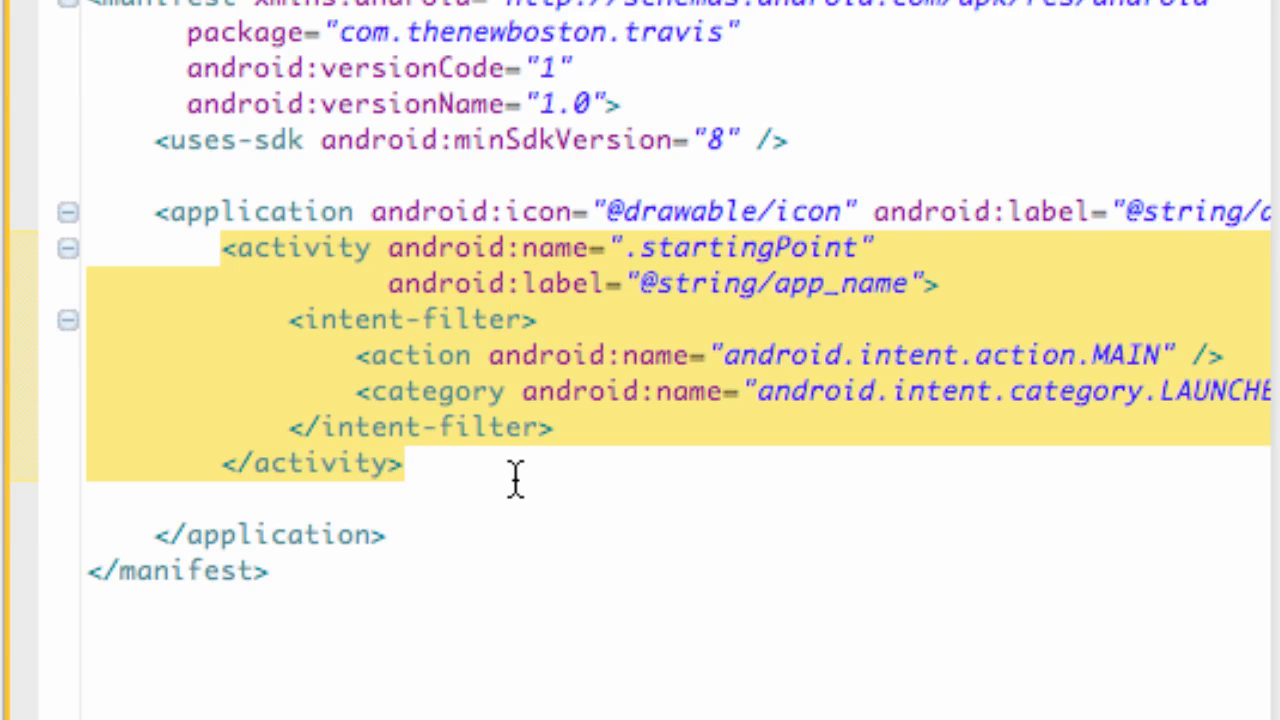
mouse_move(424, 560)
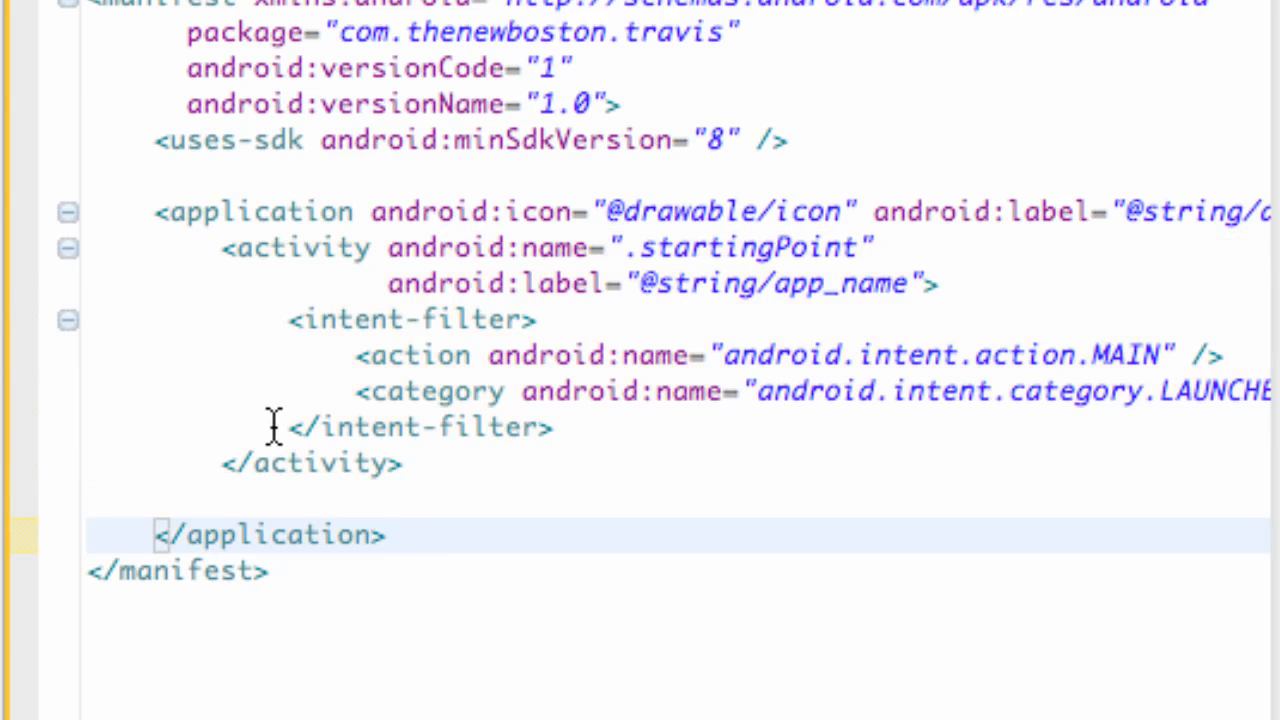
mouse_move(468, 360)
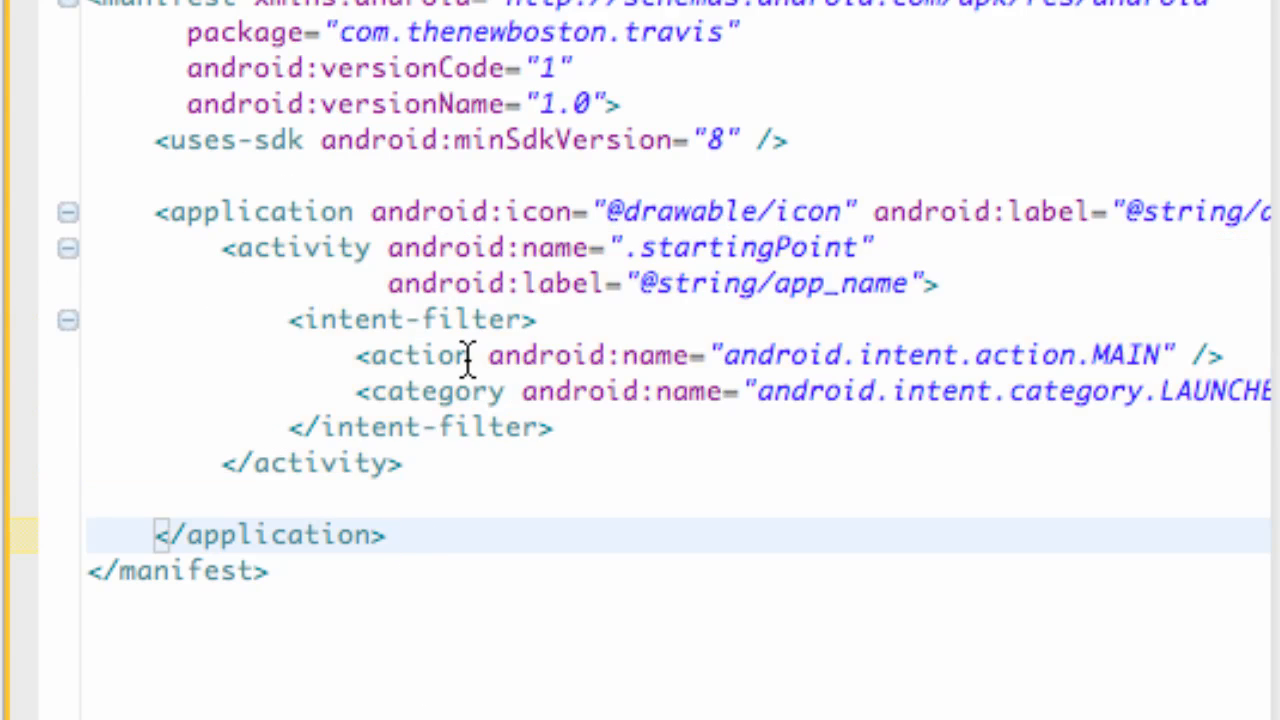
click(390, 534)
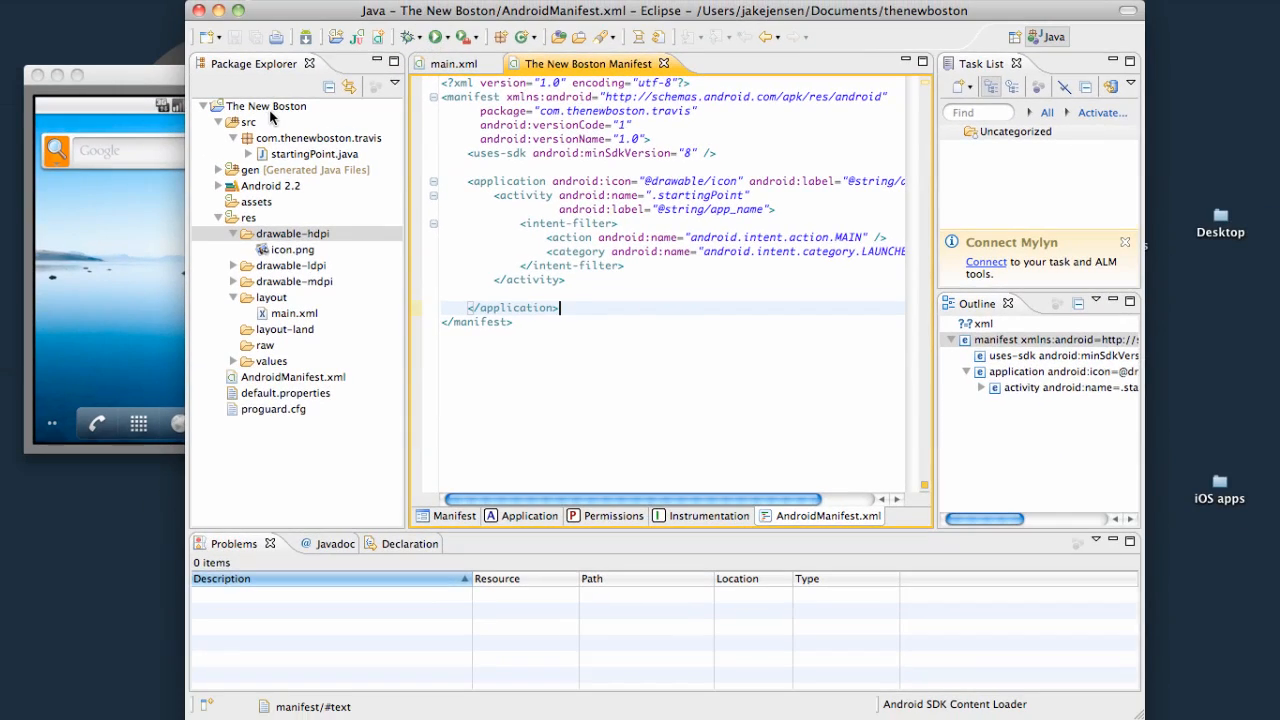
Step: Launch The New Boston as an Android application and position the emulator window
right_click(264, 106)
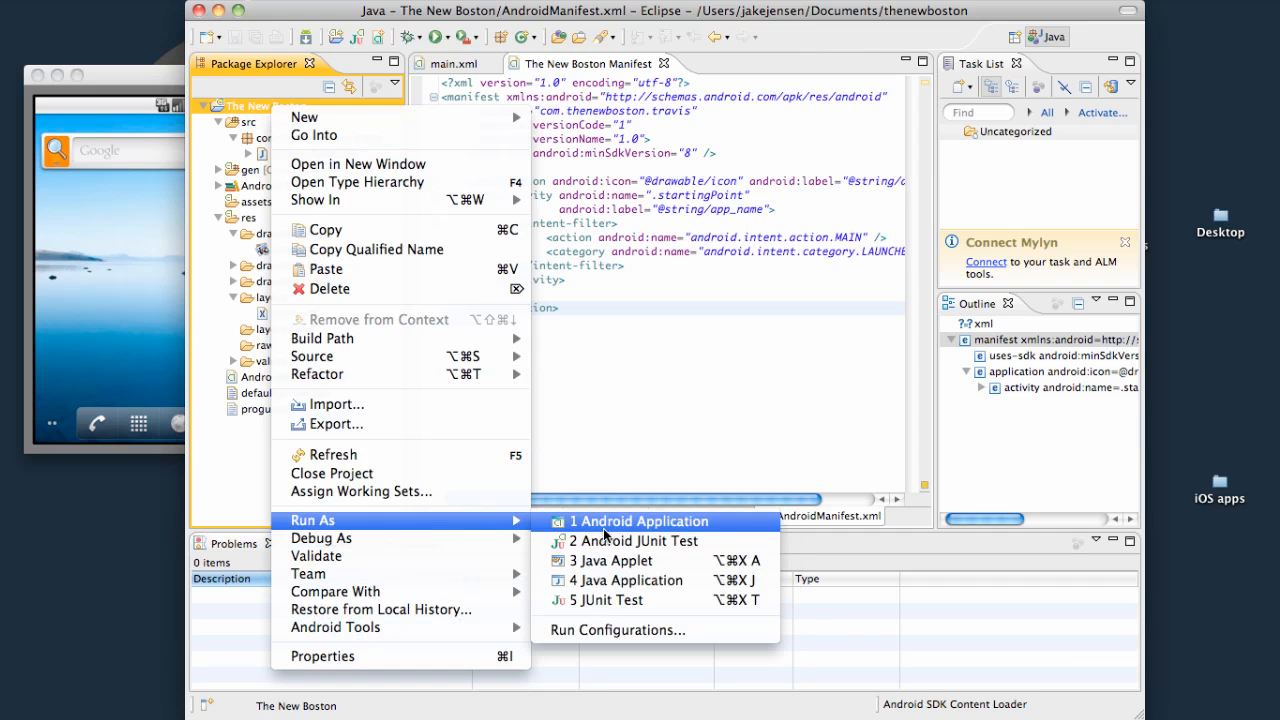
click(640, 520)
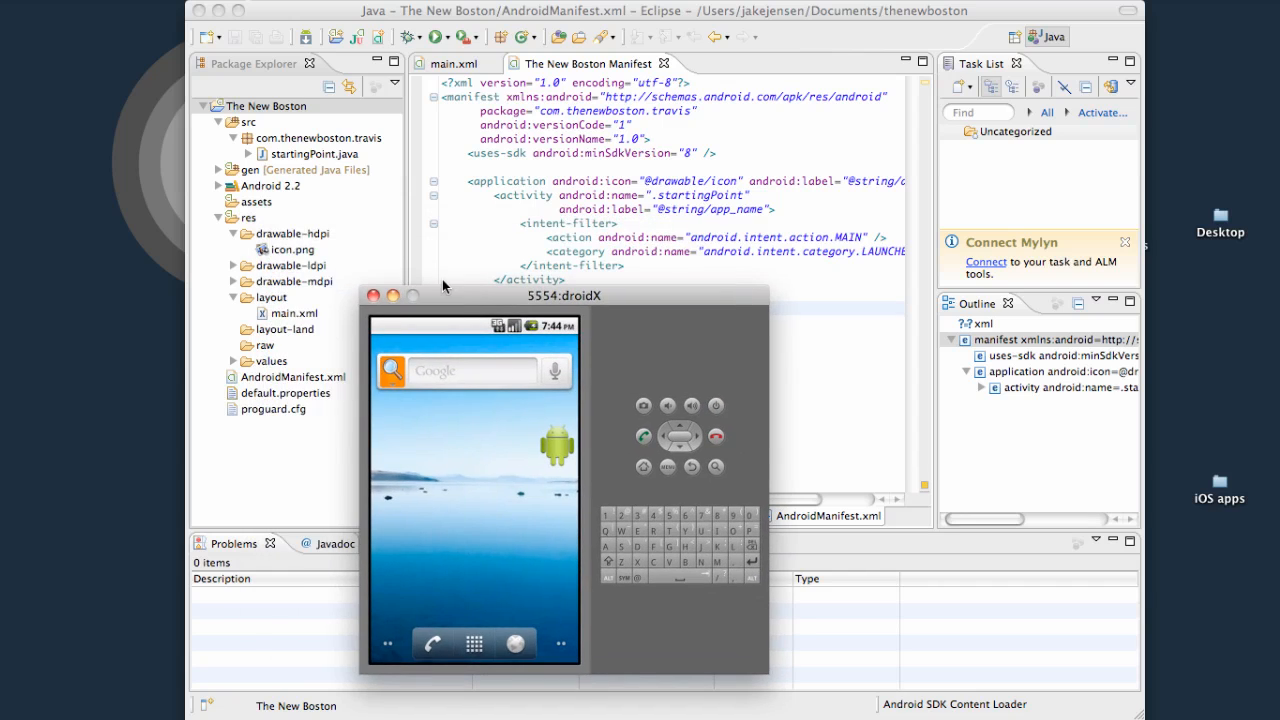
drag(444, 294, 476, 304)
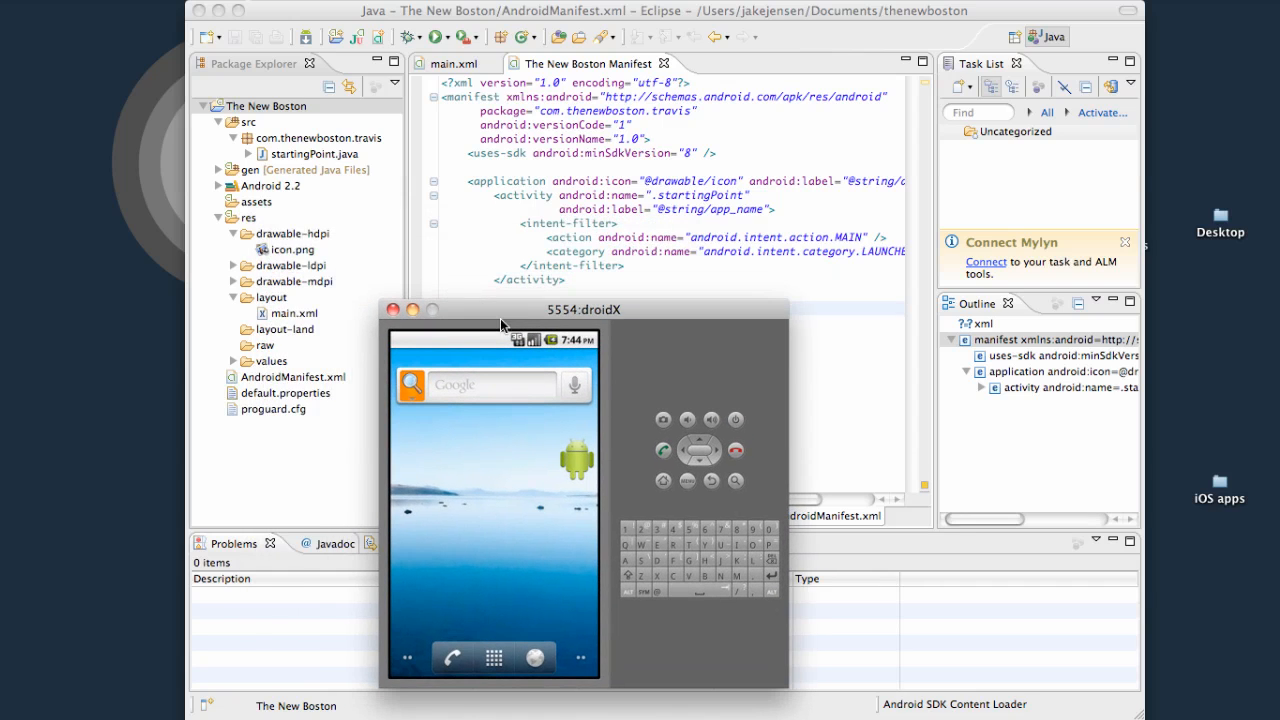
mouse_move(536, 360)
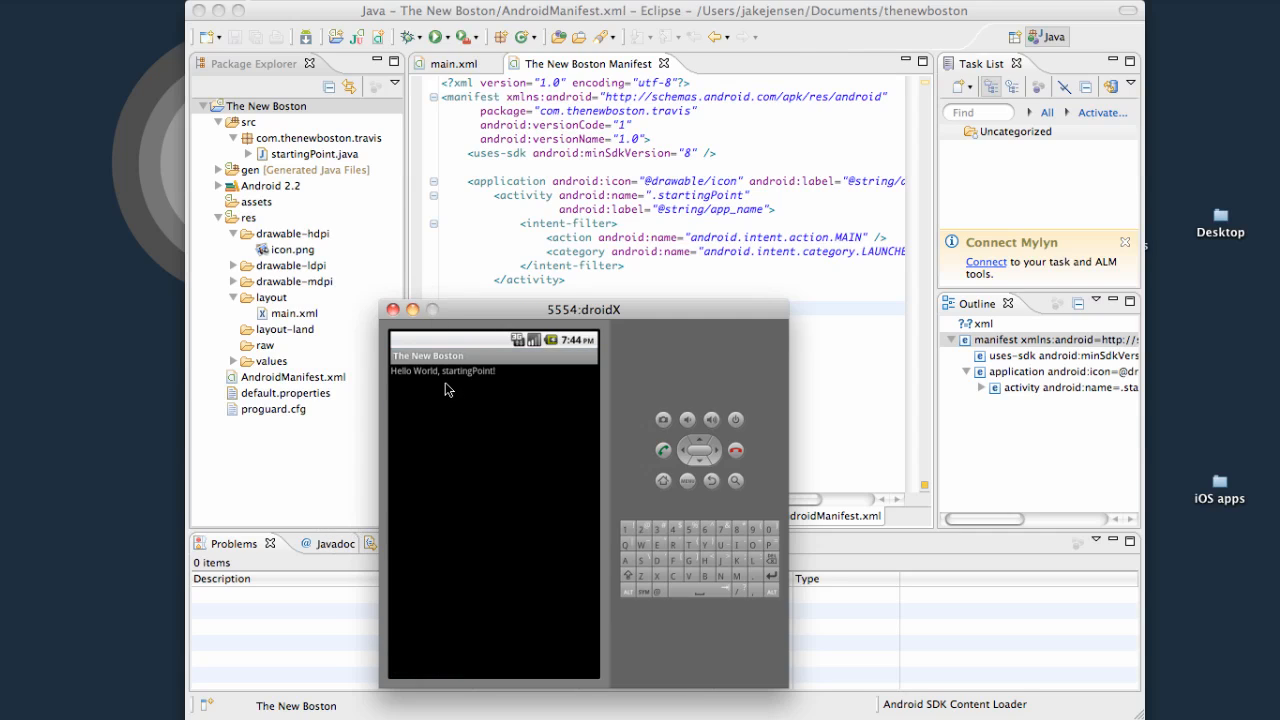
mouse_move(864, 256)
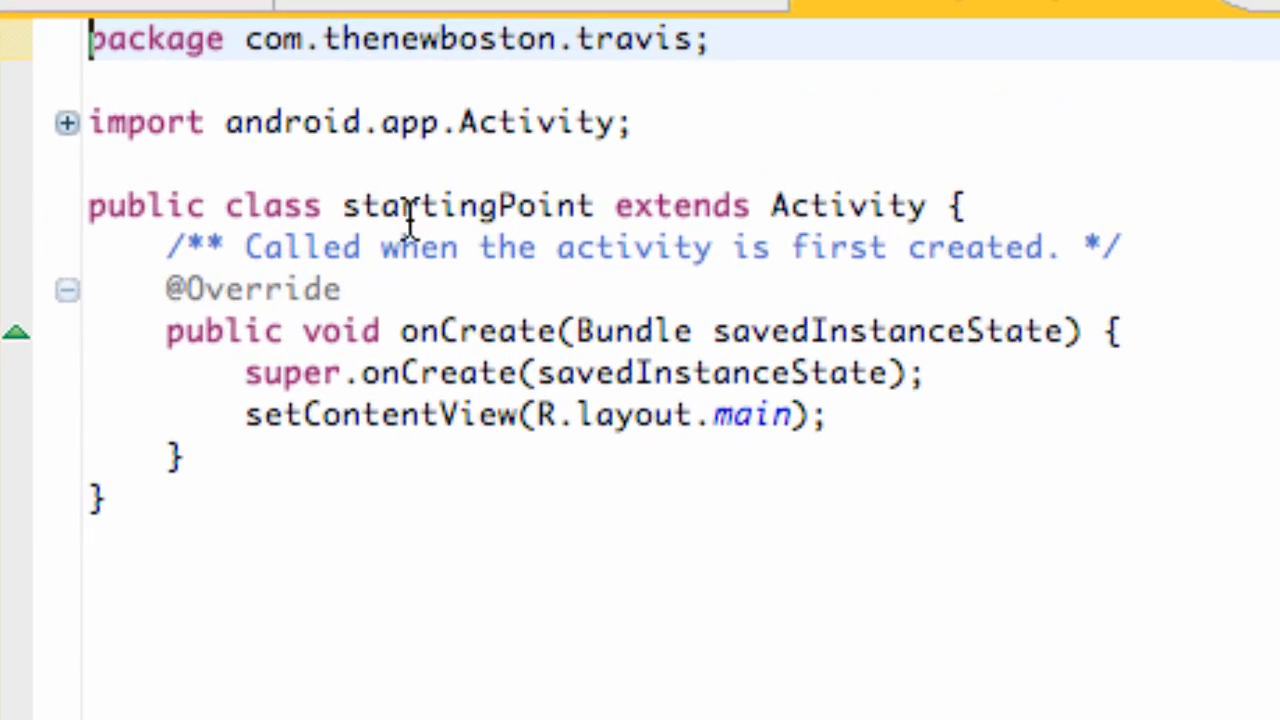
Step: Review startingPoint.java, then show res/layout/main.xml in the Graphical Layout editor
double_click(468, 204)
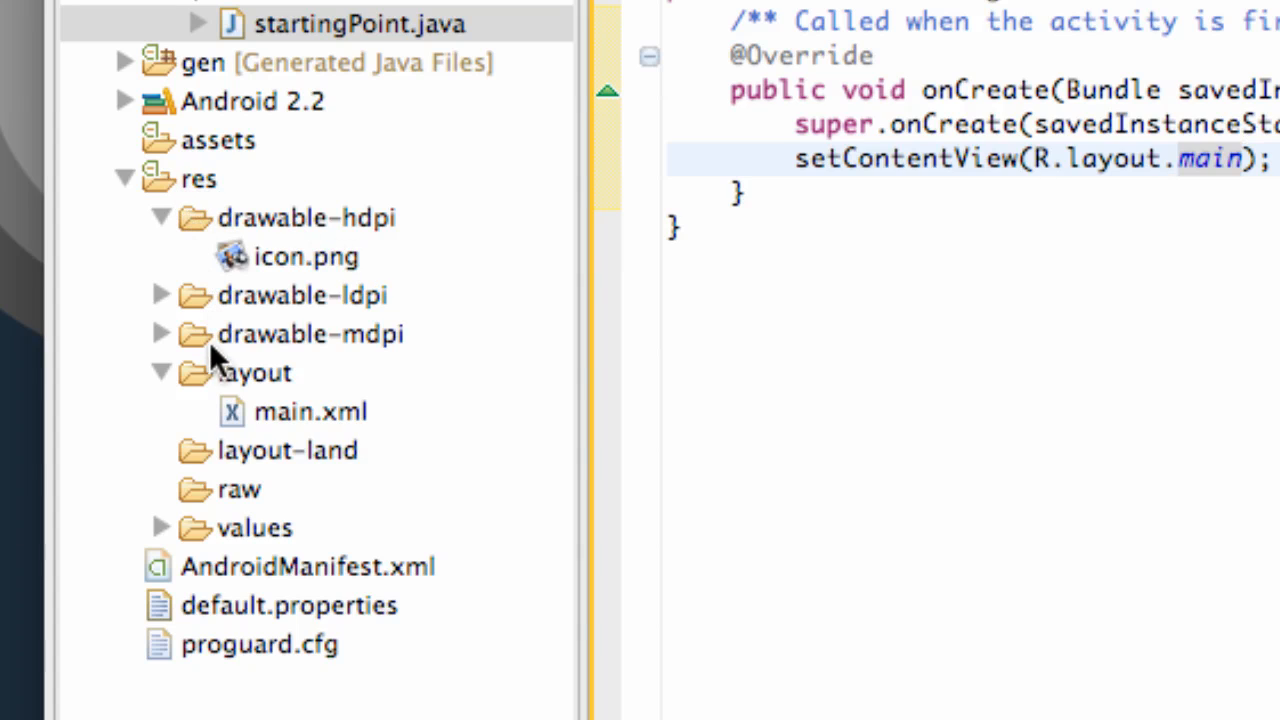
mouse_move(264, 424)
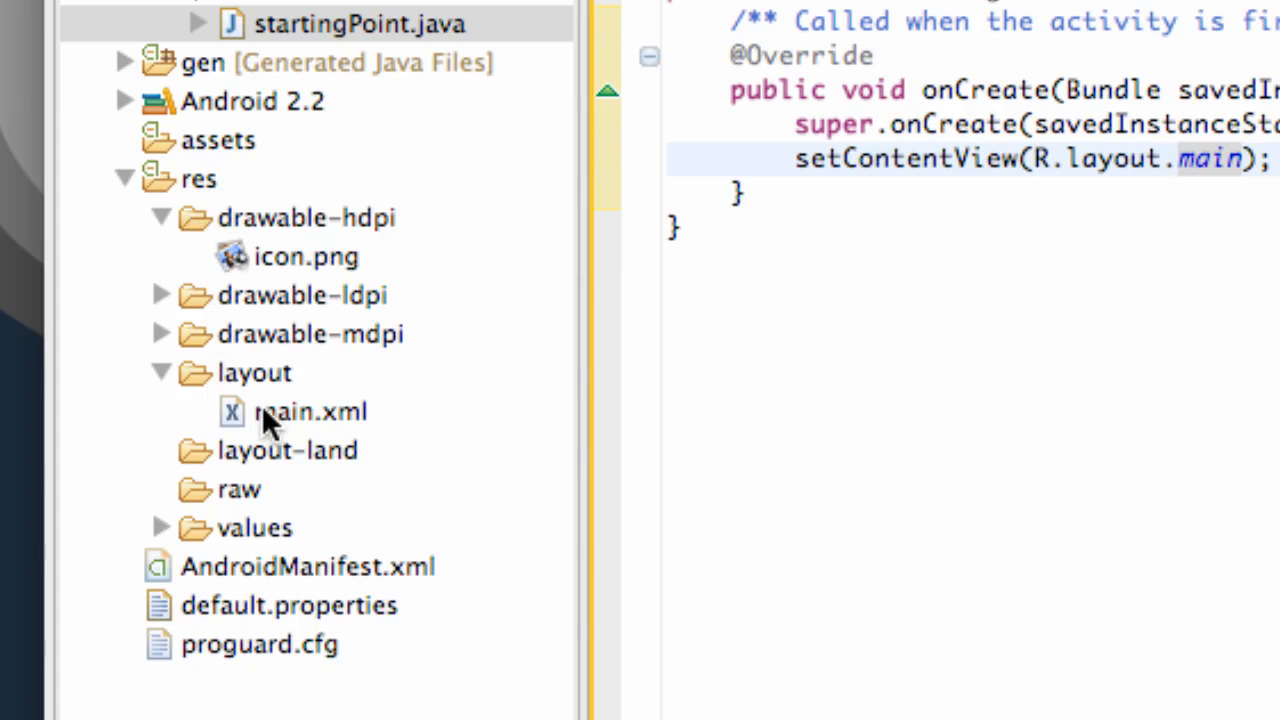
double_click(308, 412)
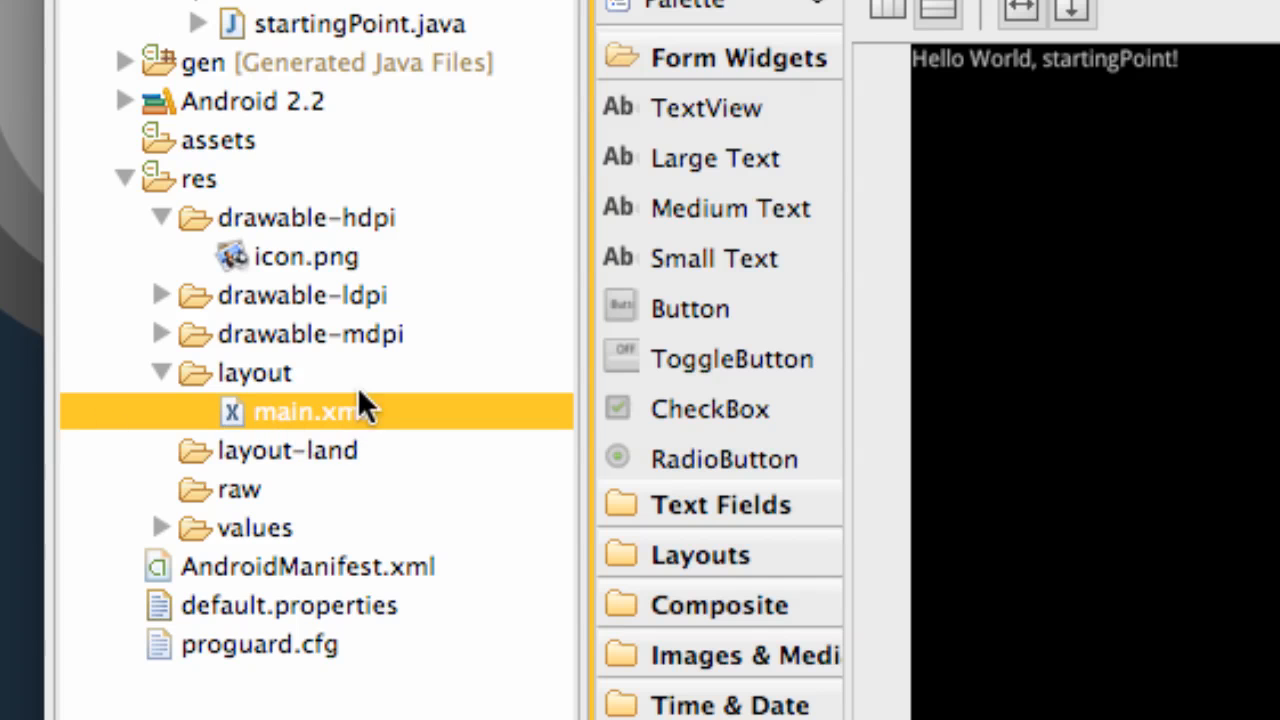